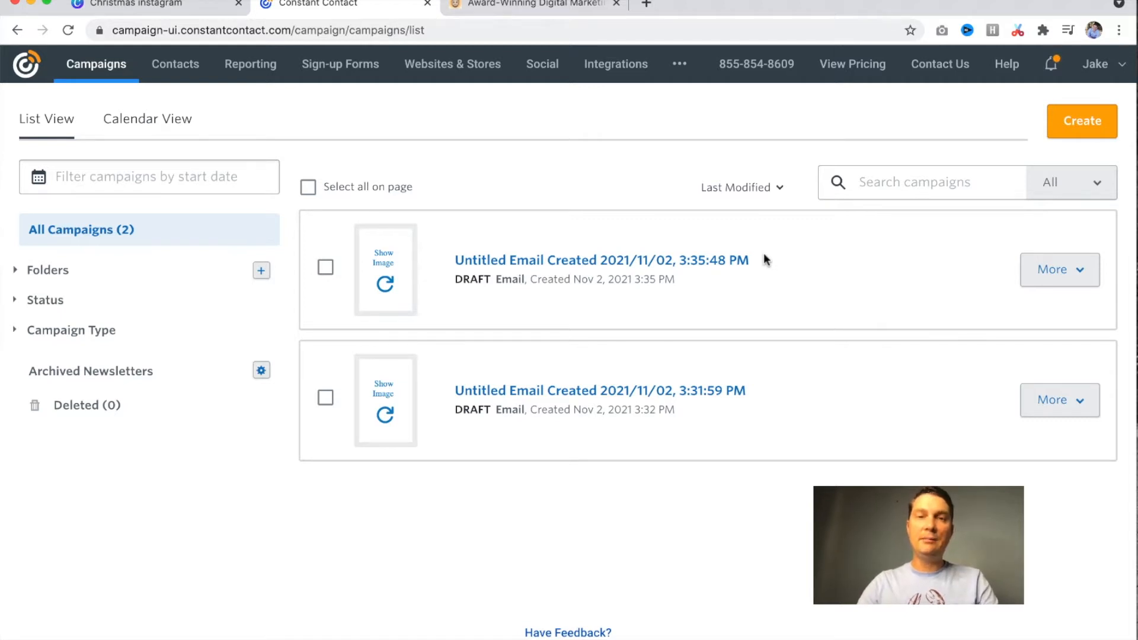
mouse_move(676, 167)
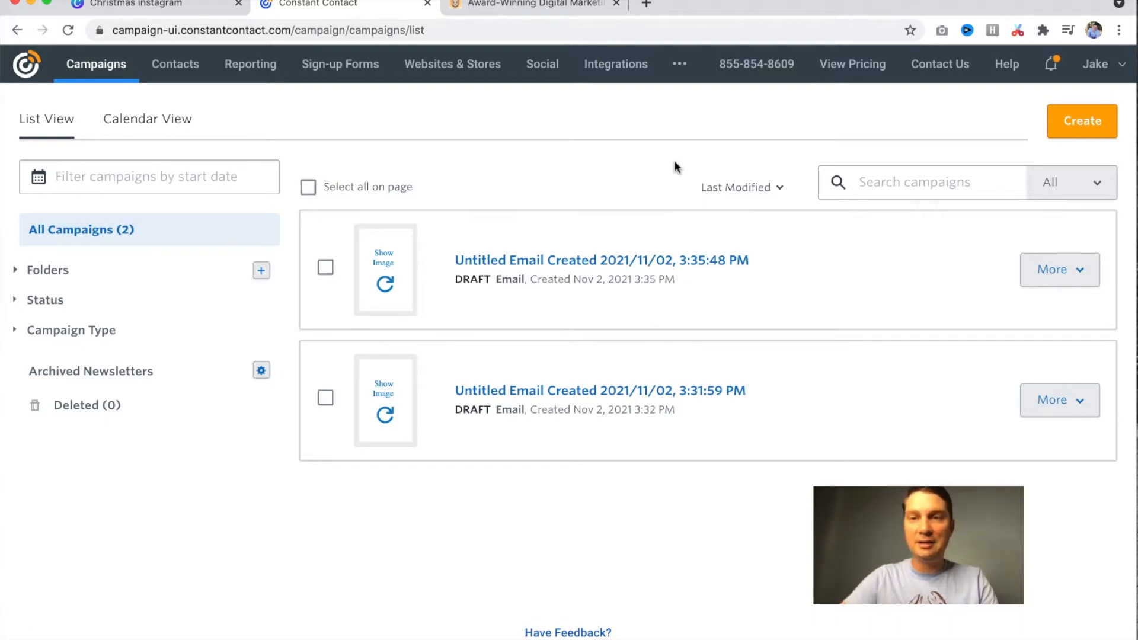
mouse_move(1006, 125)
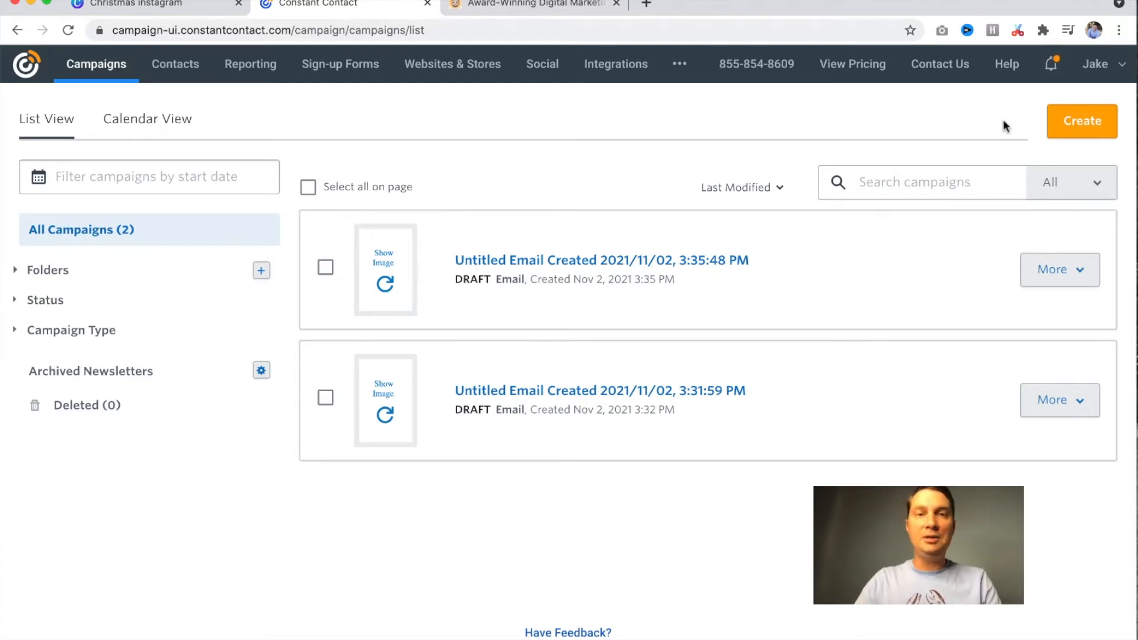
mouse_move(975, 127)
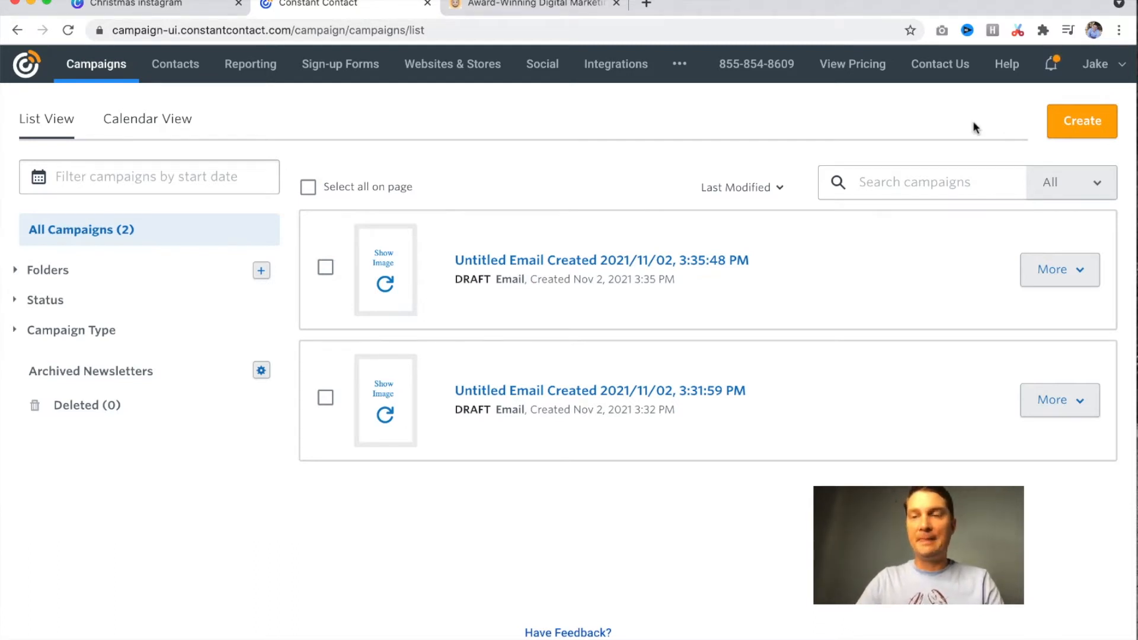
Start a new email campaign and search templates for 'christmas' to find the Holidays Newsletter
left_click(1082, 121)
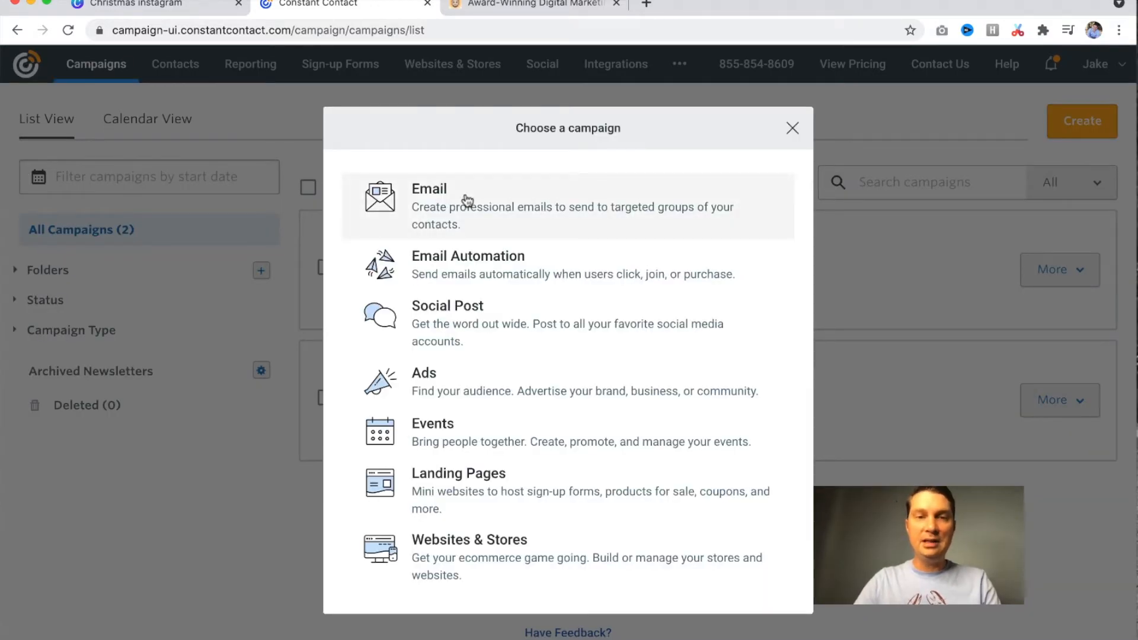
left_click(429, 199)
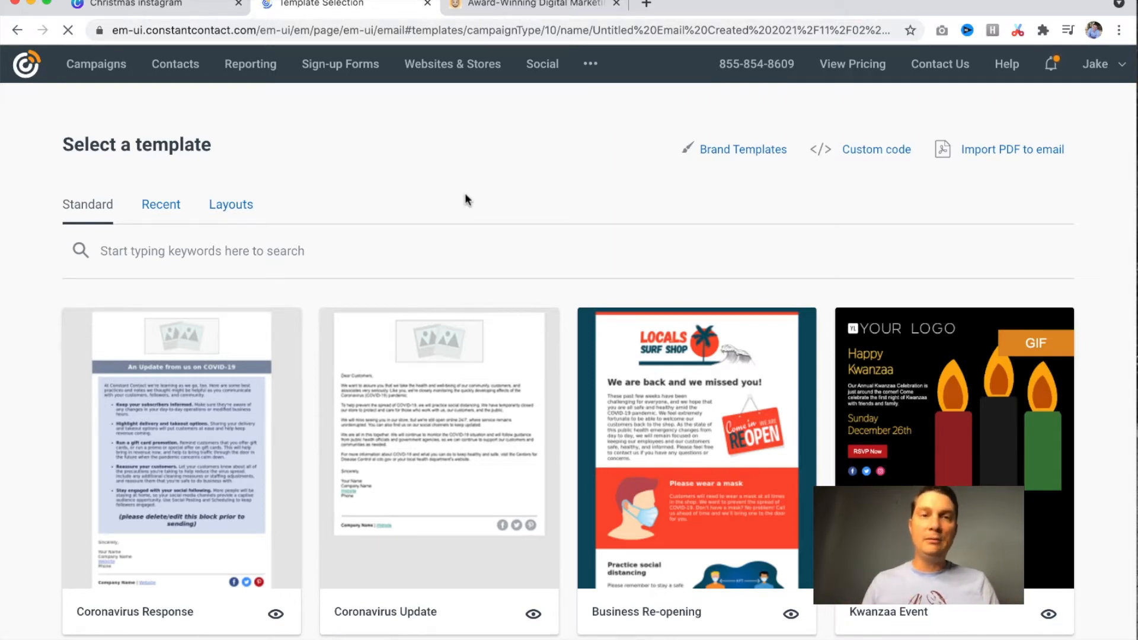
mouse_move(311, 110)
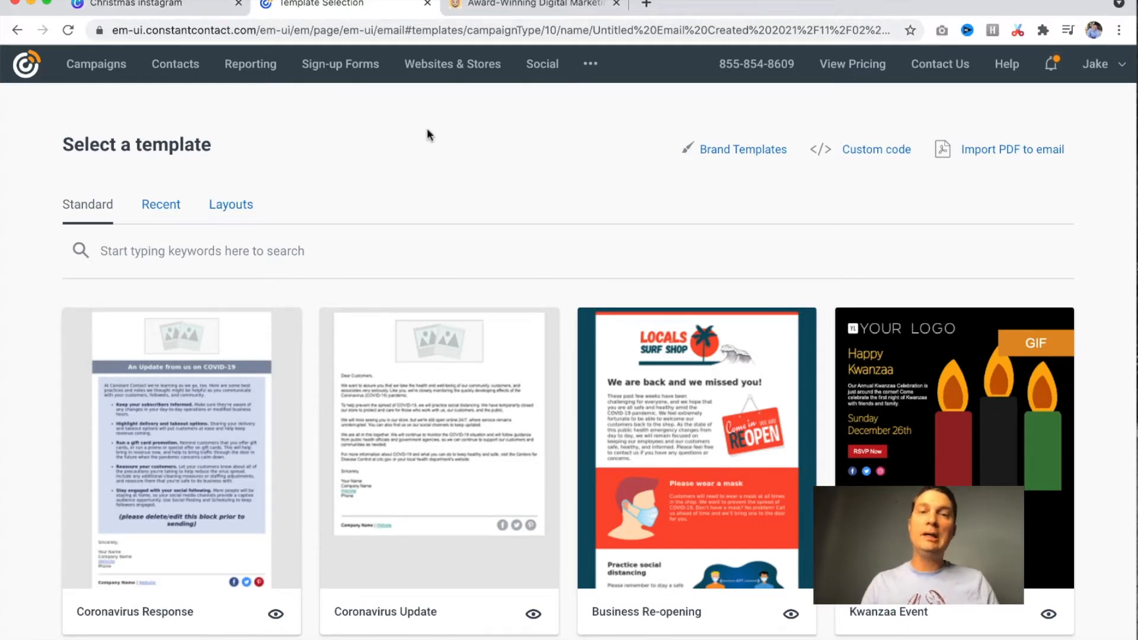
mouse_move(272, 220)
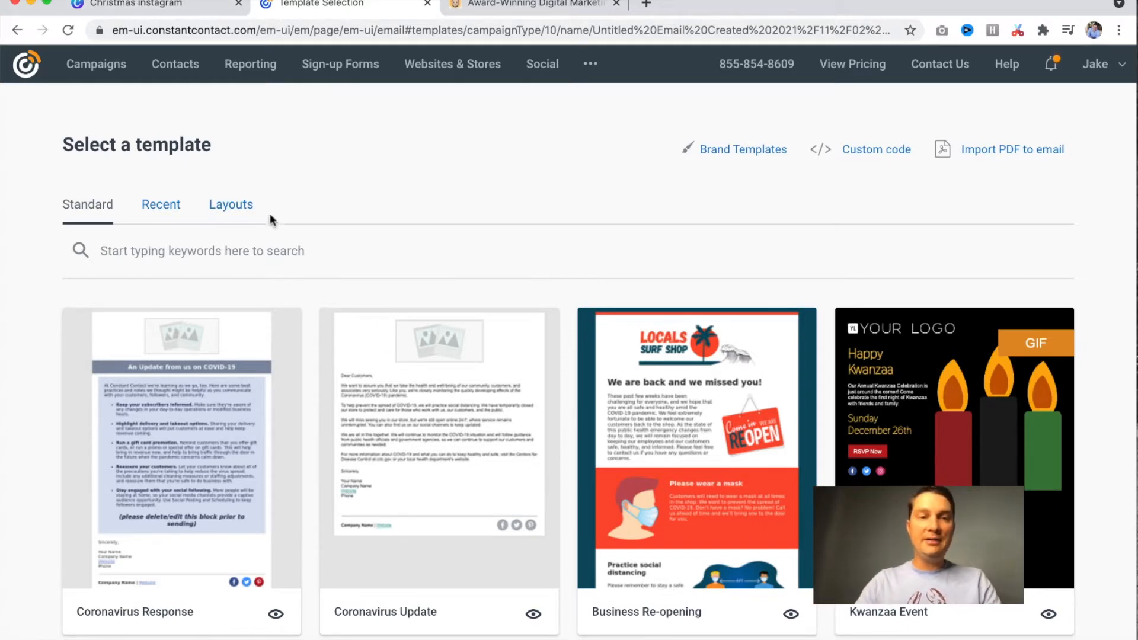
type("christmas")
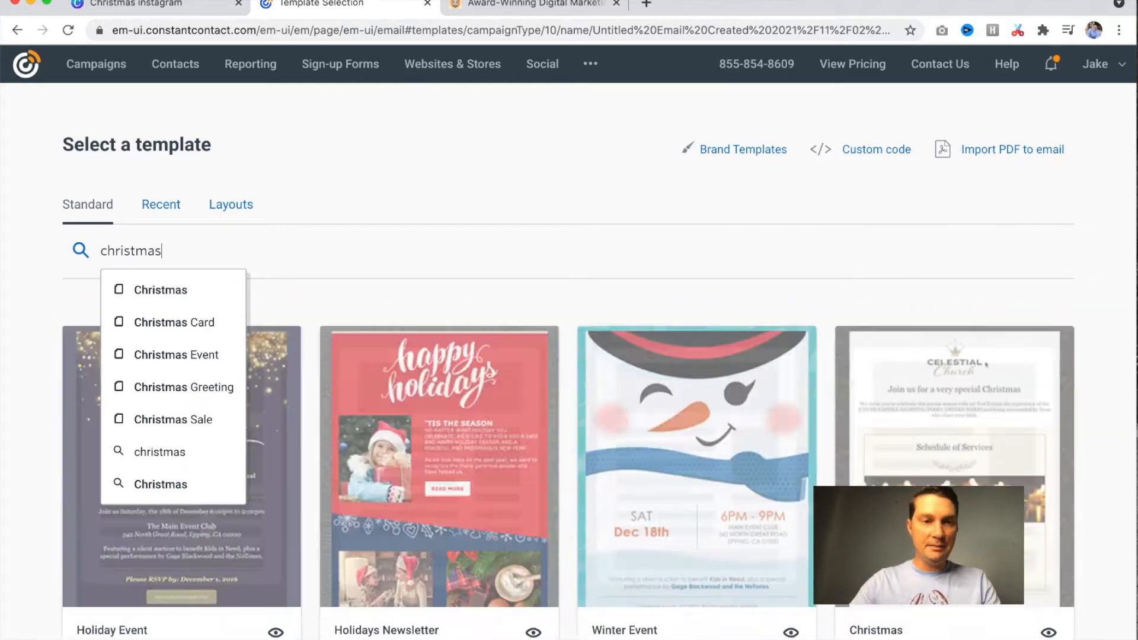
left_click(160, 290)
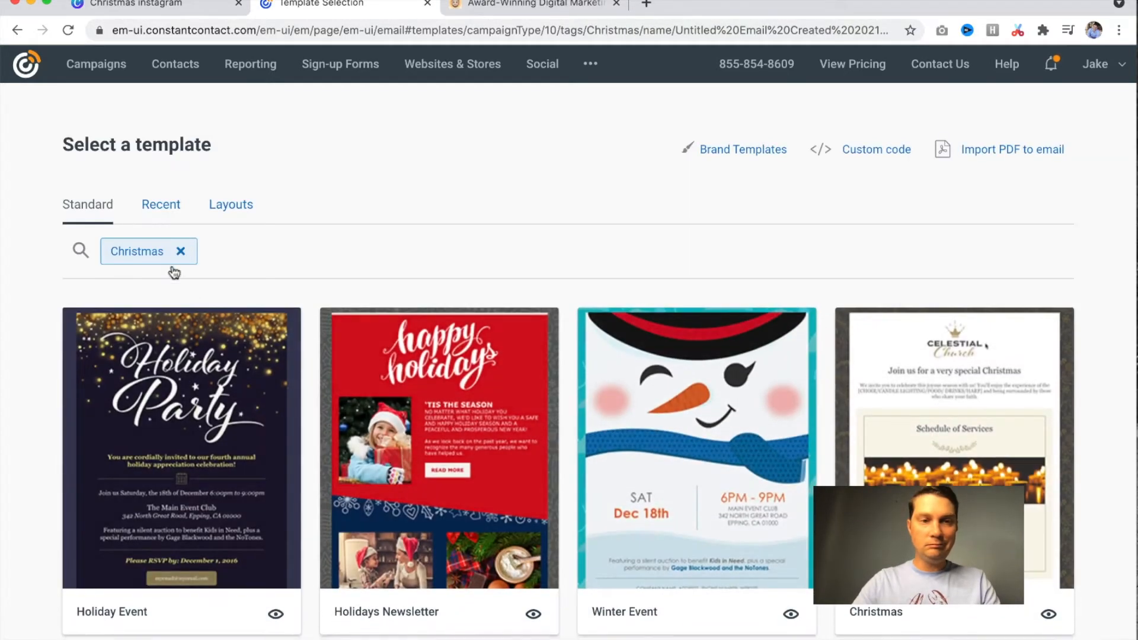
mouse_move(622, 379)
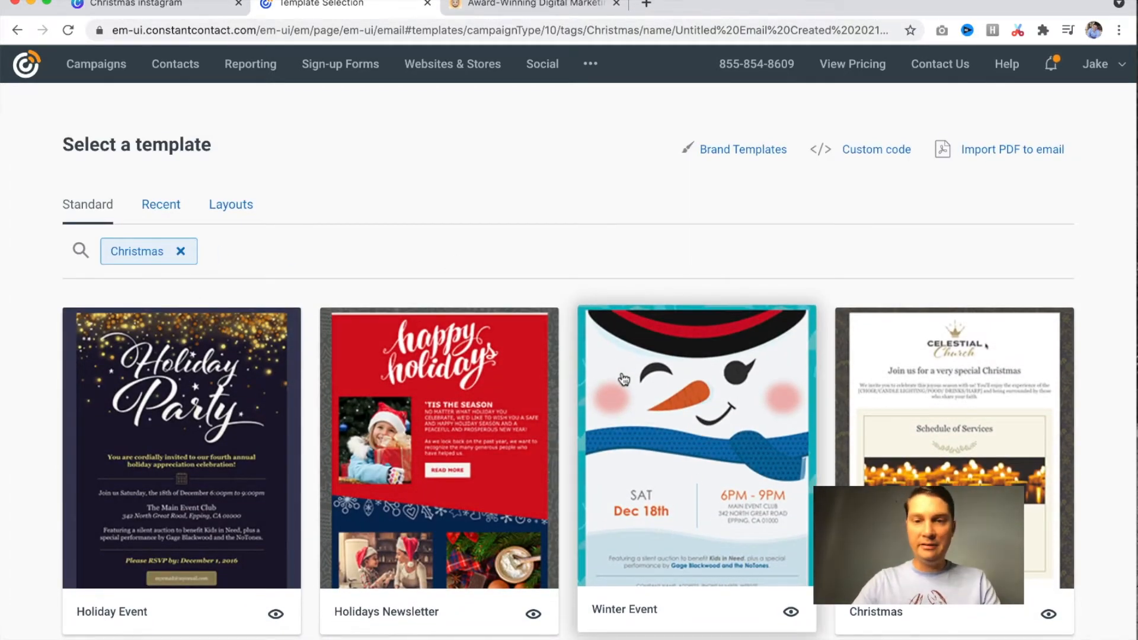
scroll("down", 3)
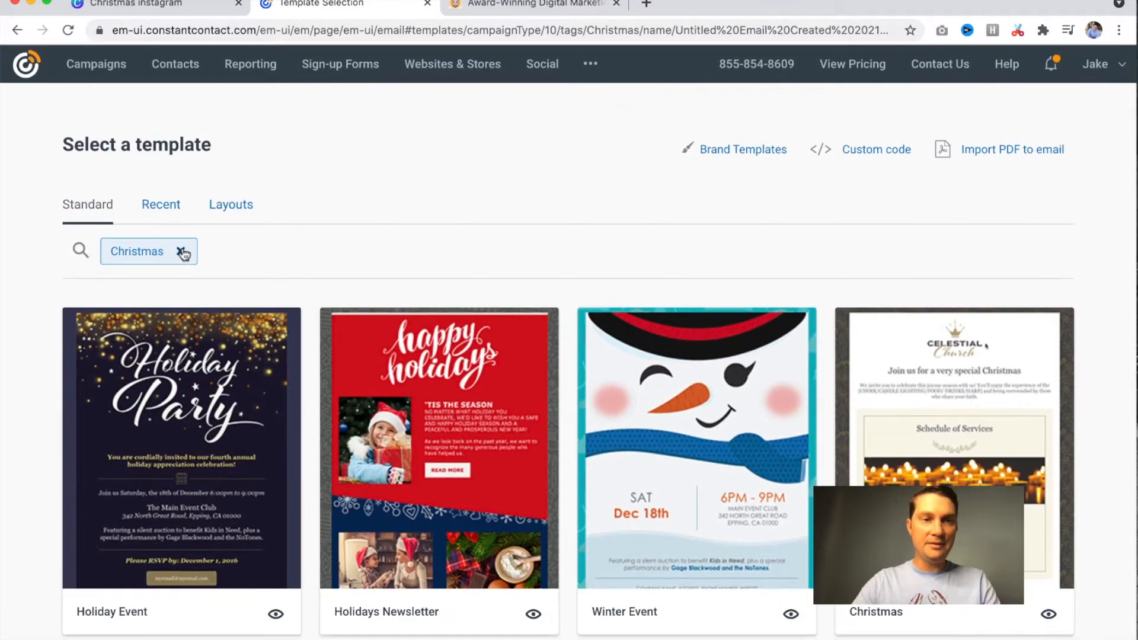
left_click(183, 251)
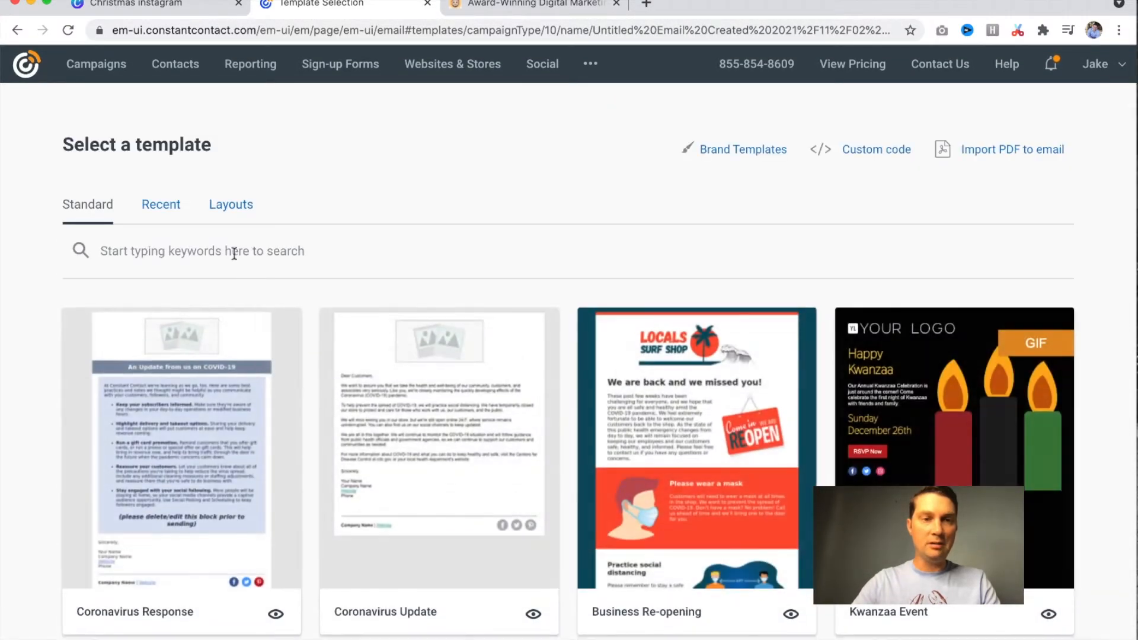
type("christm")
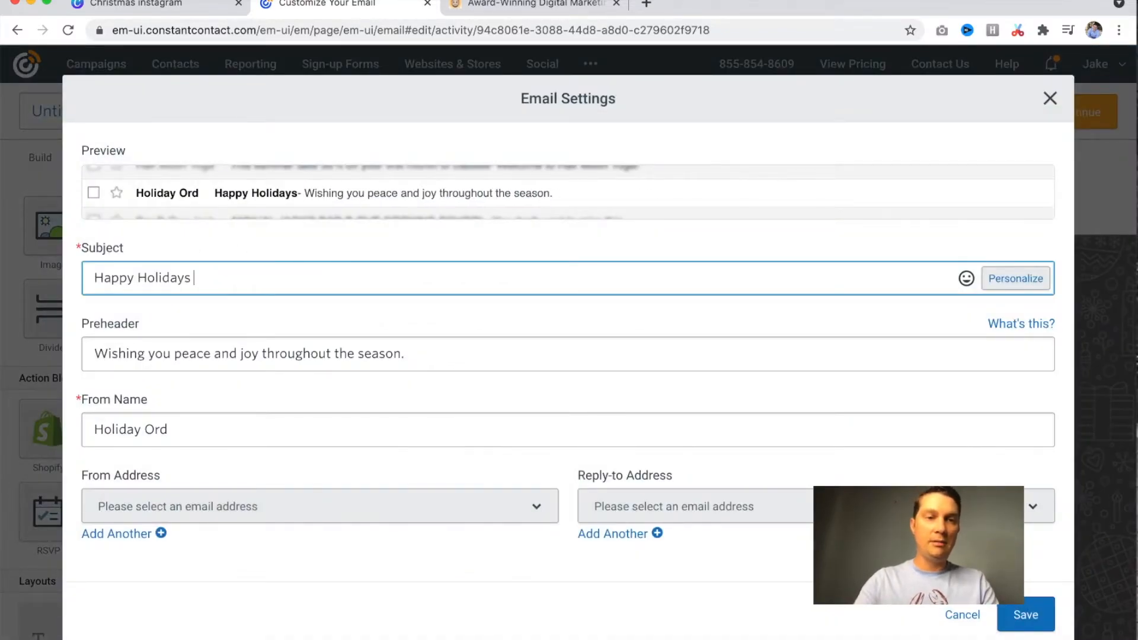
Extend the subject line to 'Happy Holidays! From All of Us to You and Yours!'
type("!")
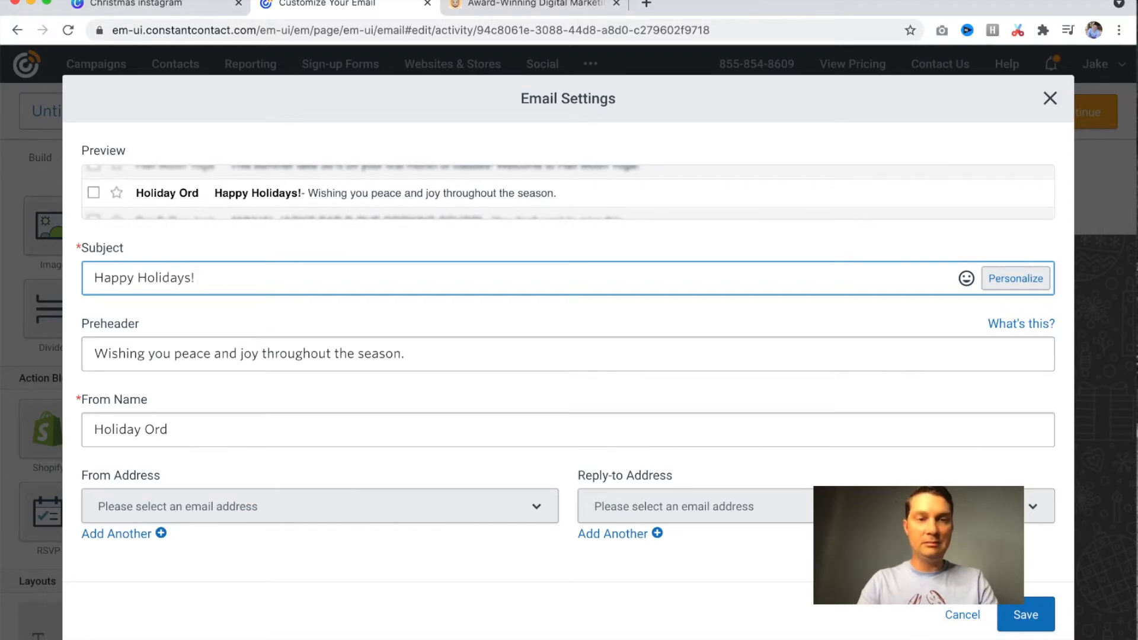
type("From")
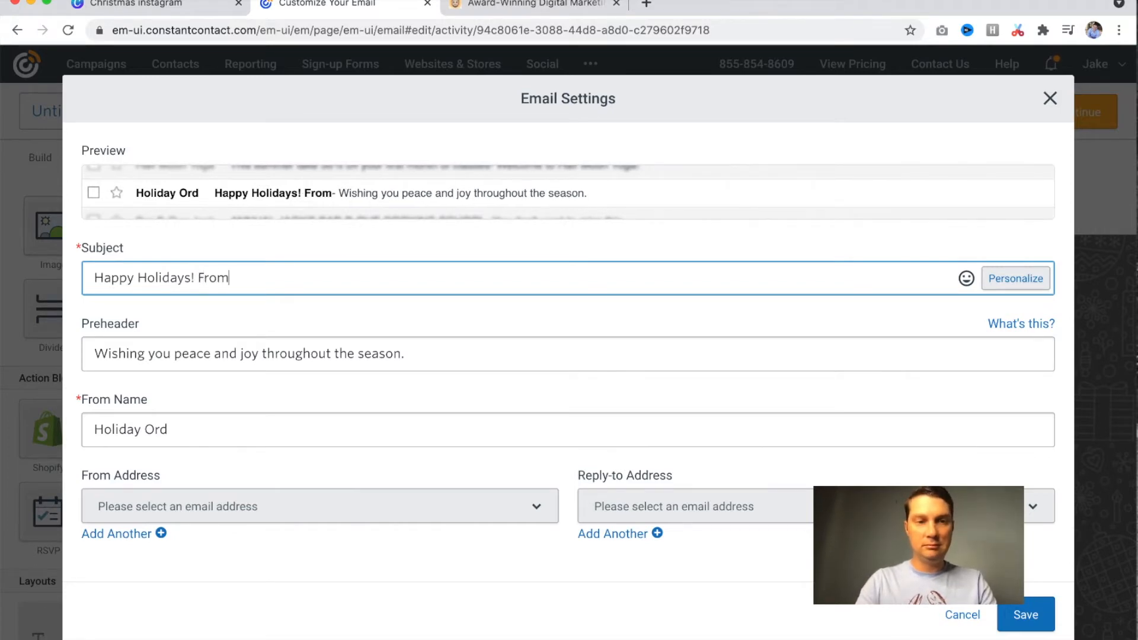
type("All of")
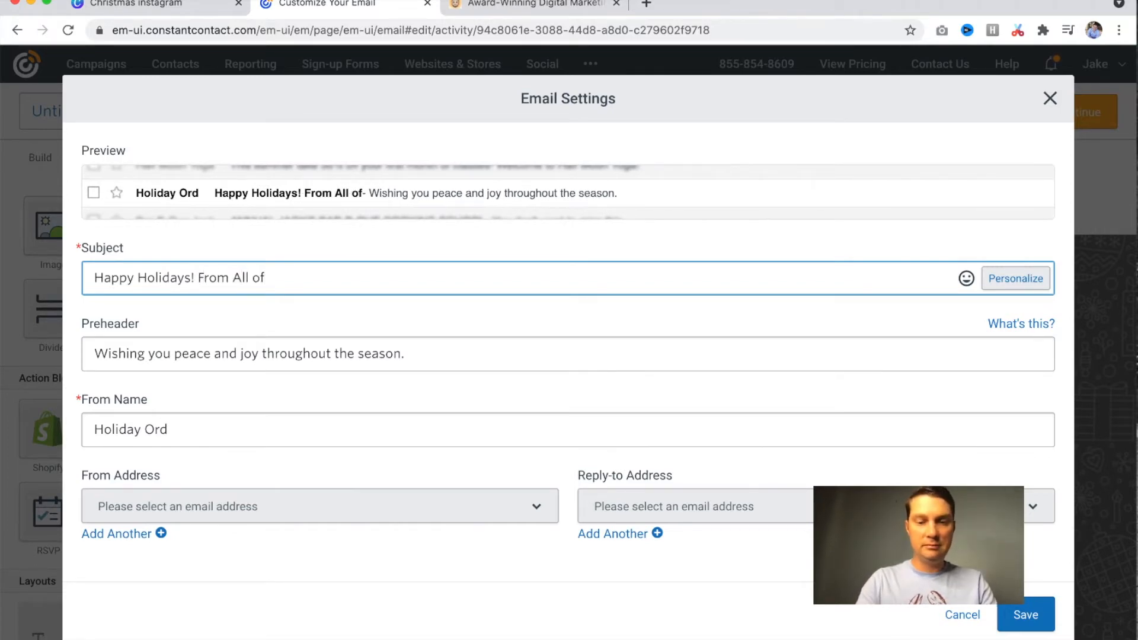
type("Us to")
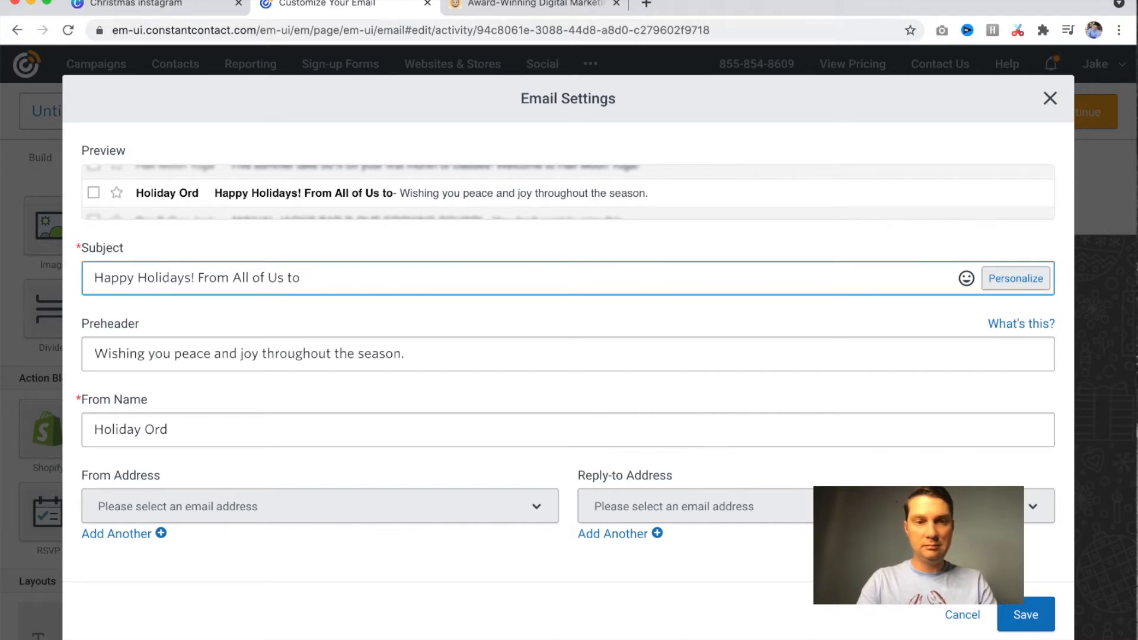
type("You and")
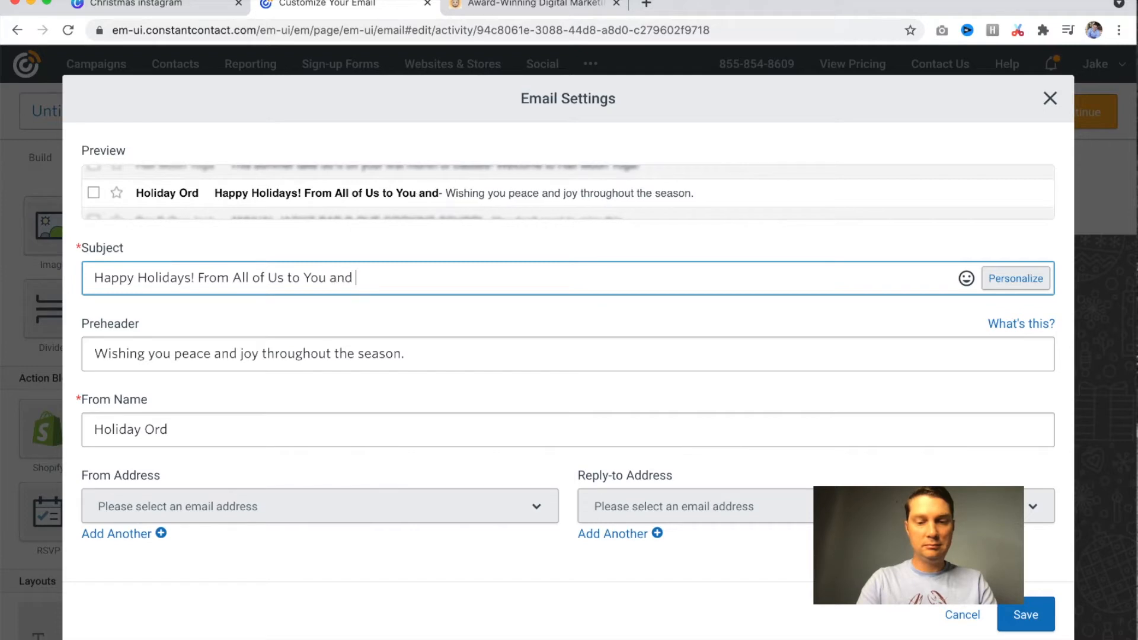
type("Yours!")
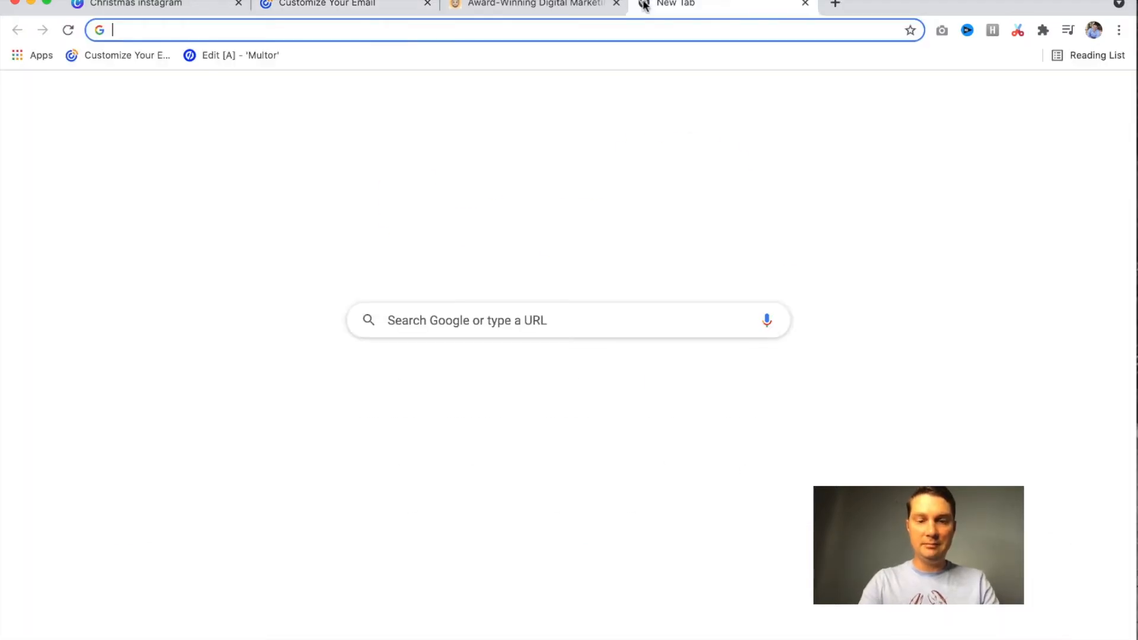
Search Google for 'christmas emojis' and browse the results
type("christmas emo")
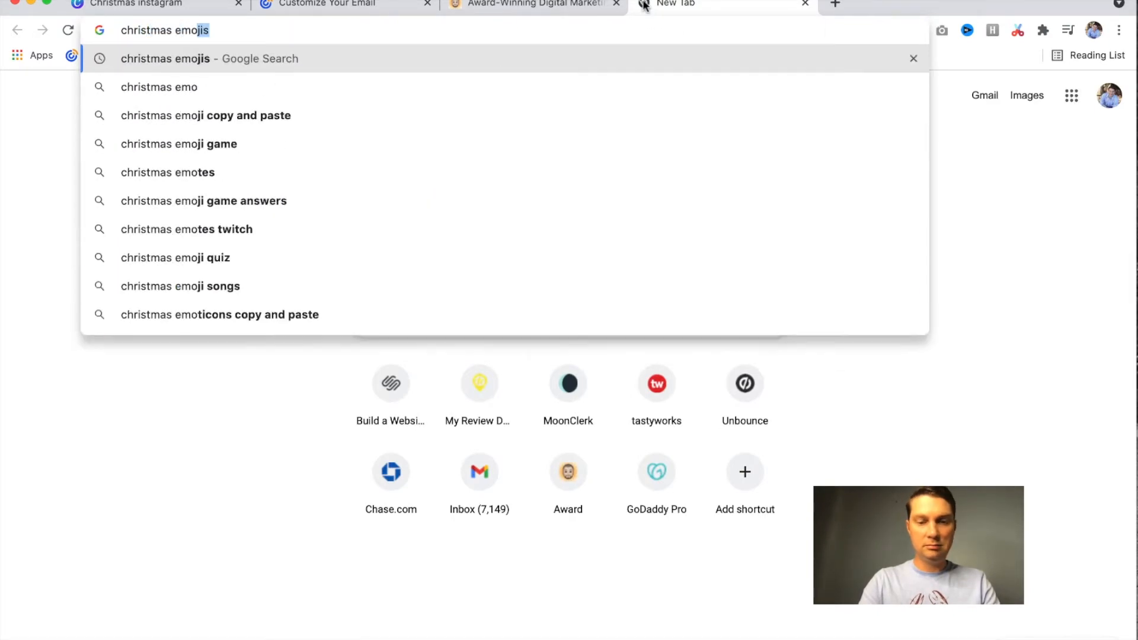
key("Enter")
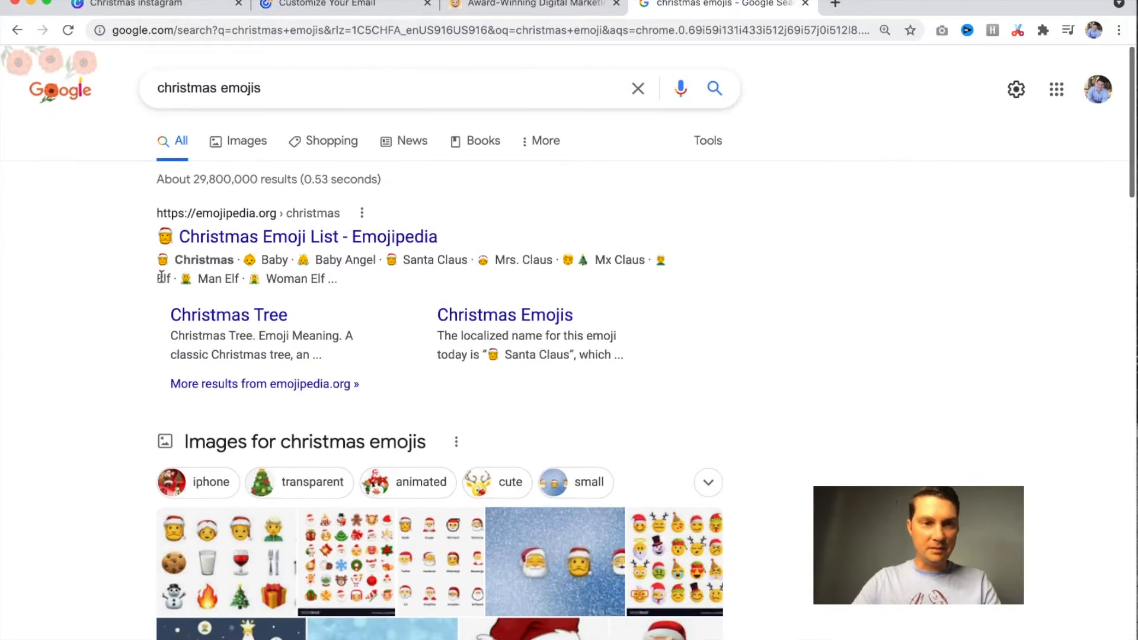
scroll("down", 3)
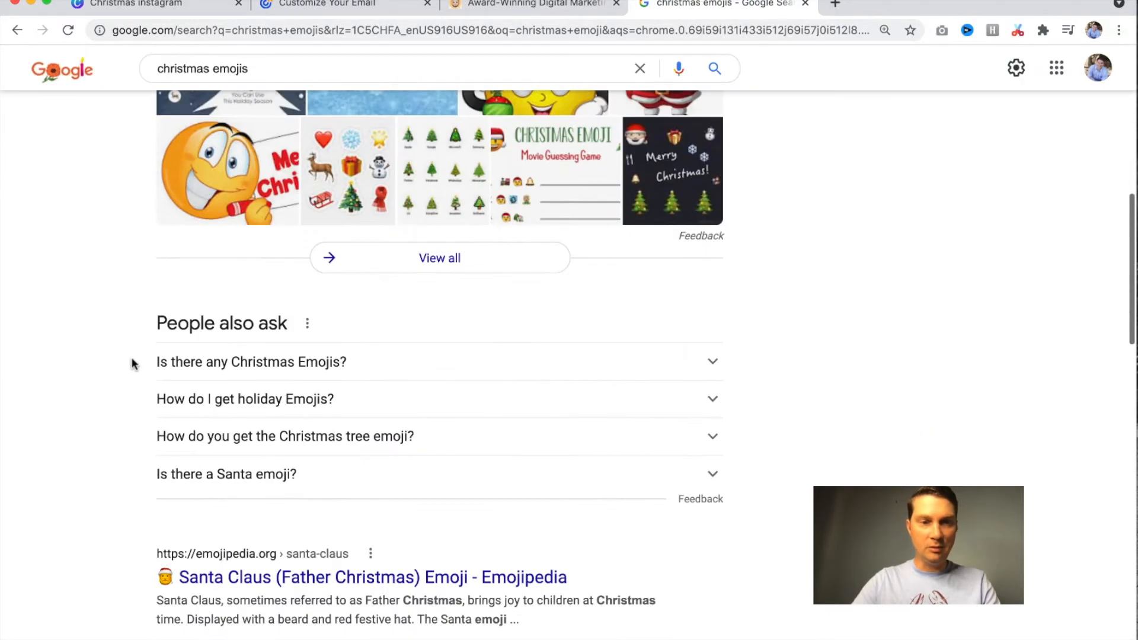
scroll("down", 3)
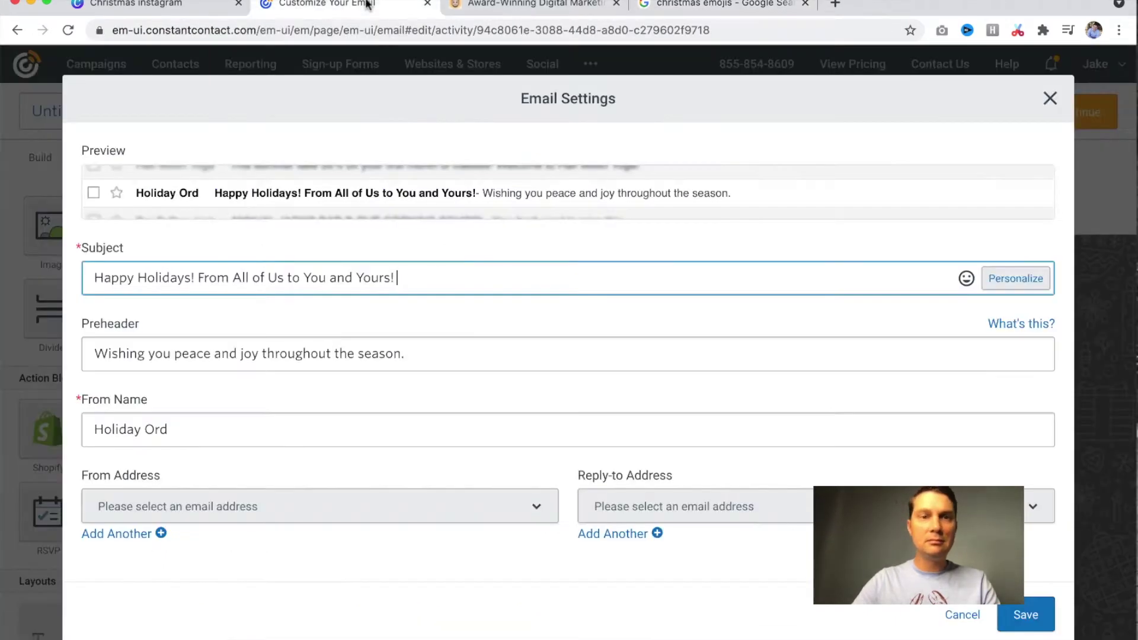
Paste the Santa and gift emojis at the end of the subject and save the settings
type("🎅")
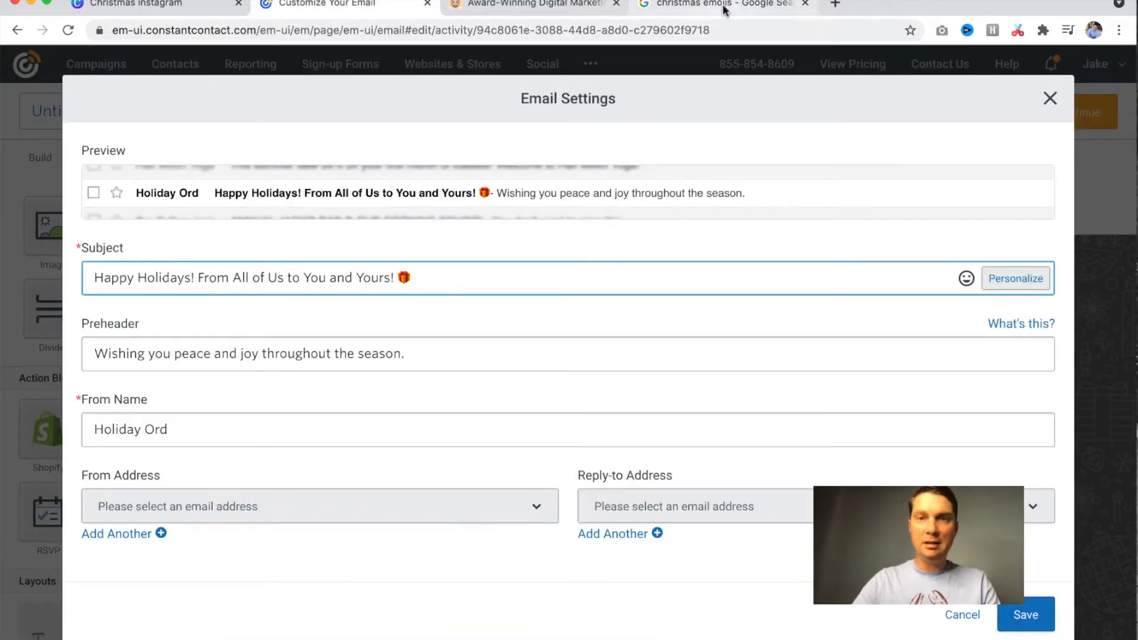
left_click(723, 5)
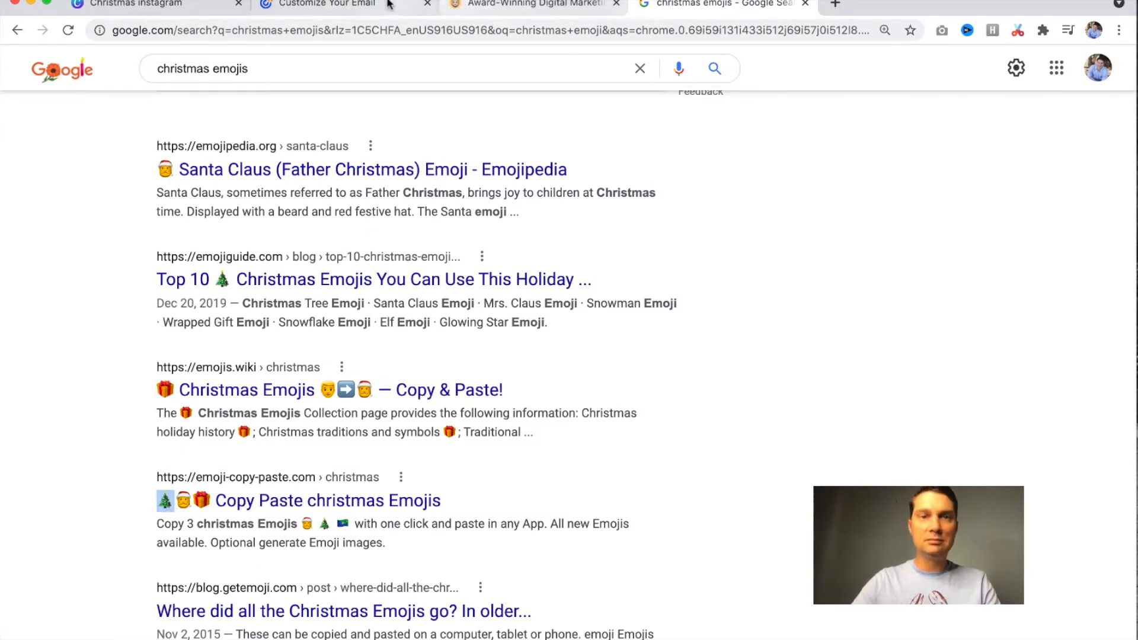
left_click(326, 5)
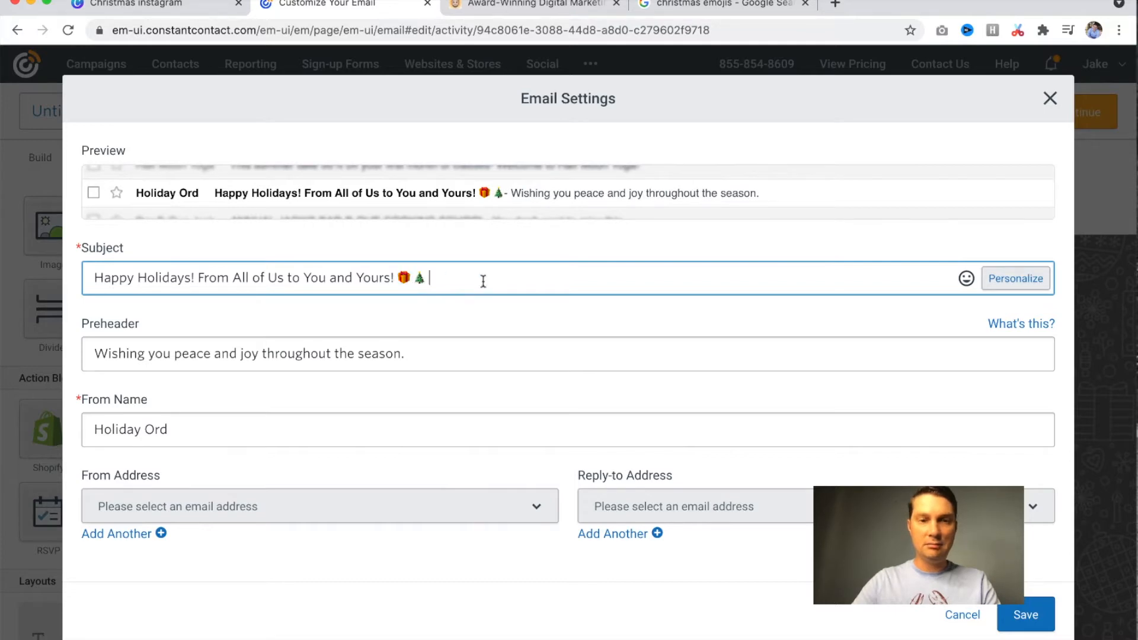
type("🎁")
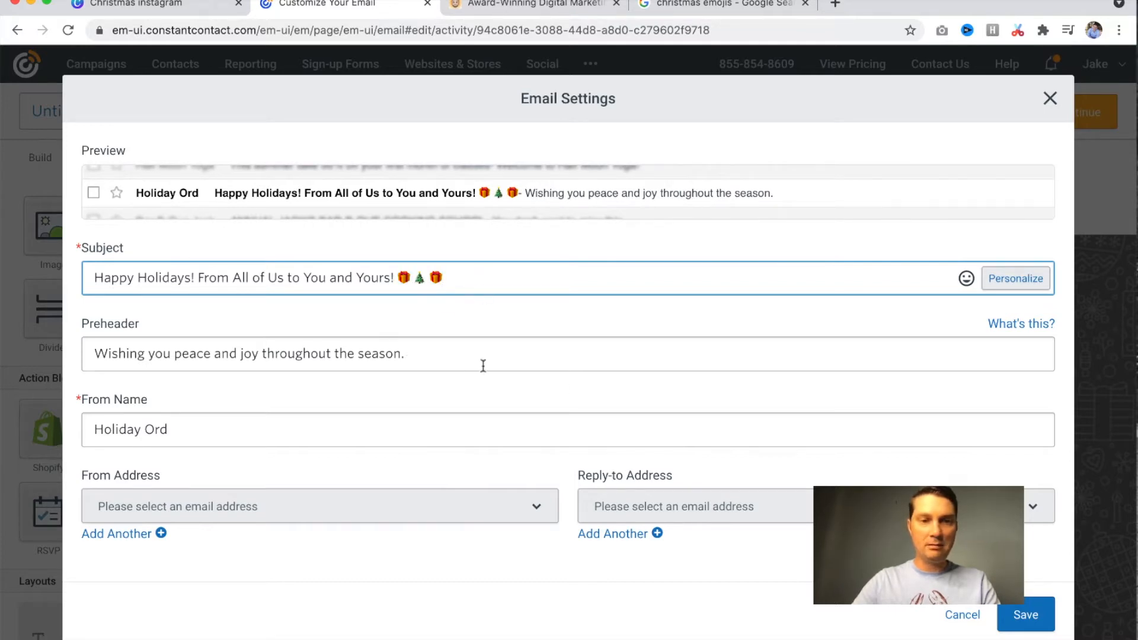
left_click(1027, 616)
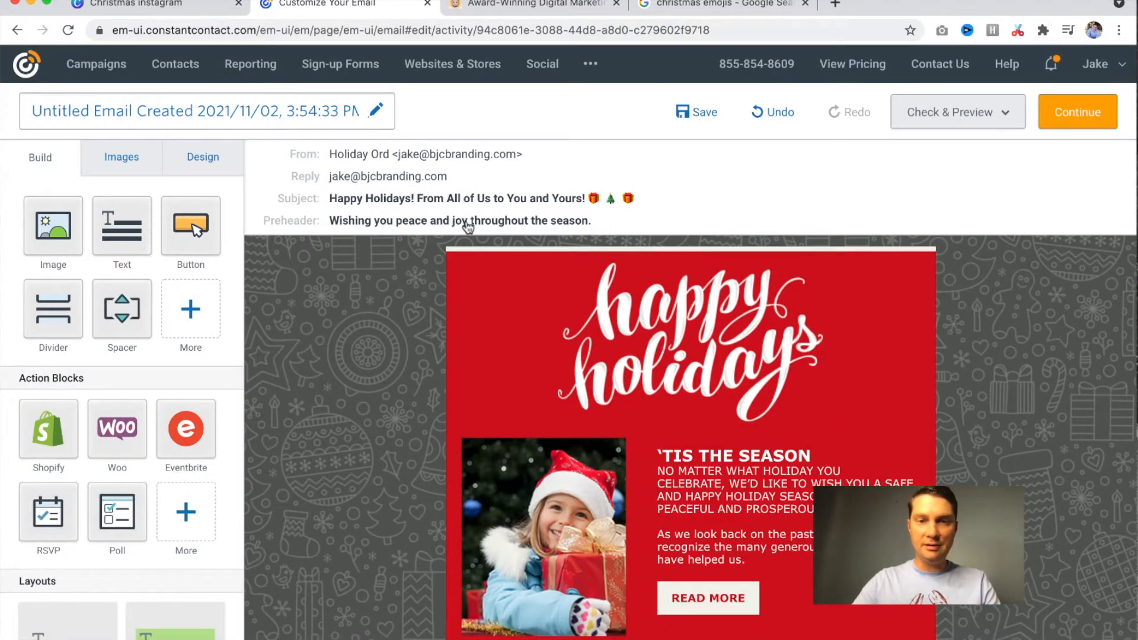
left_click(675, 350)
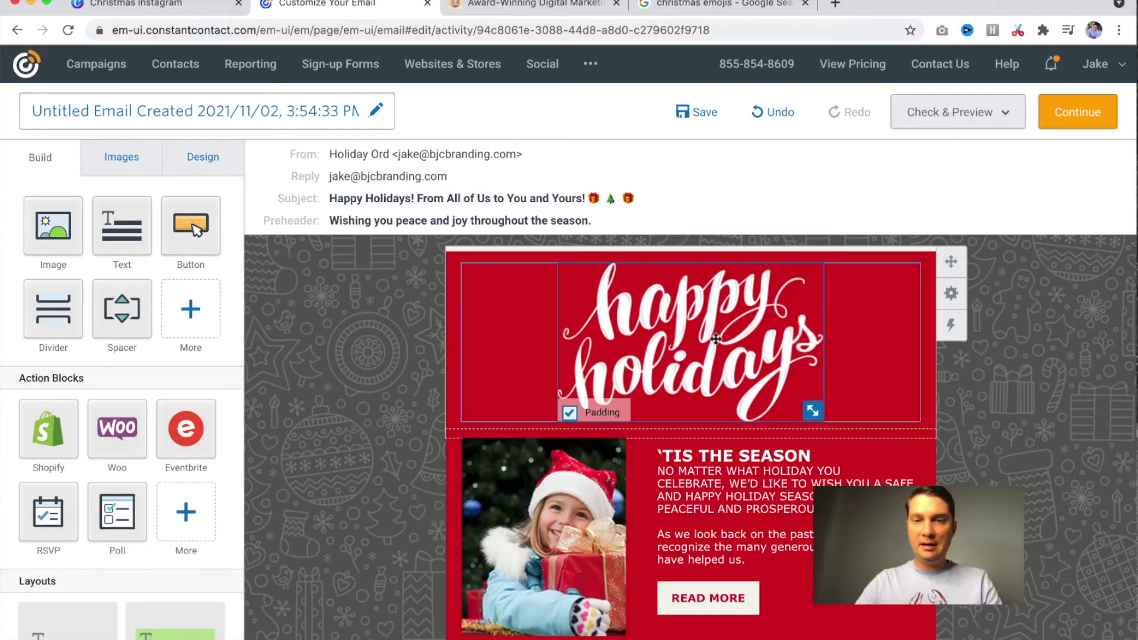
scroll("down", 3)
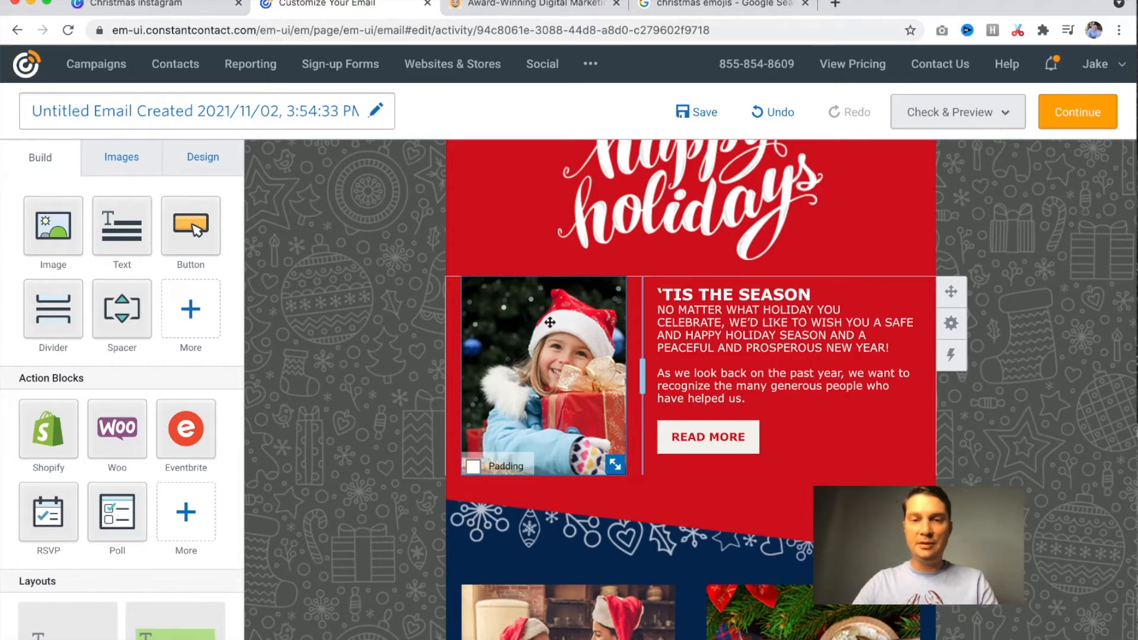
Upload the four family JPEG photos from the Desktop into the image library
left_click(543, 379)
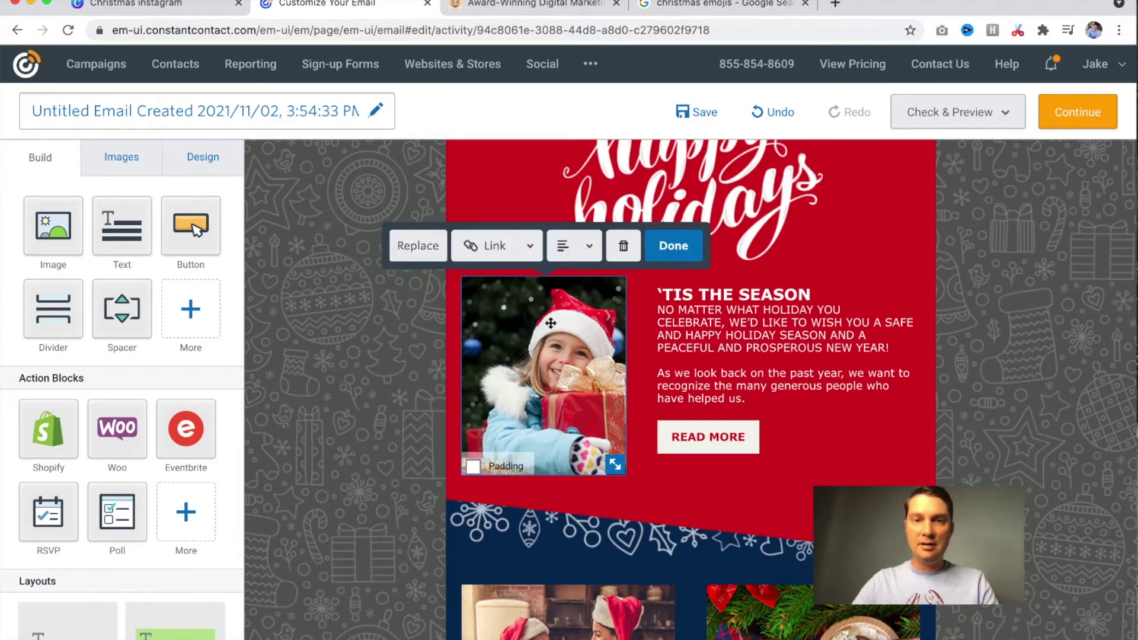
left_click(417, 245)
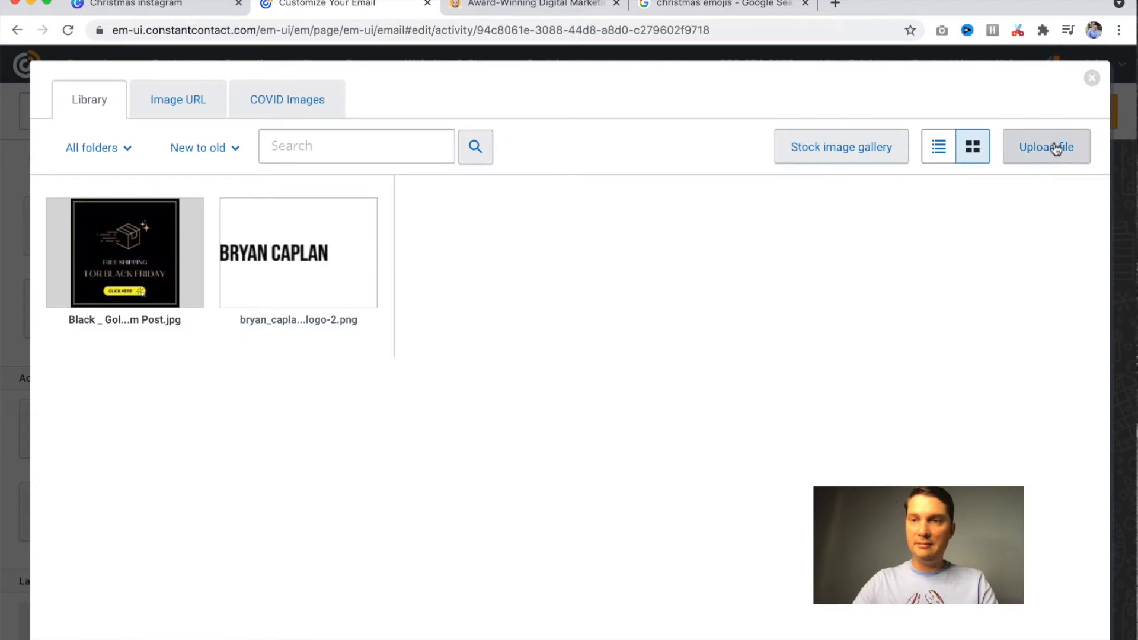
left_click(1047, 146)
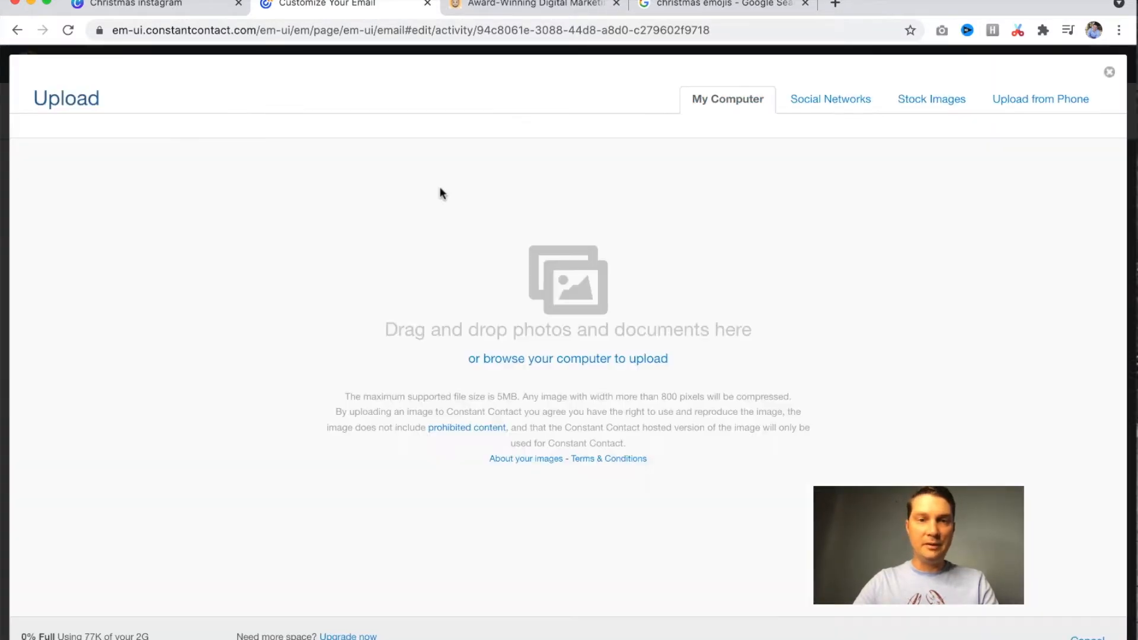
left_click(567, 359)
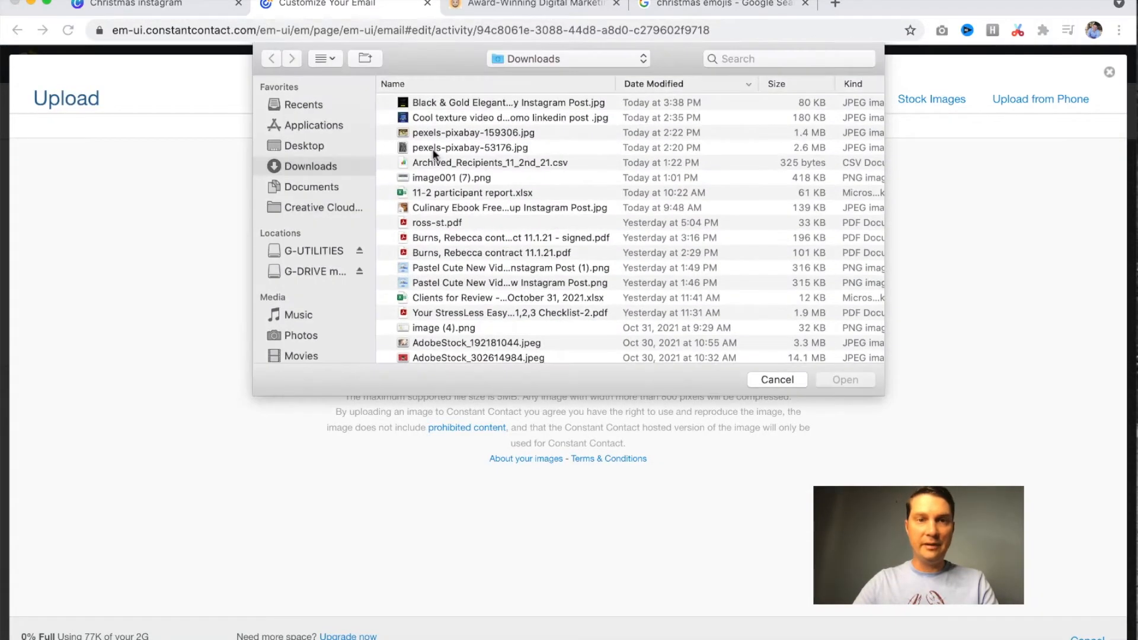
mouse_move(311, 147)
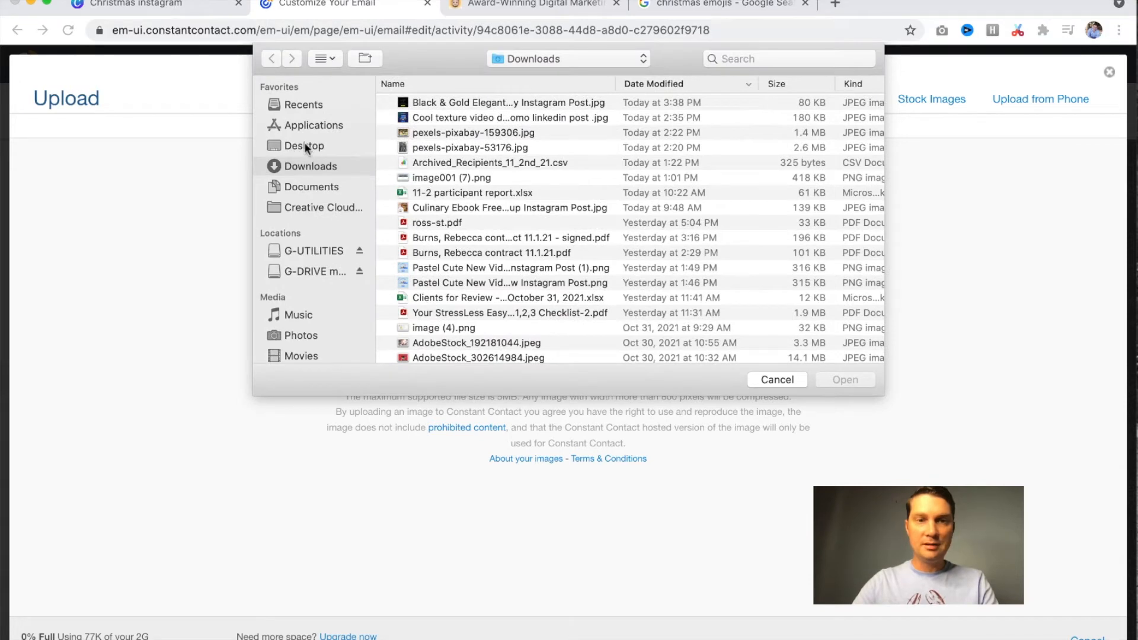
left_click(304, 146)
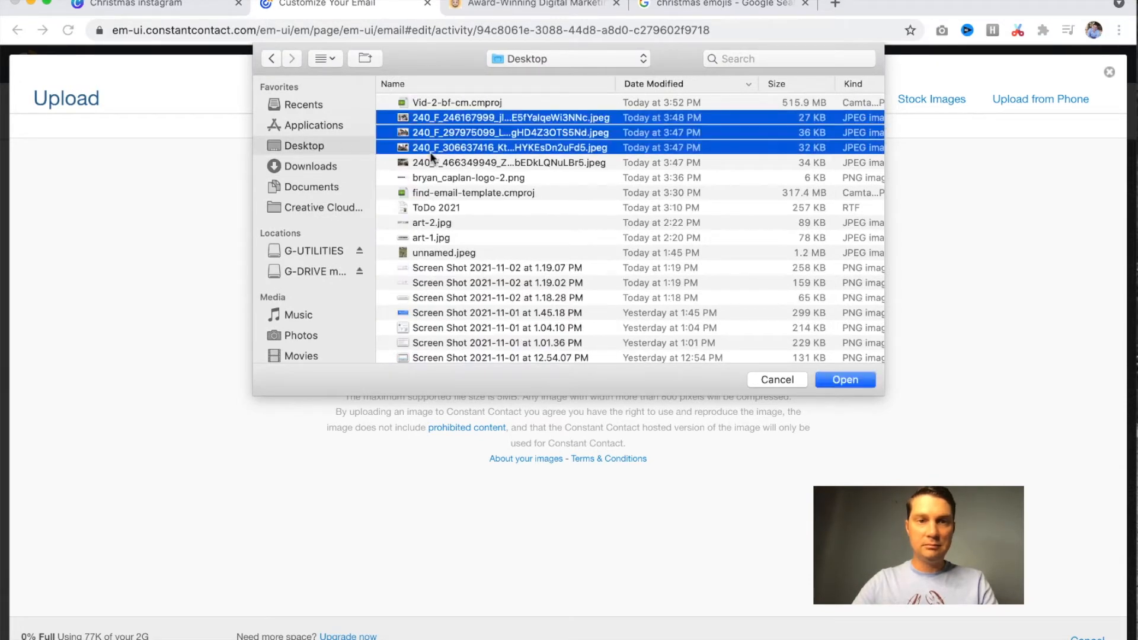
left_click(846, 380)
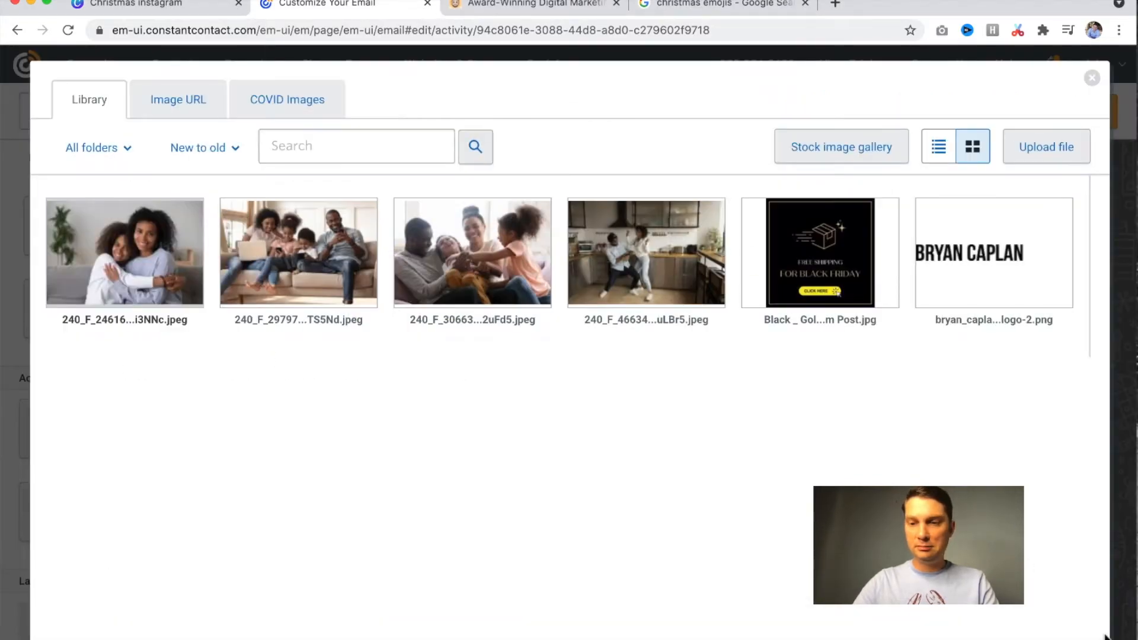
mouse_move(135, 246)
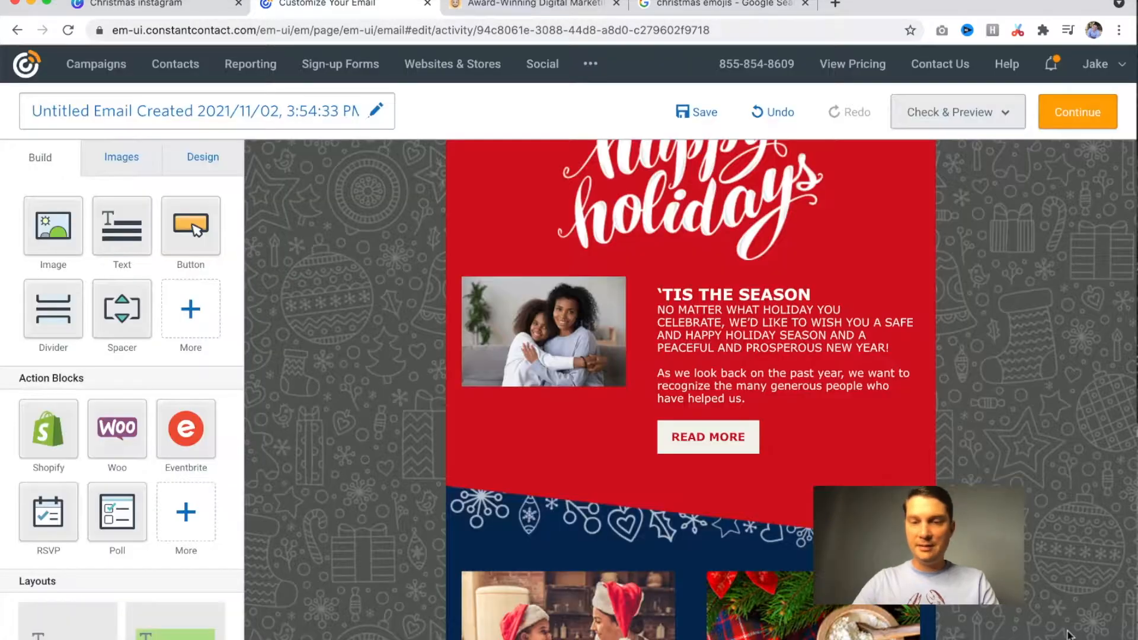
Edit the 'Tis the Season photo with a Square crop, export it and insert it
left_click(543, 333)
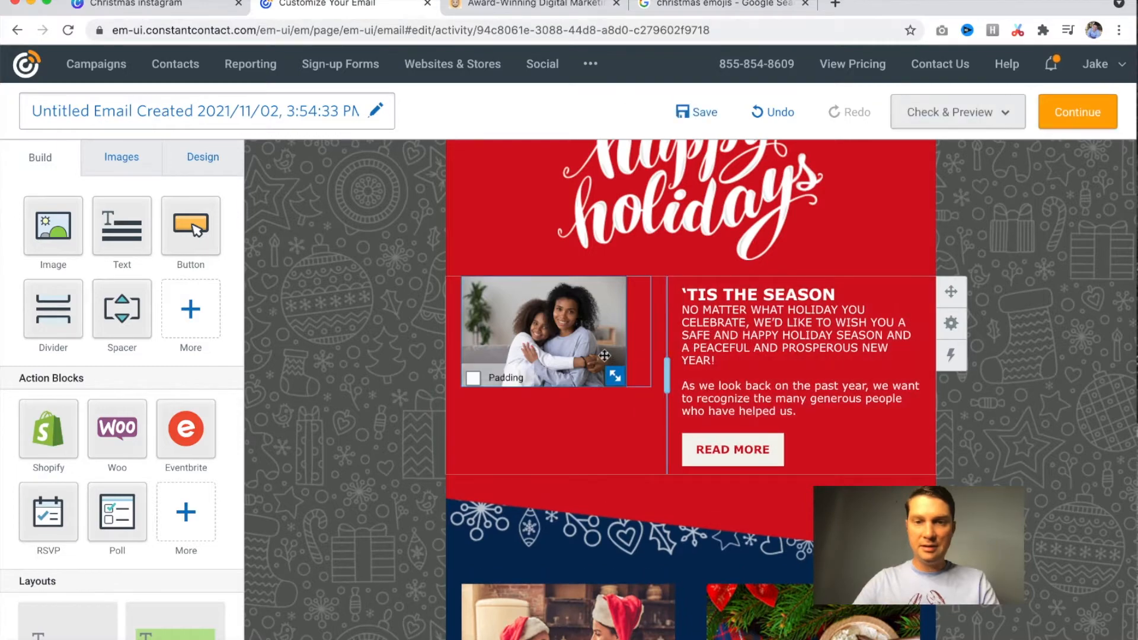
left_click(545, 330)
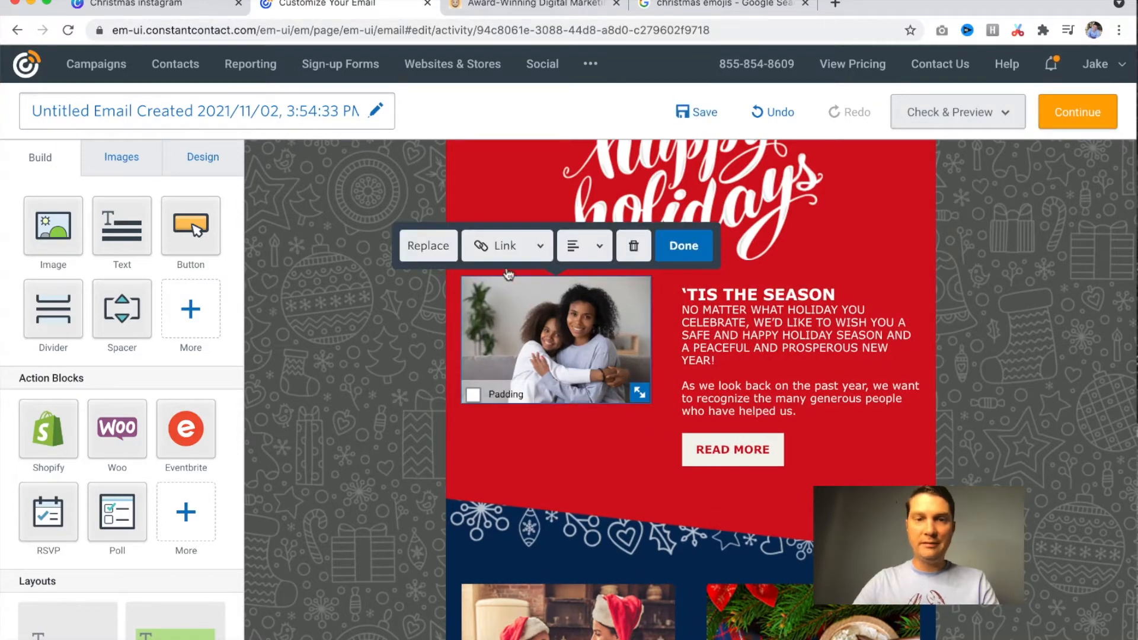
left_click(428, 245)
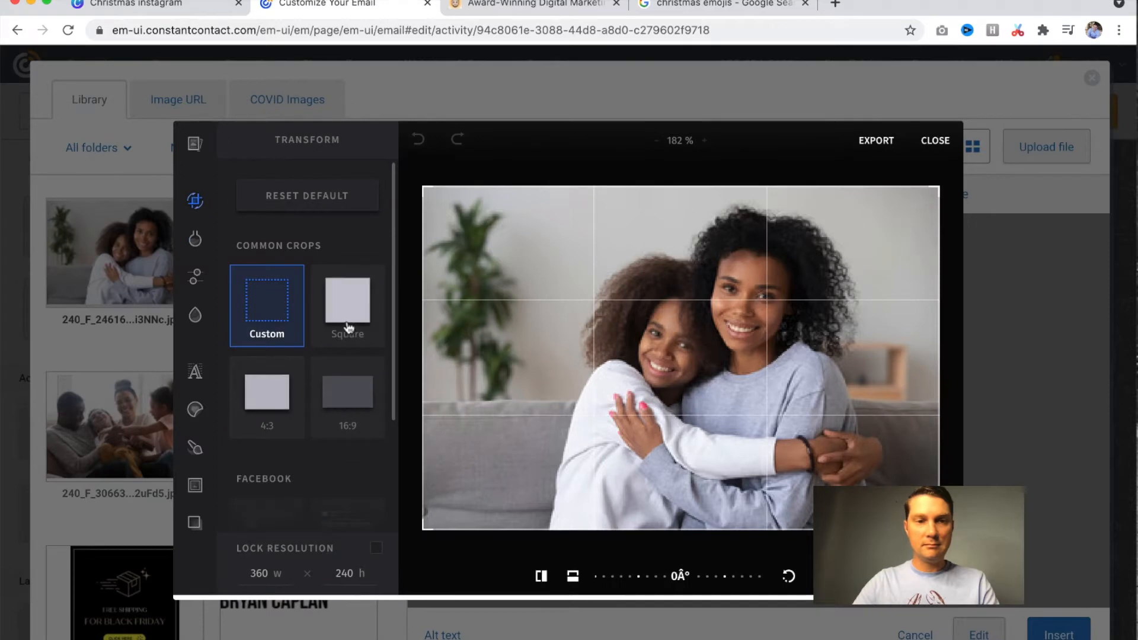
left_click(347, 302)
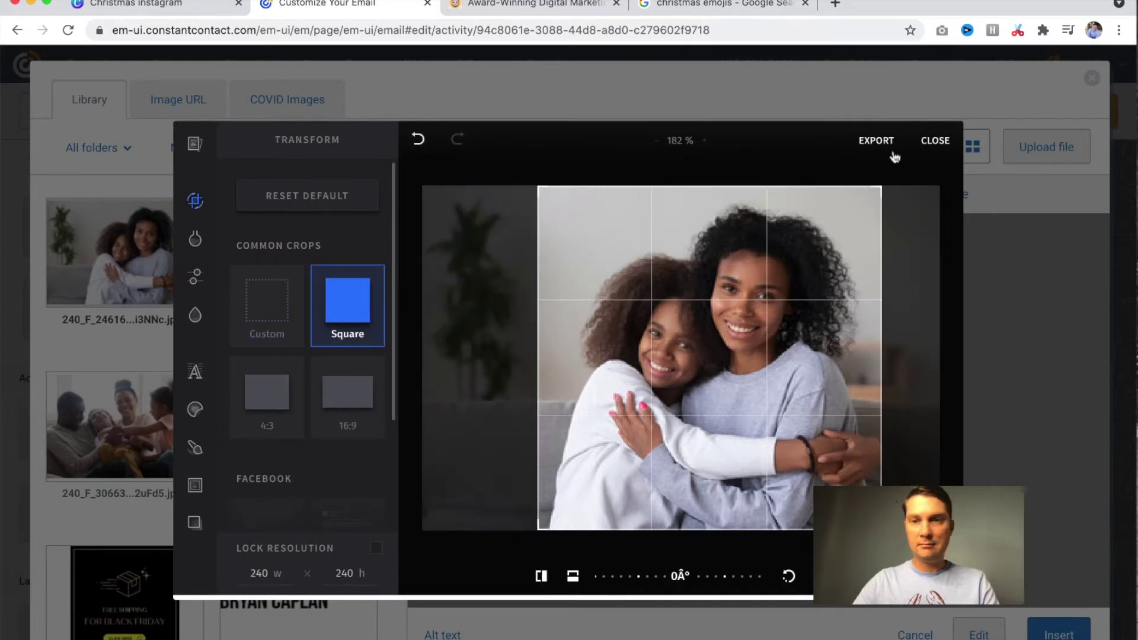
left_click(877, 141)
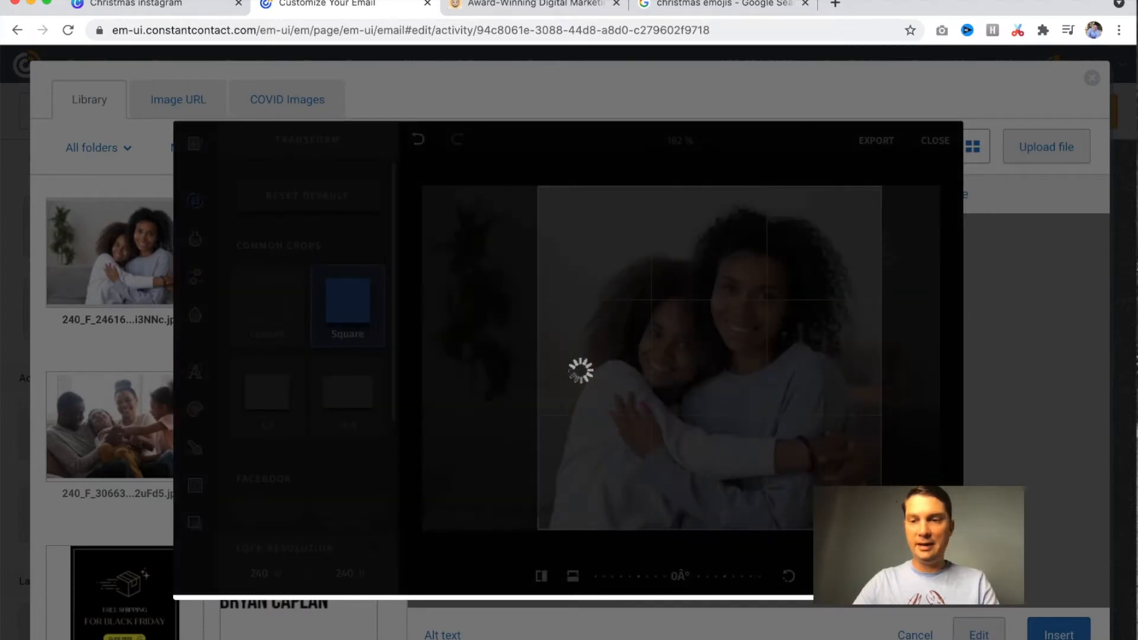
left_click(935, 140)
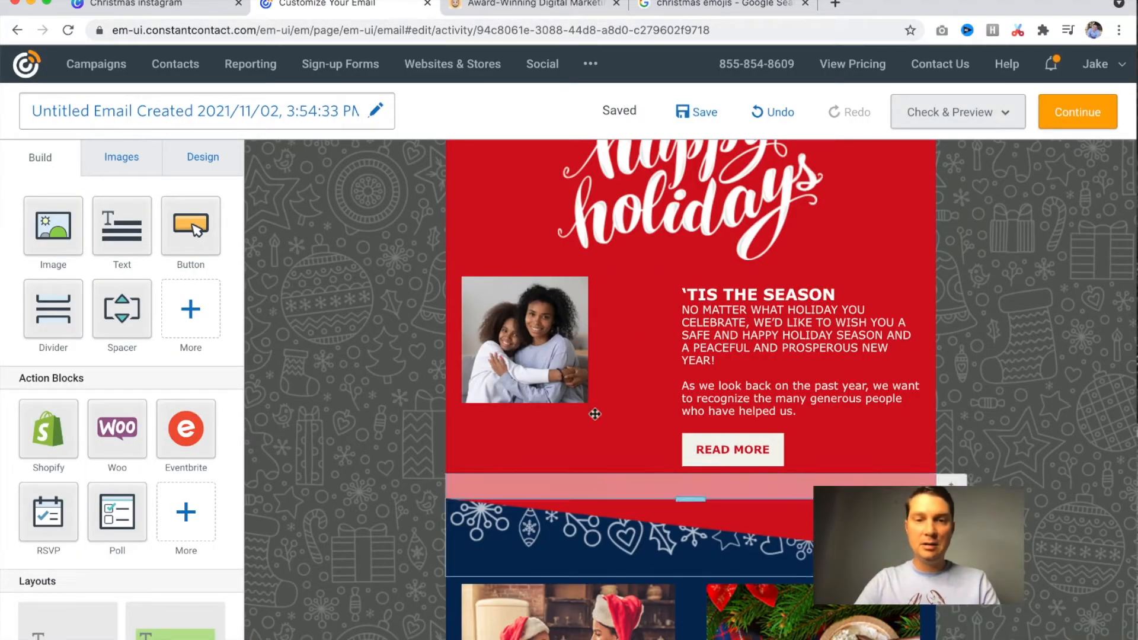
Select the square photo to enlarge it, then select the 'Tis the Season text block
left_click(524, 351)
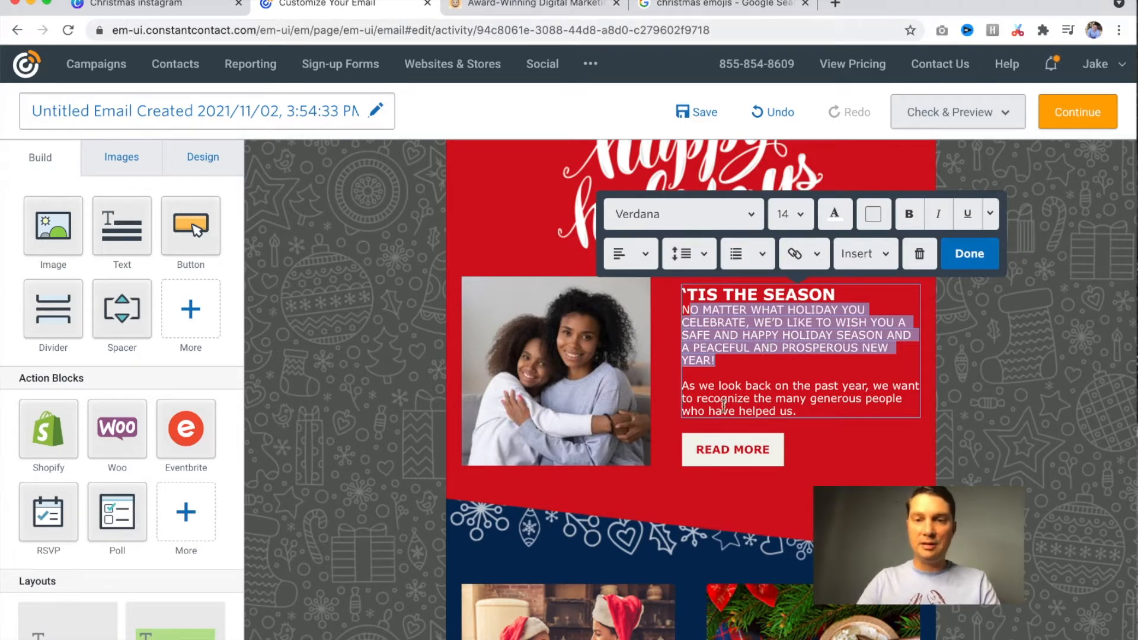
left_click(733, 450)
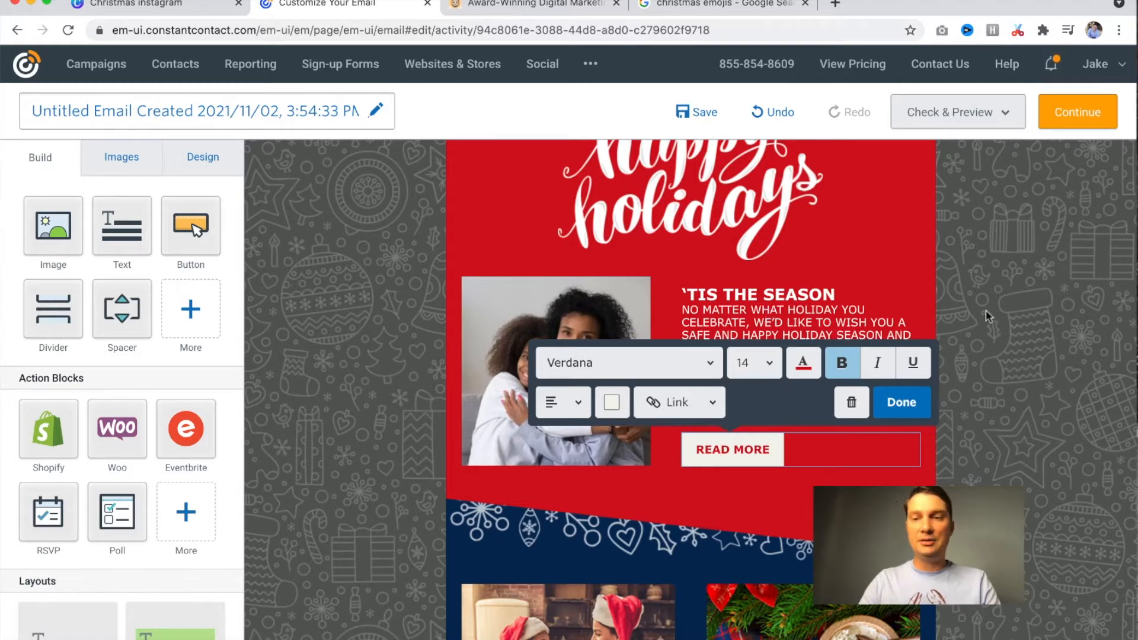
Select the Holiday Cookies photo and find a Food Network cookie recipes page in Google
scroll("down", 3)
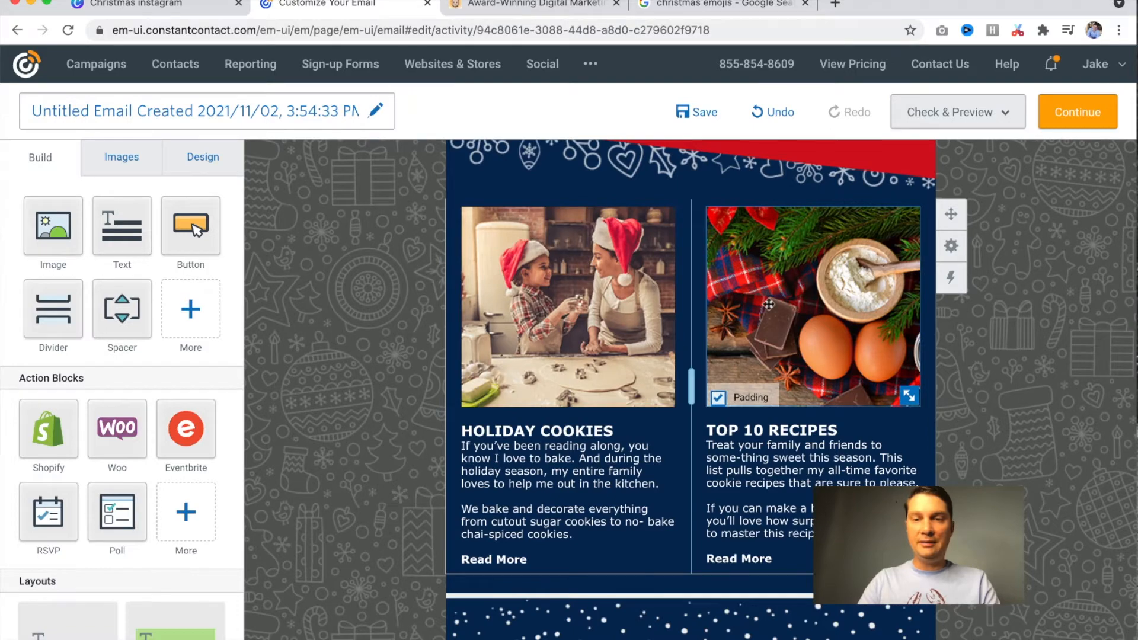
scroll("down", 3)
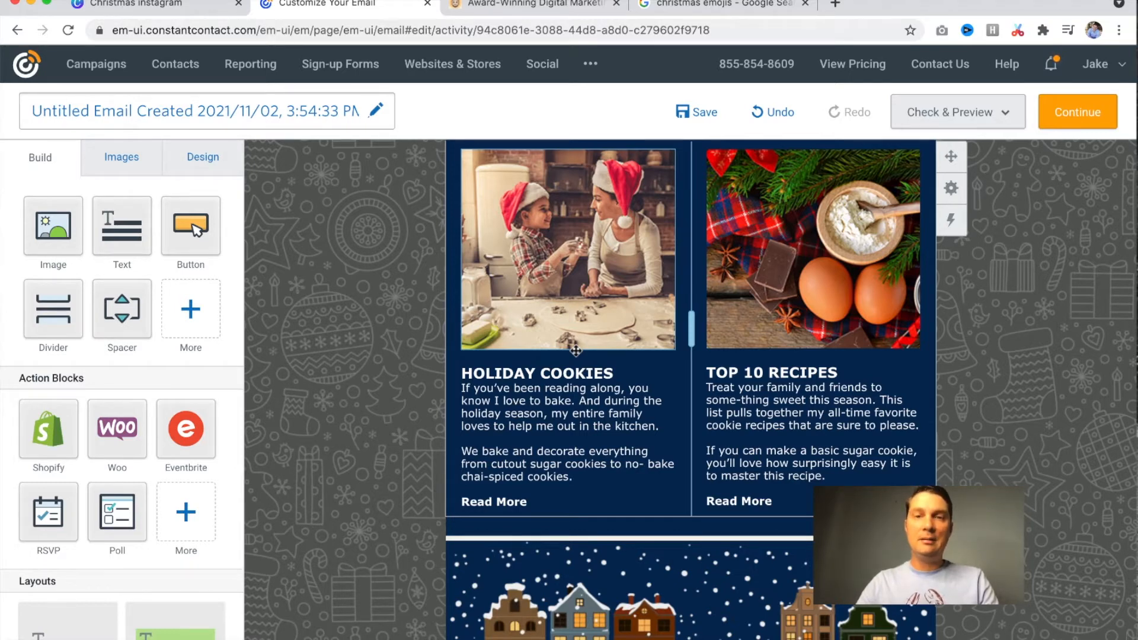
left_click(527, 390)
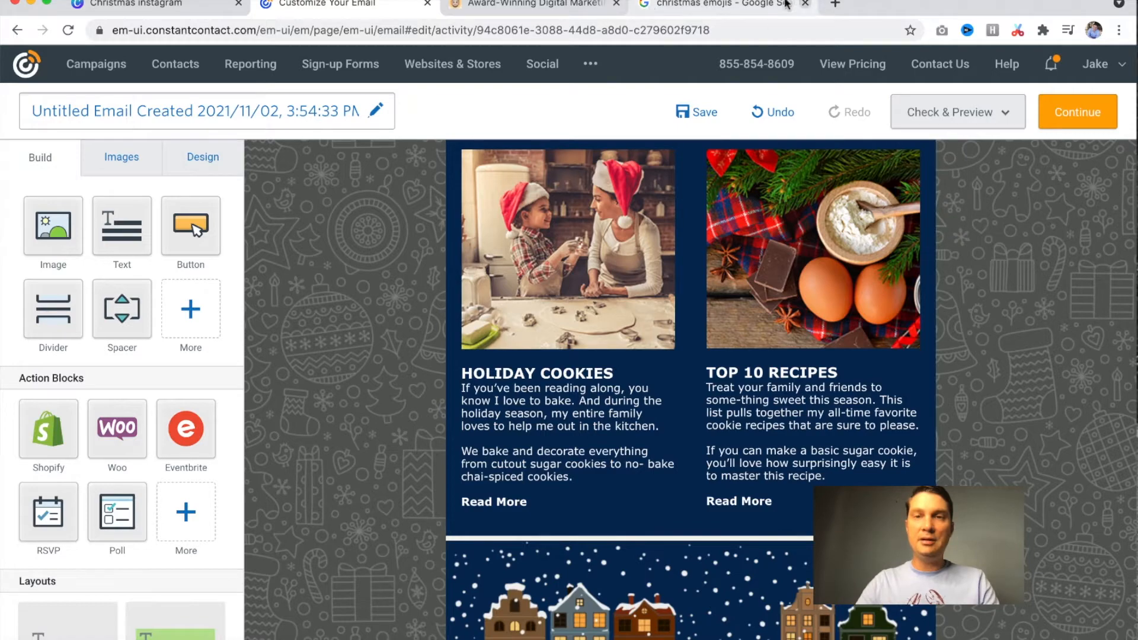
left_click(731, 5)
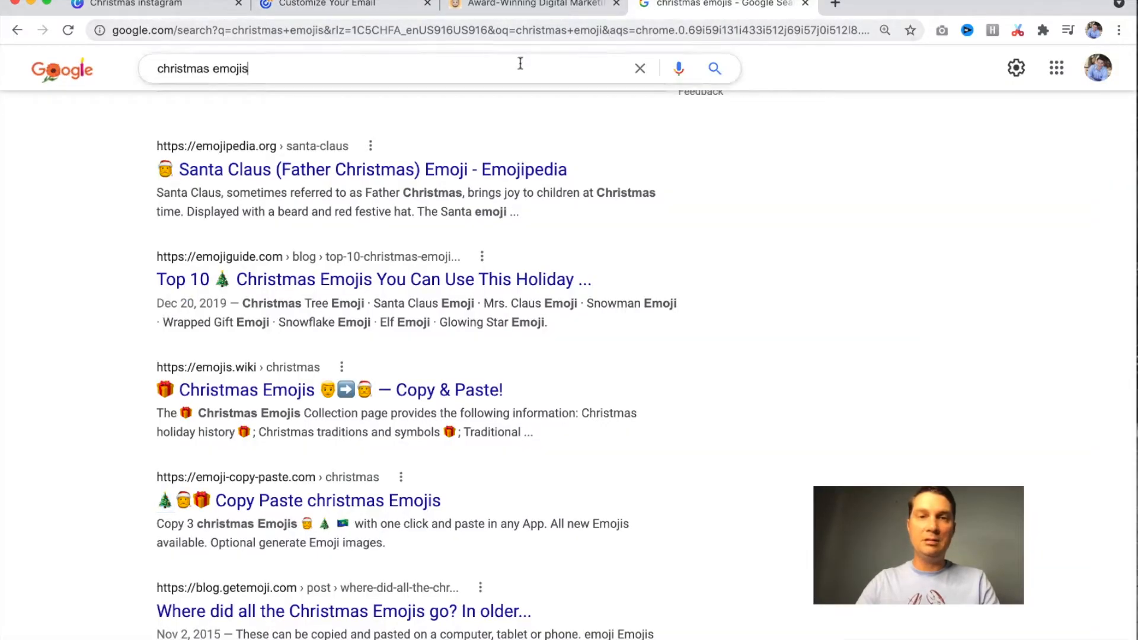
type("best holiday cookies recipe")
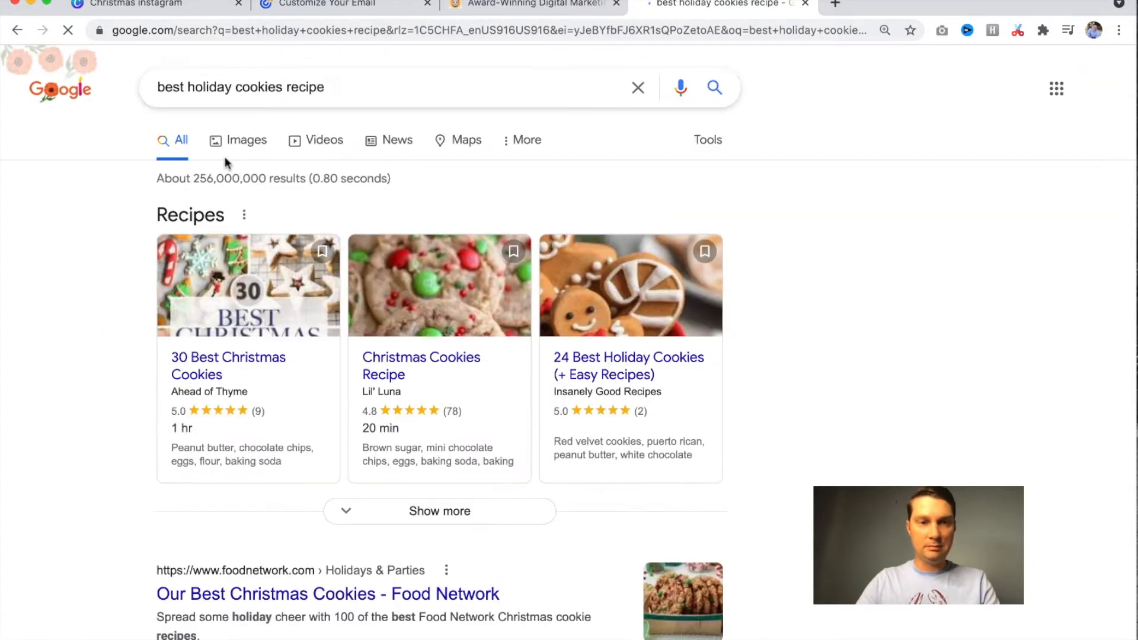
scroll("down", 3)
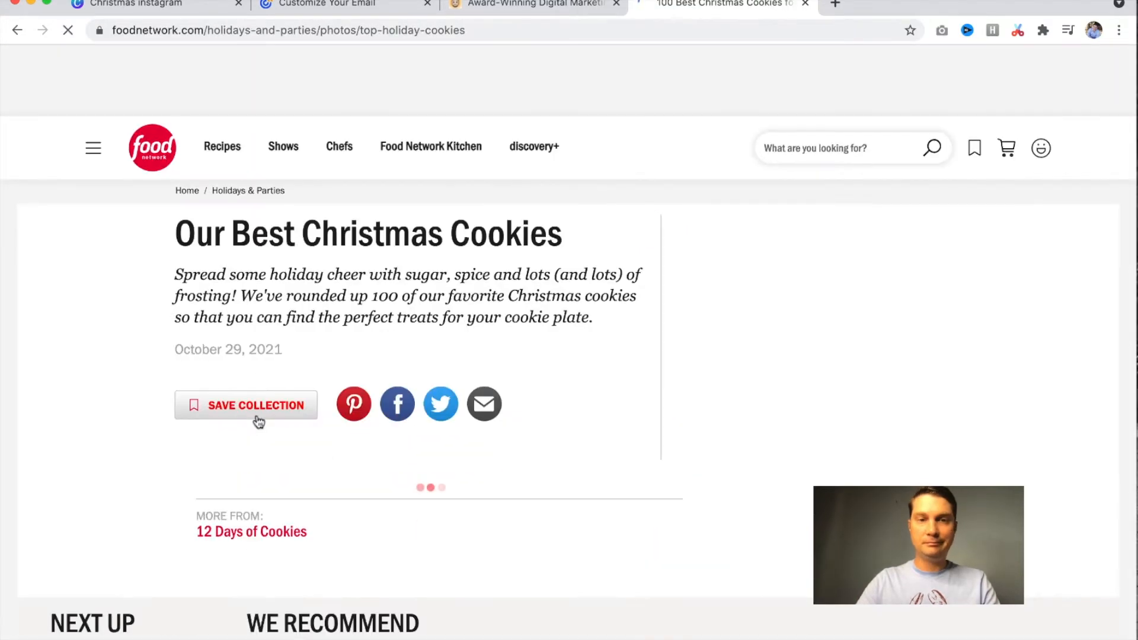
scroll("down", 3)
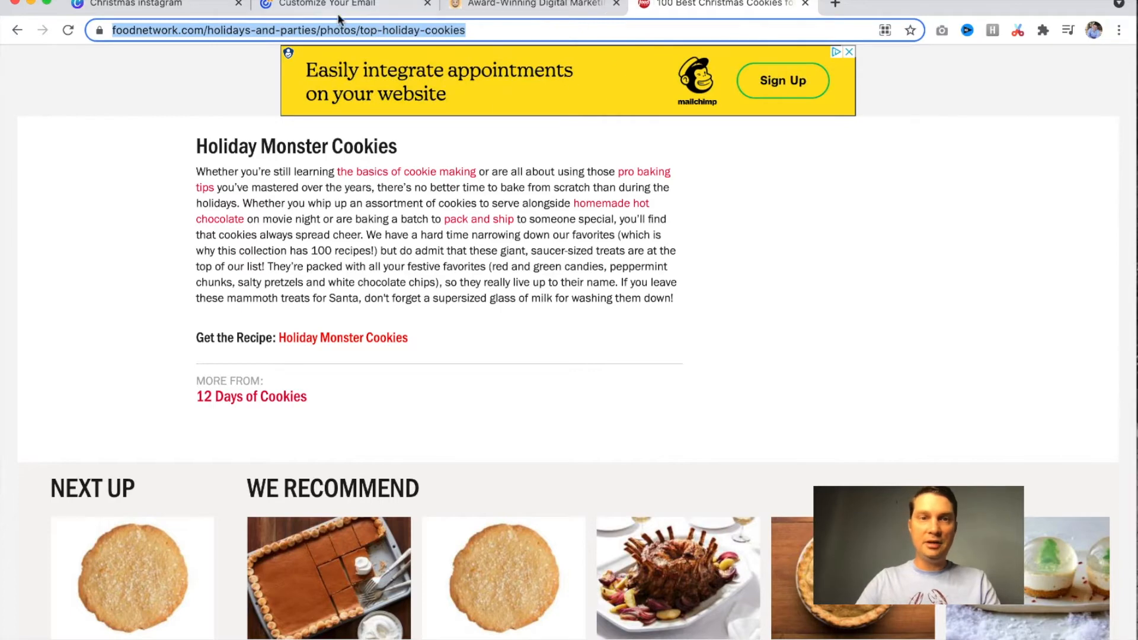
left_click(342, 6)
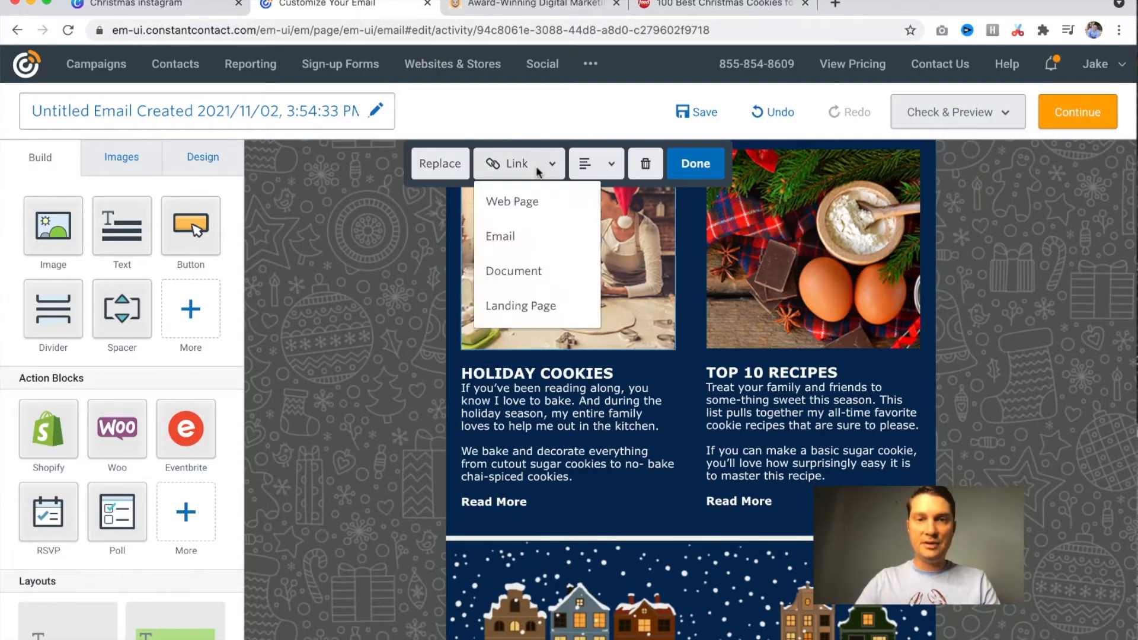
Link Holiday Cookies' Read More to Food Network's top holiday cookies page, reworded 'Get the Recipe'
left_click(578, 436)
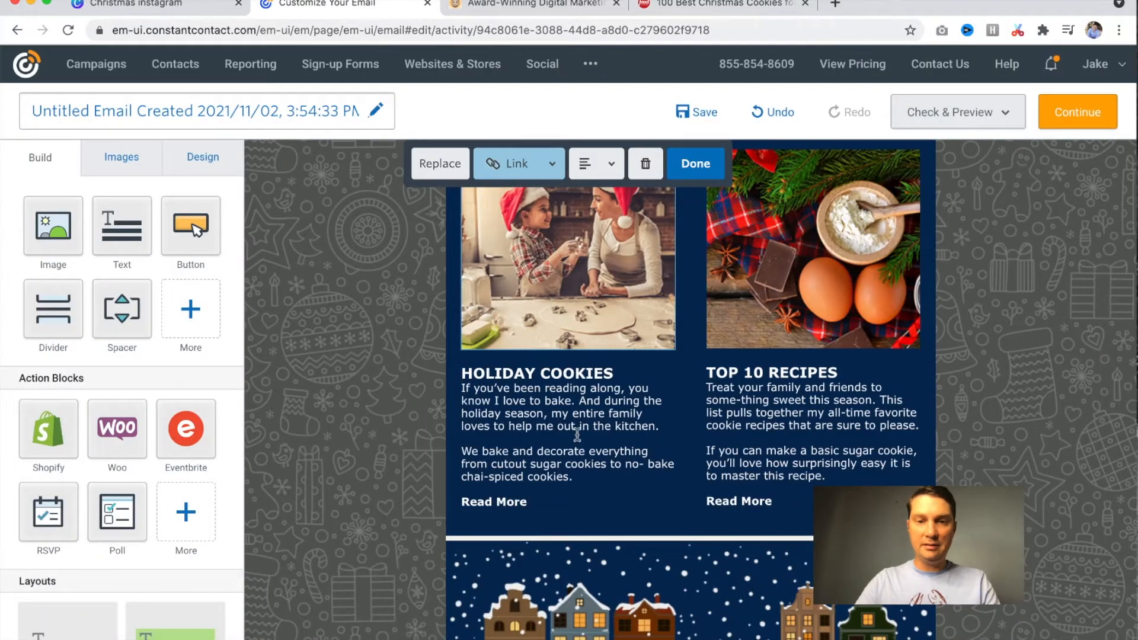
left_click(589, 334)
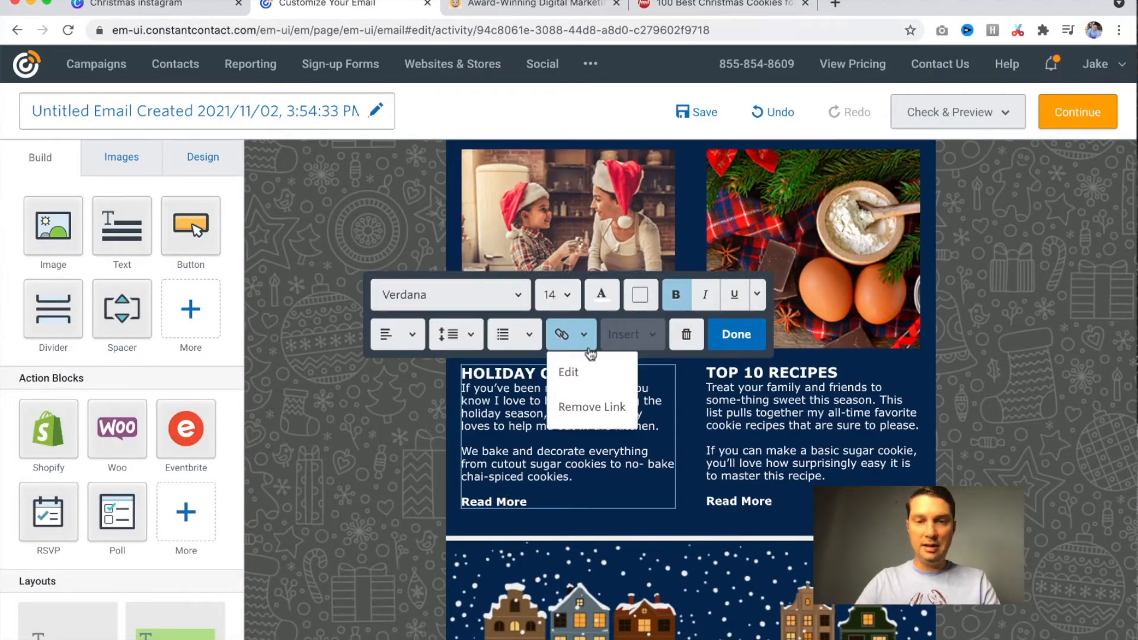
left_click(568, 372)
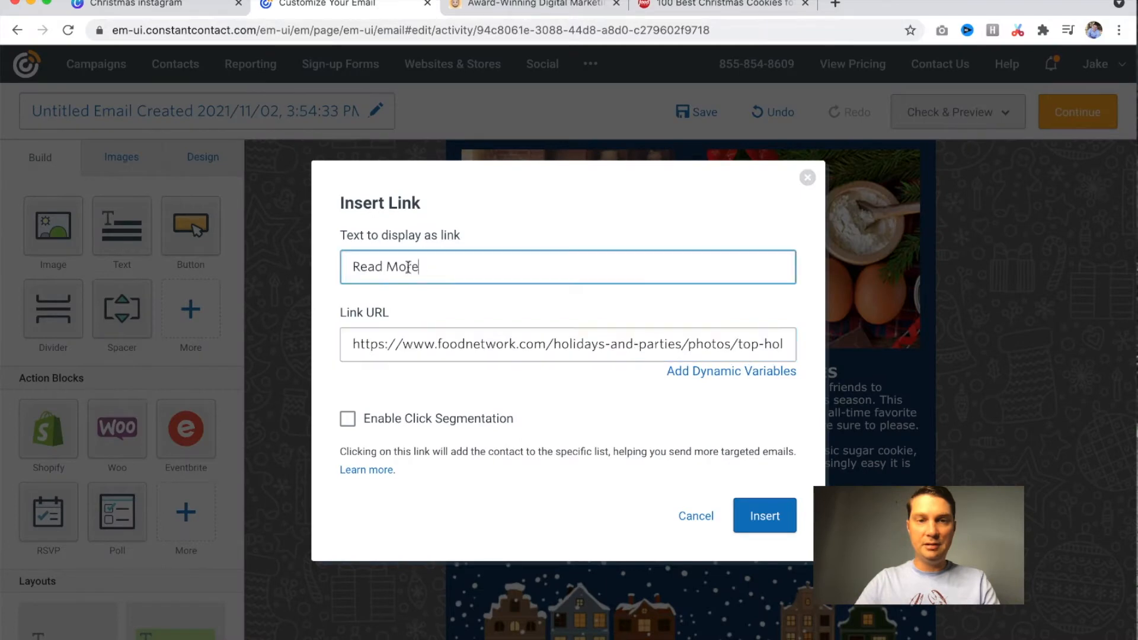
left_click(765, 515)
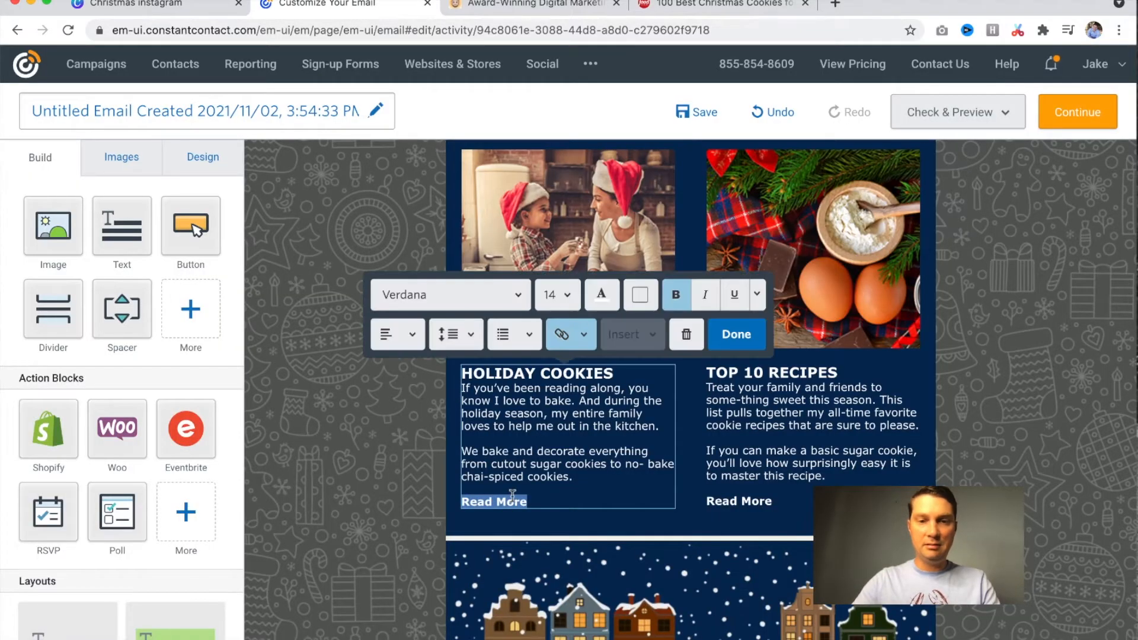
left_click(571, 334)
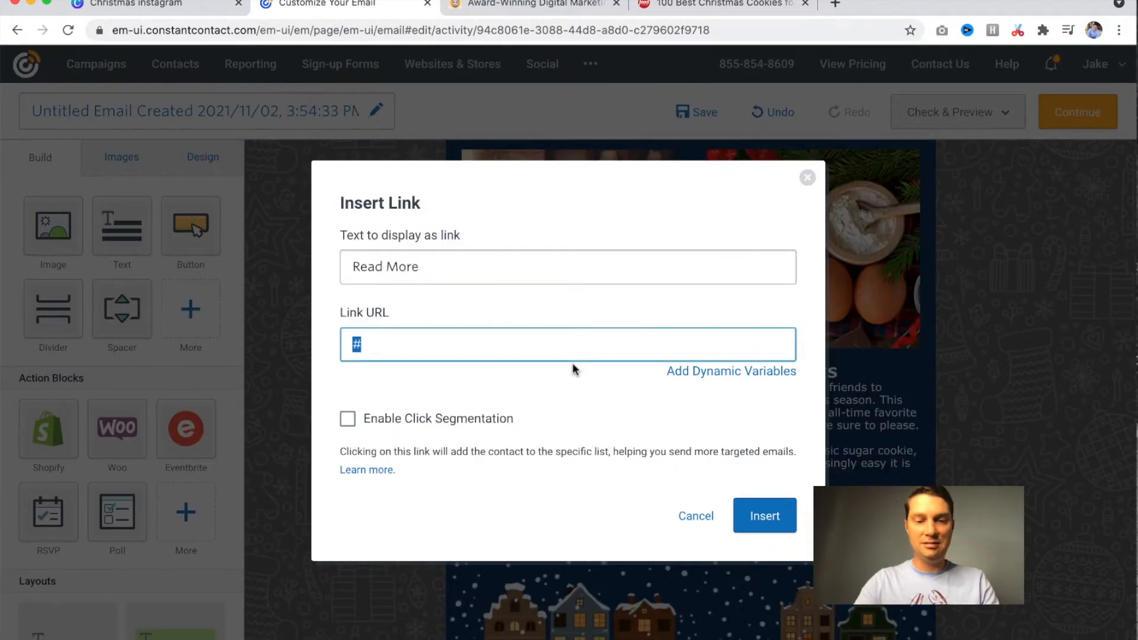
type("https://www.foodnetwork.com/holidays-and-parties/photos/top-hol")
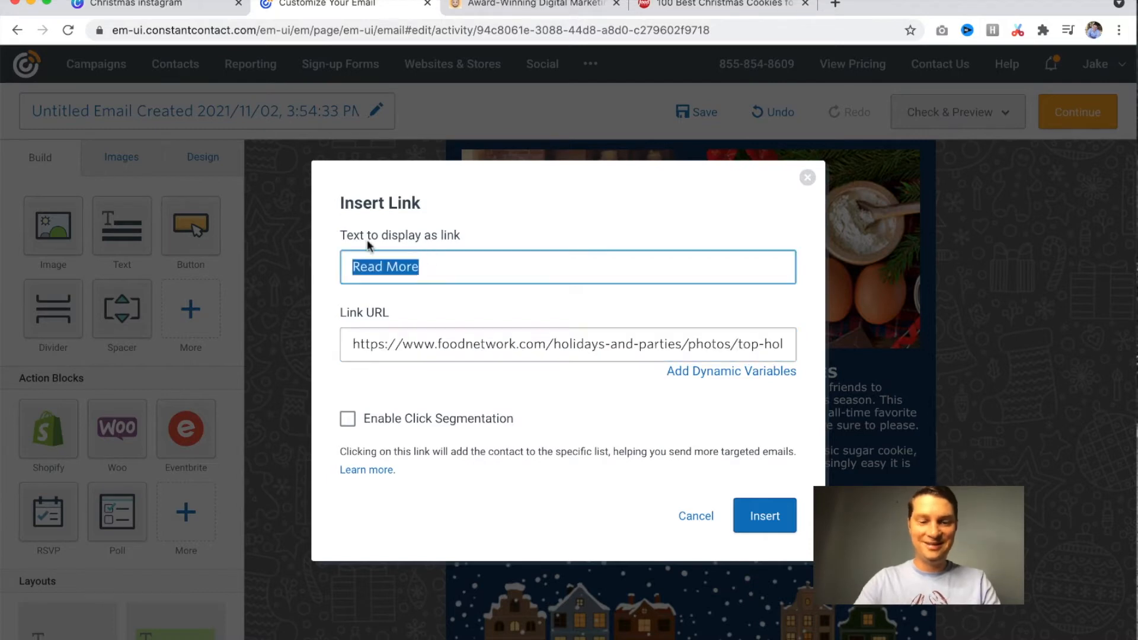
type("Get the Reci")
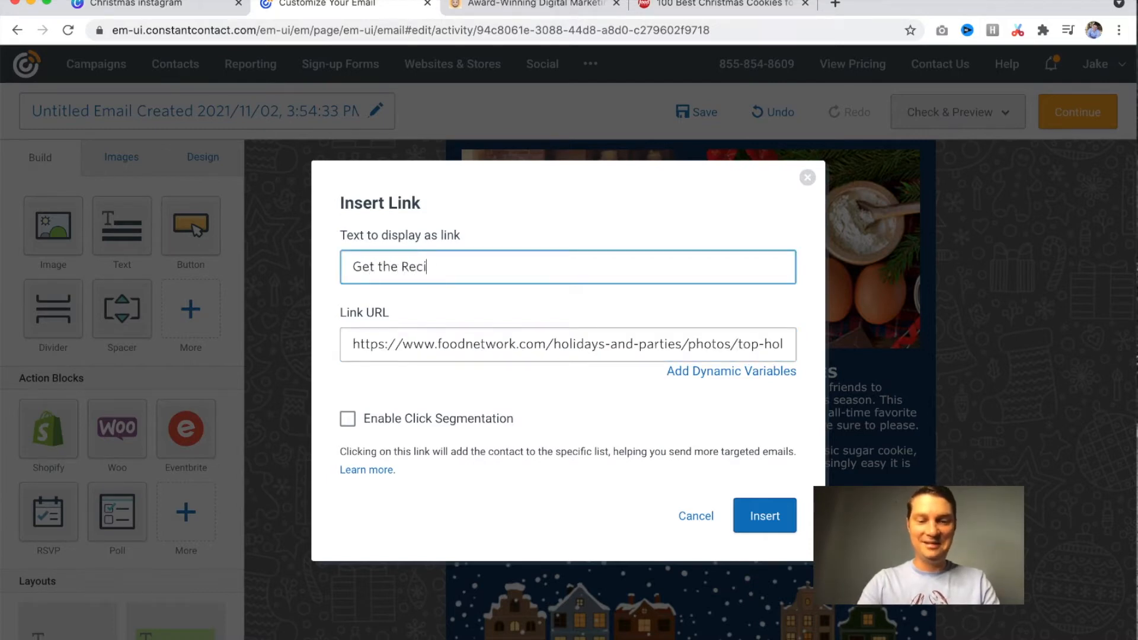
left_click(765, 516)
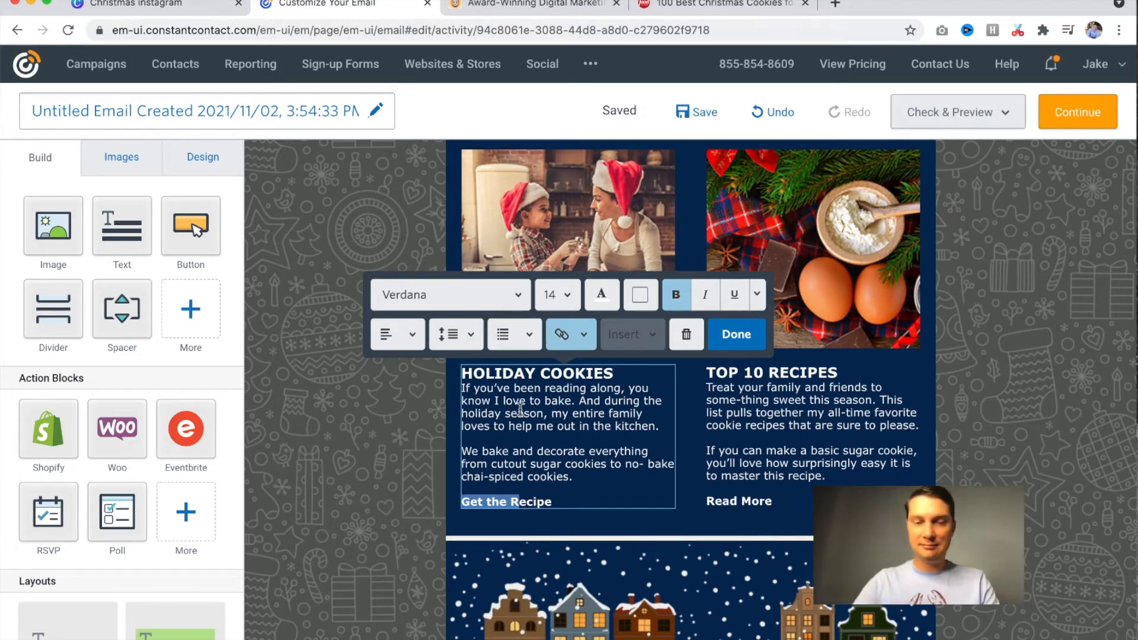
left_click(837, 260)
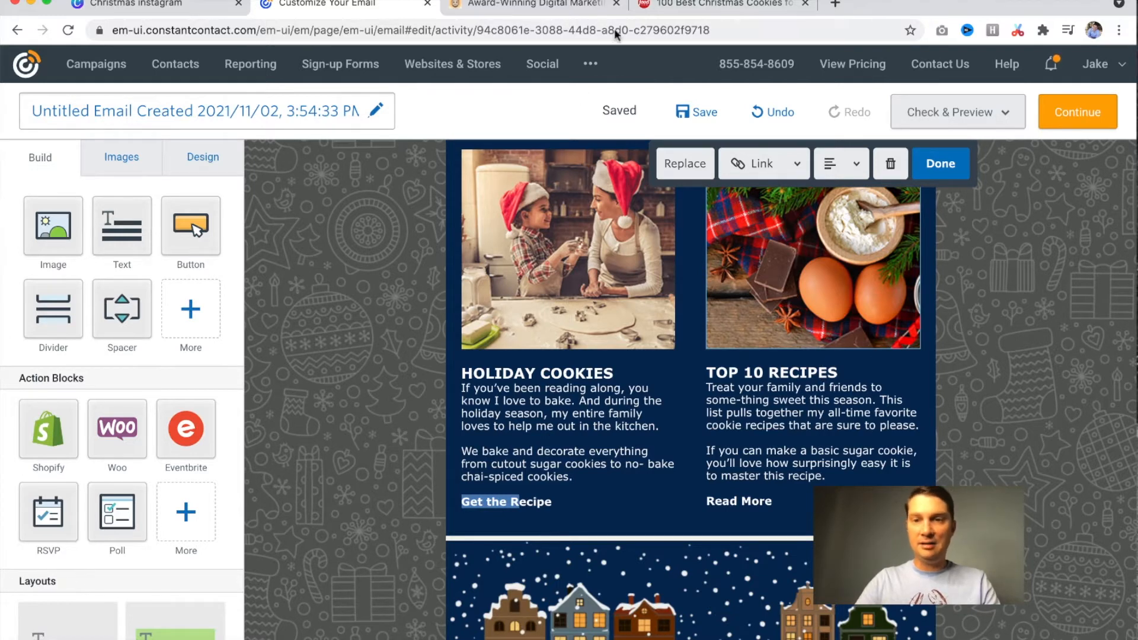
mouse_move(744, 238)
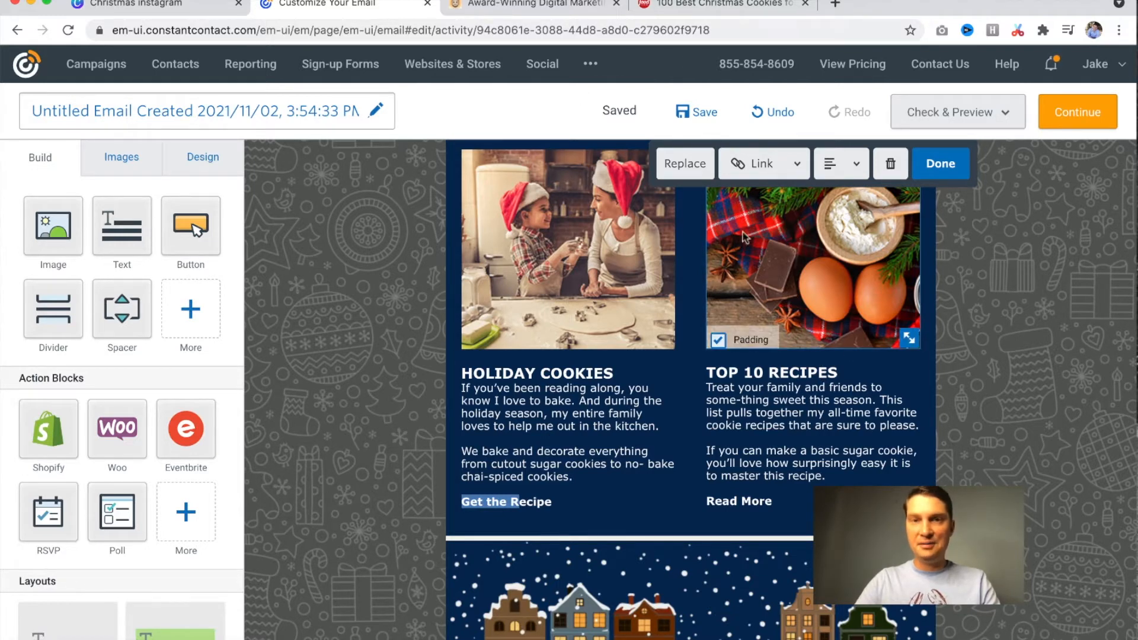
left_click(718, 5)
type("Best holiday breakfast")
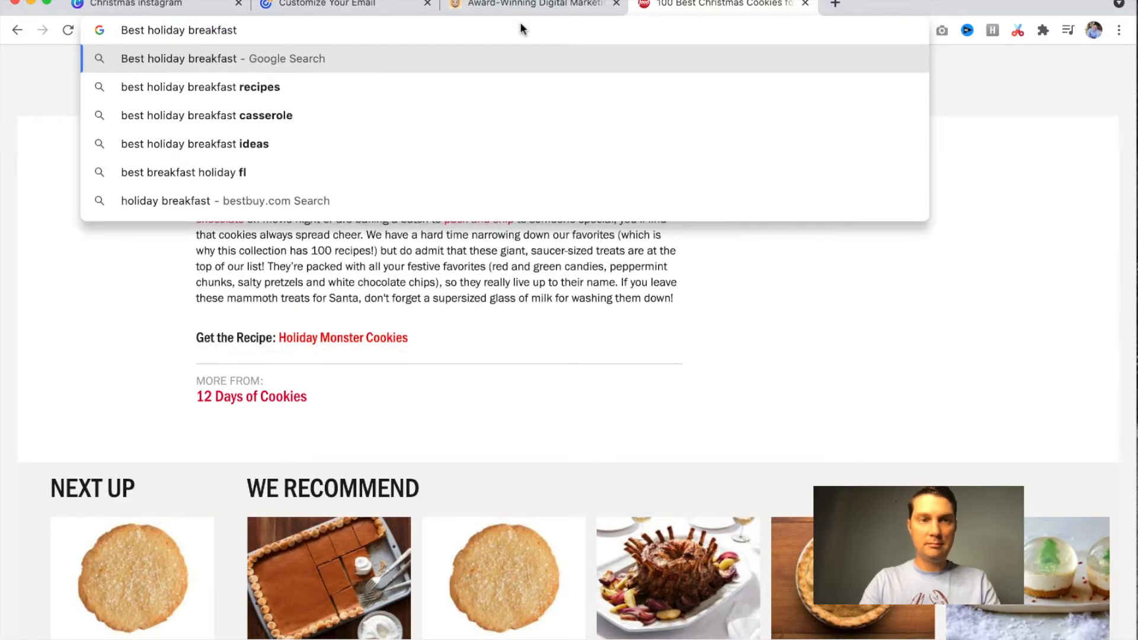
Search Google for Christmas breakfast ideas and return to the email editor
type("christmas-")
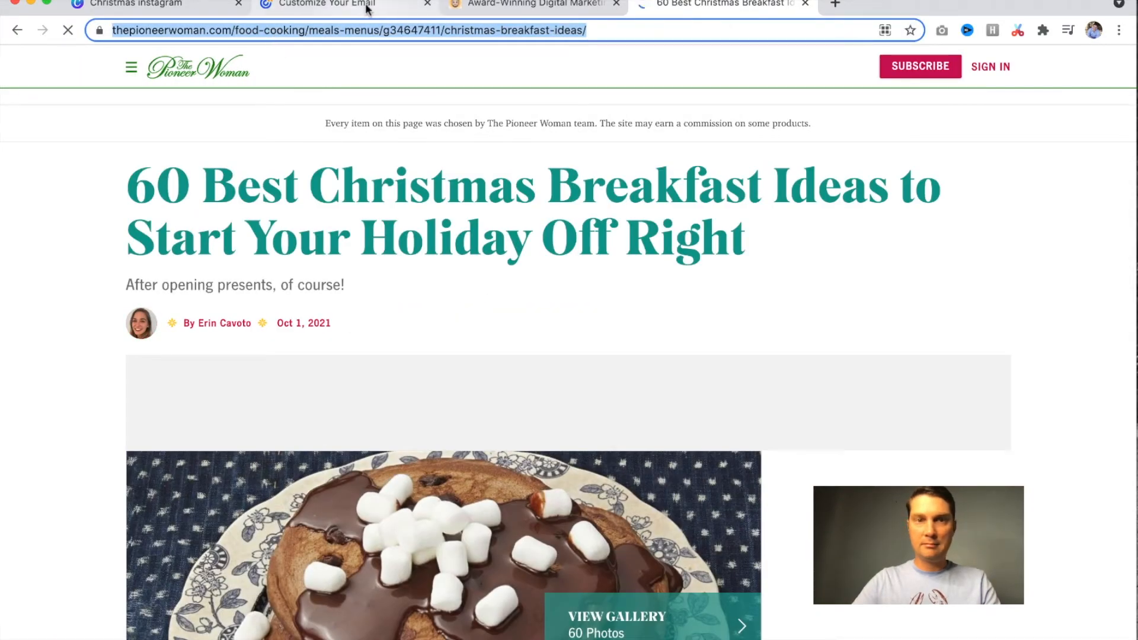
left_click(341, 5)
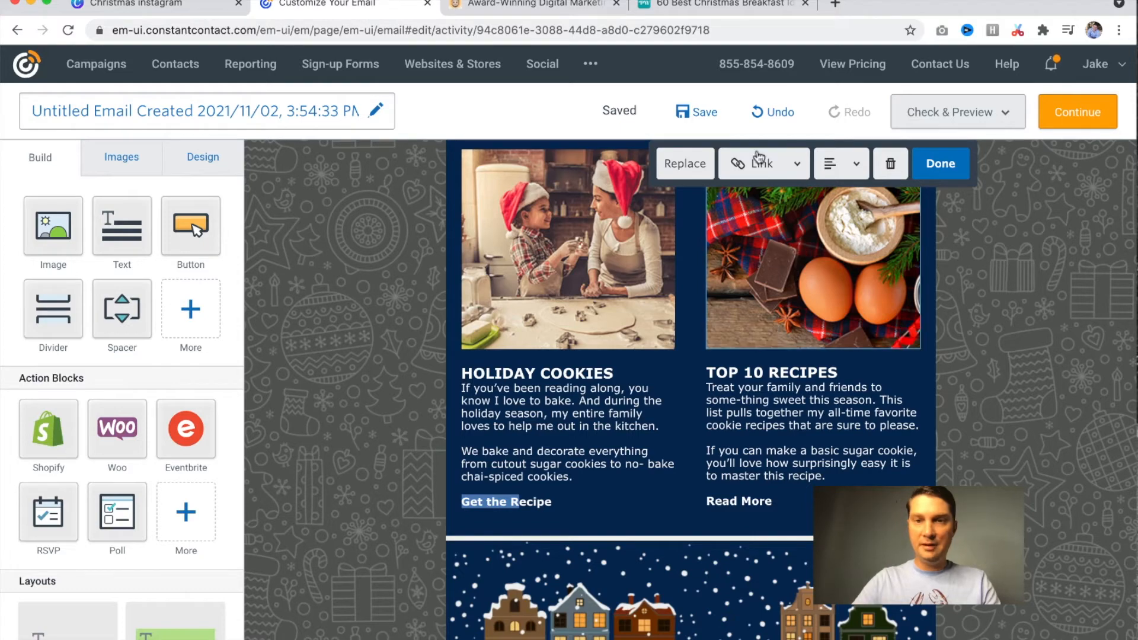
Relink the second column's Read More as 'Get the Recipes' and begin the heading with '60'
left_click(755, 164)
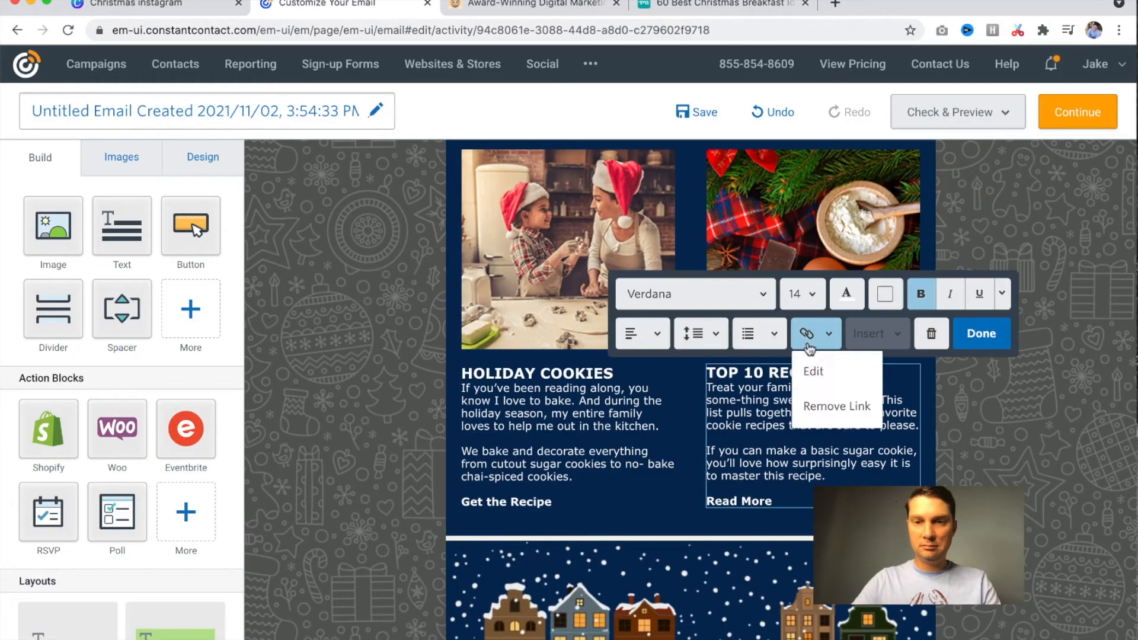
left_click(814, 371)
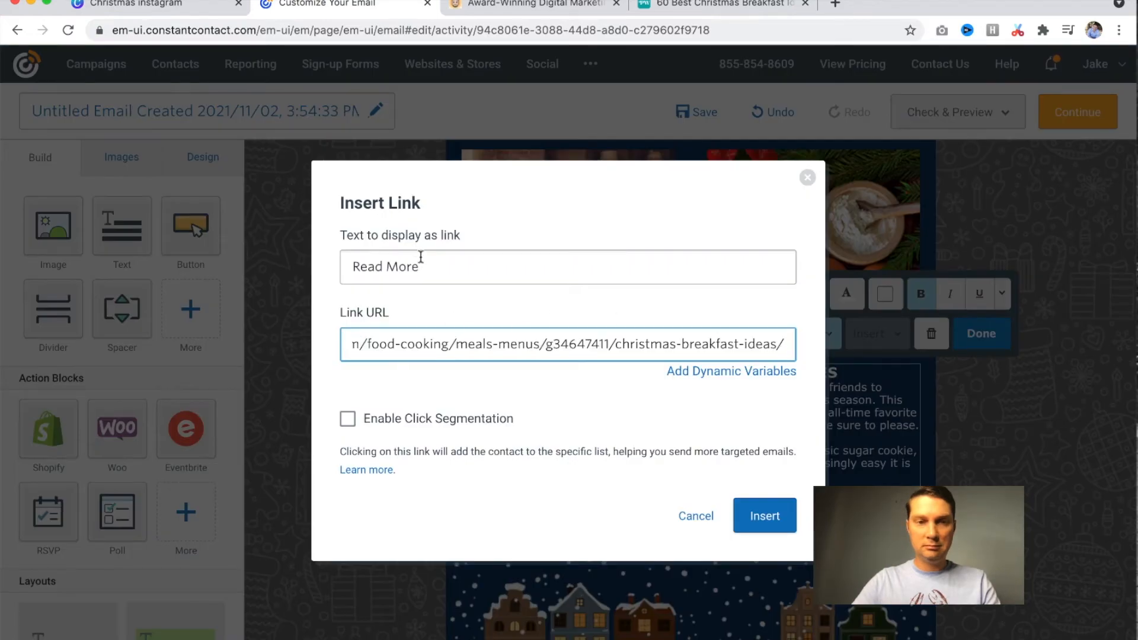
type("Get the Recip")
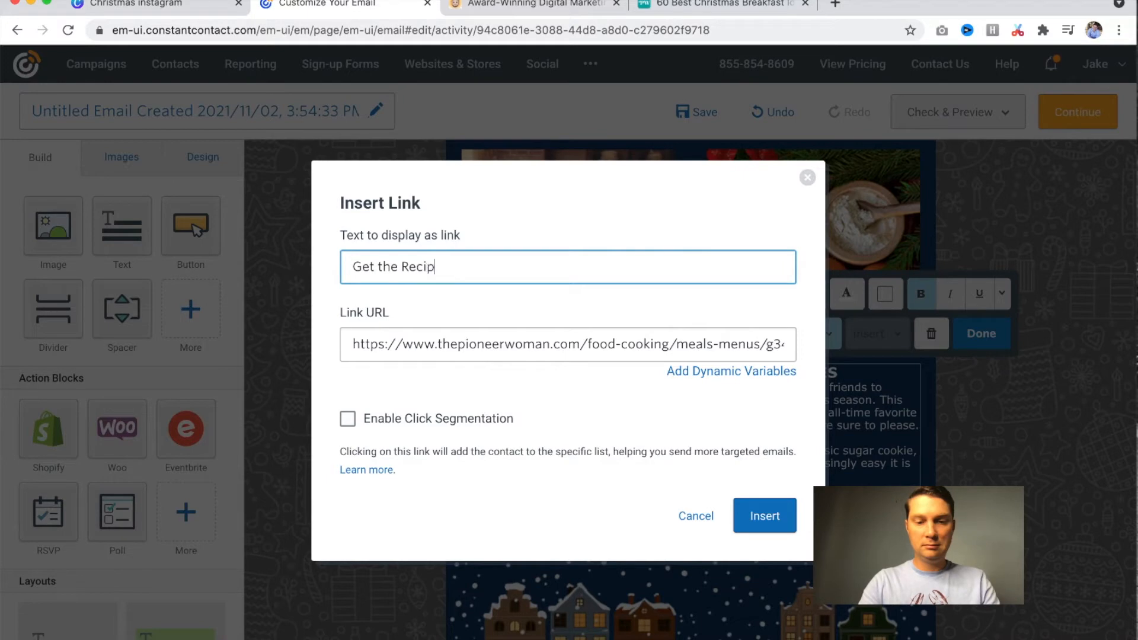
type("es")
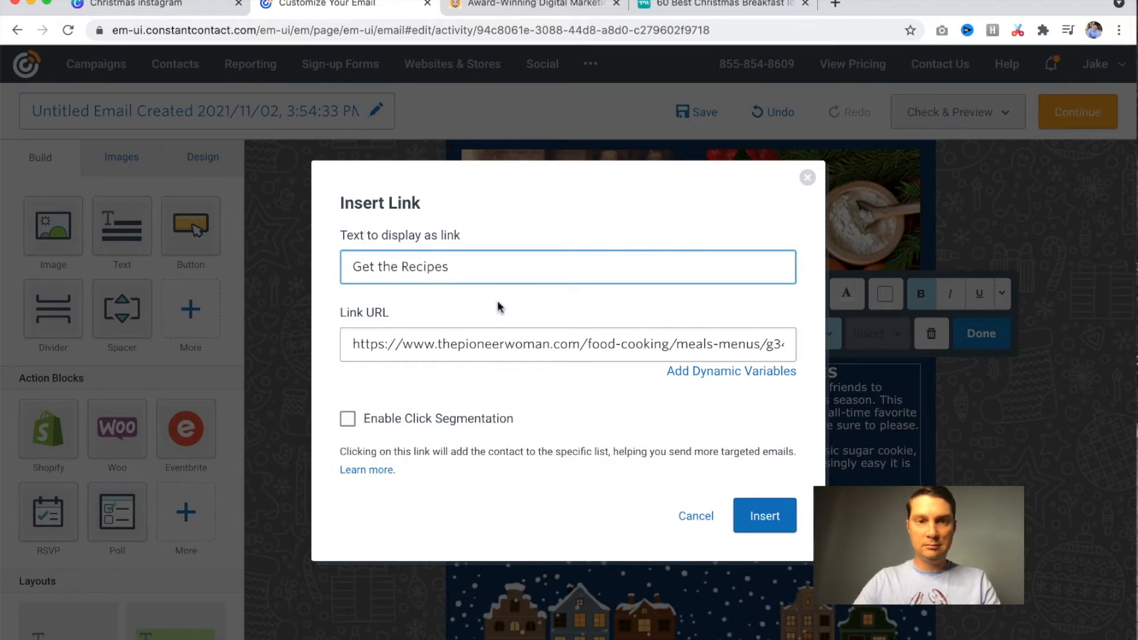
left_click(765, 516)
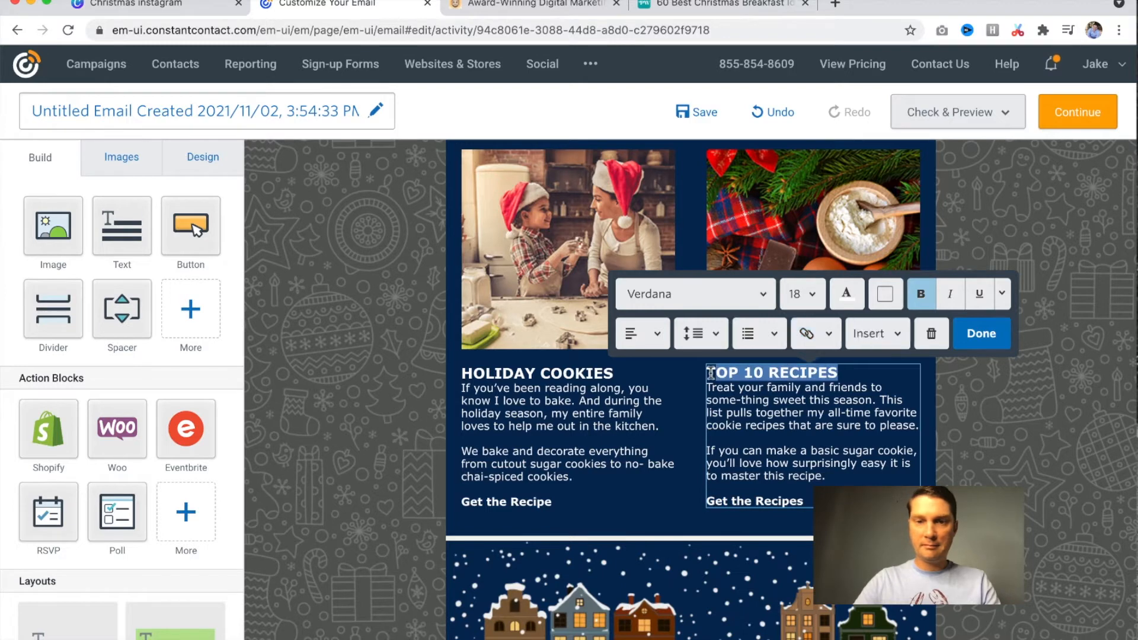
type("60 BEST BREAKFASTS")
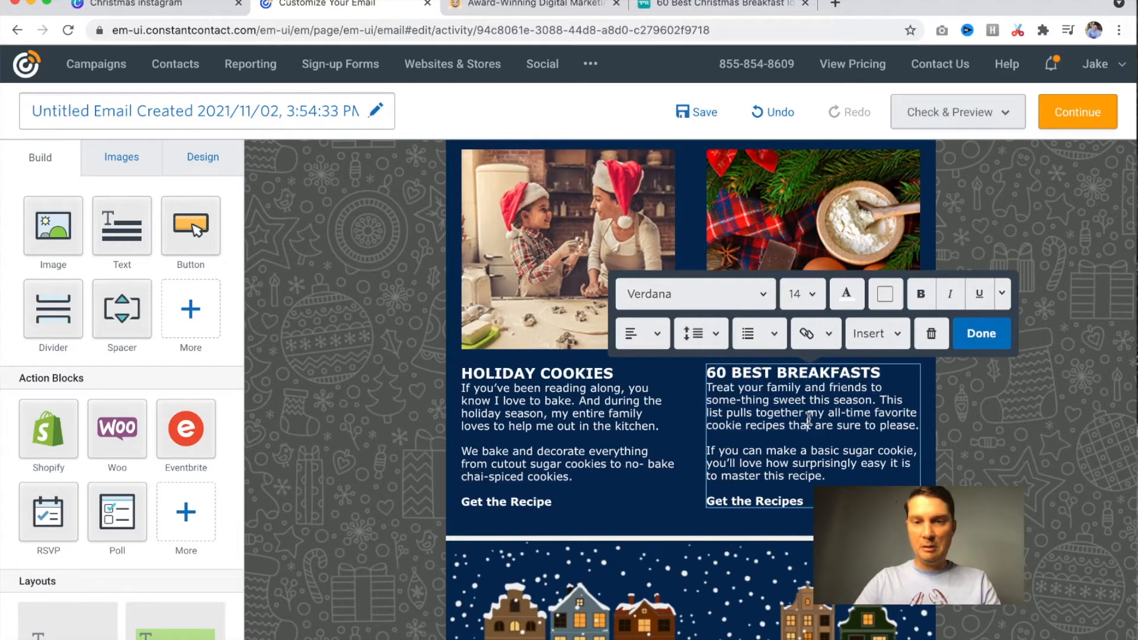
scroll("down", 3)
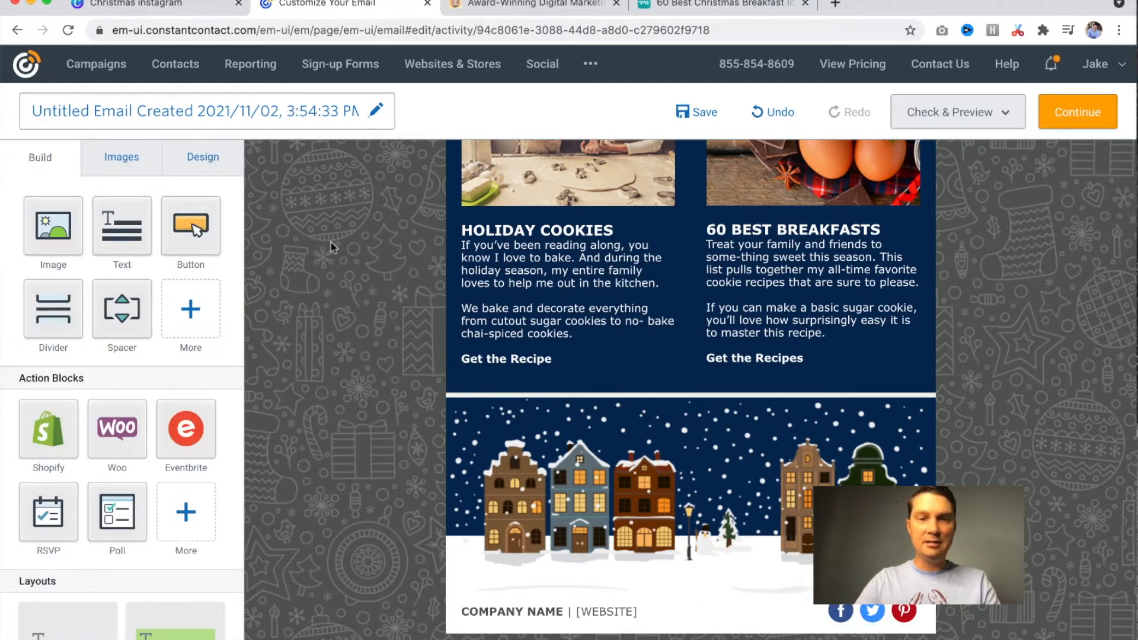
scroll("down", 3)
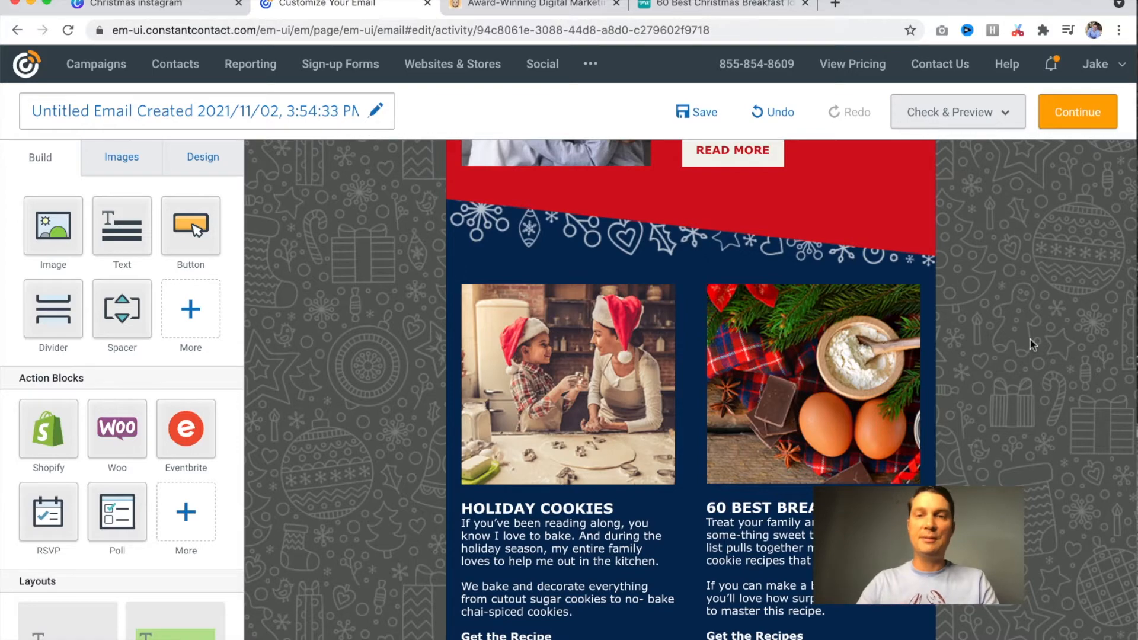
scroll("up", 3)
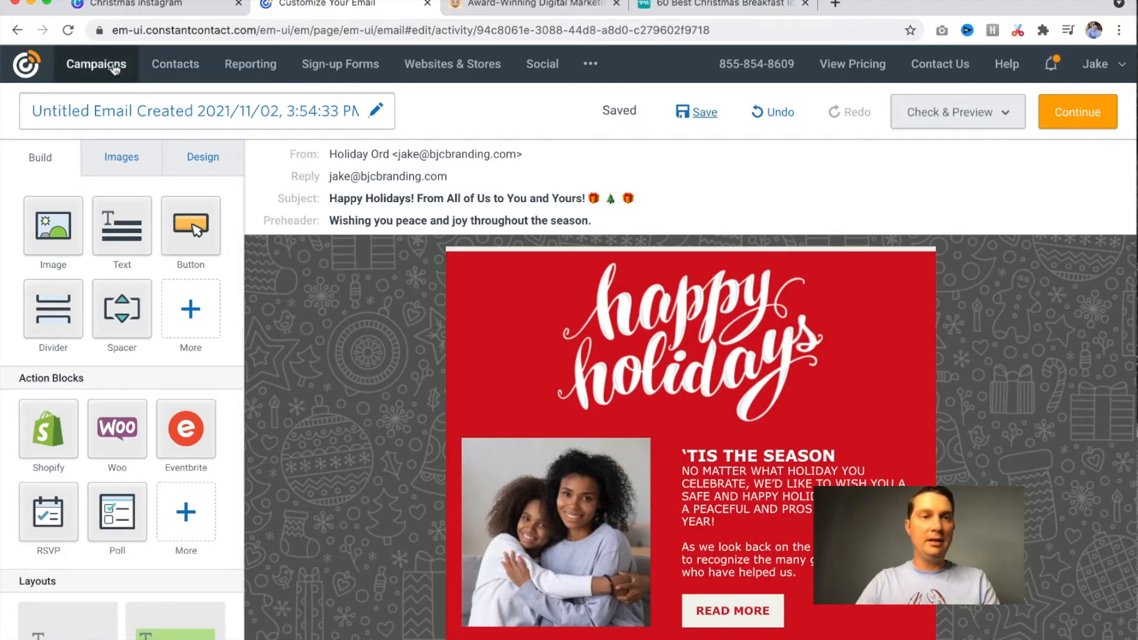
Copy the Black Friday free-shipping email and save the copy as 'Holiday 2'
left_click(94, 64)
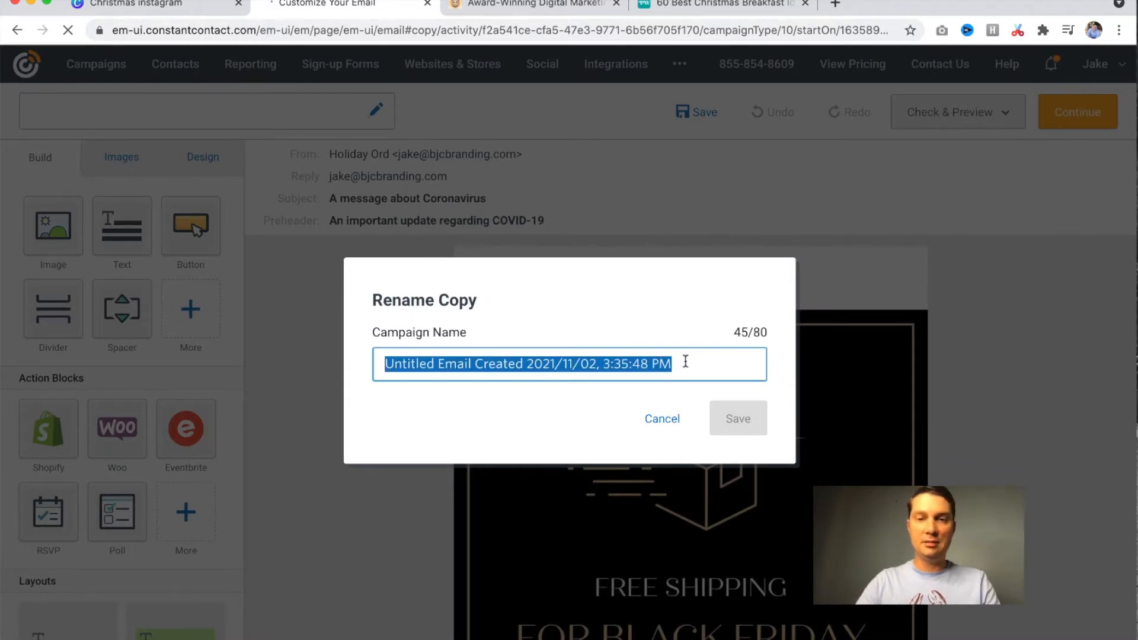
type("Holiday 2")
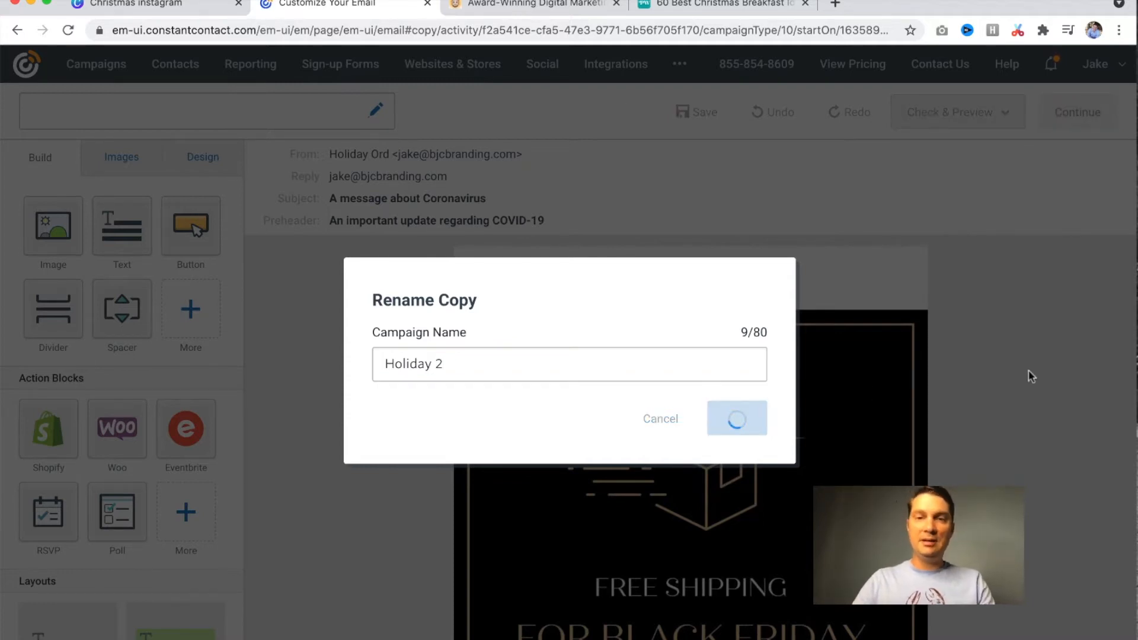
left_click(737, 418)
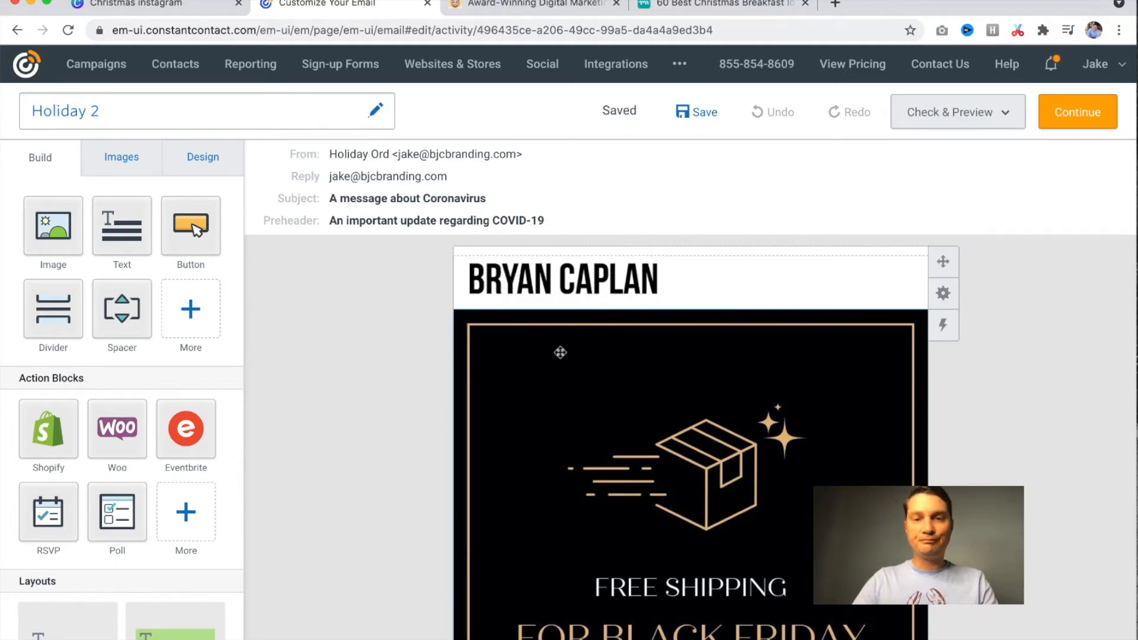
scroll("down", 3)
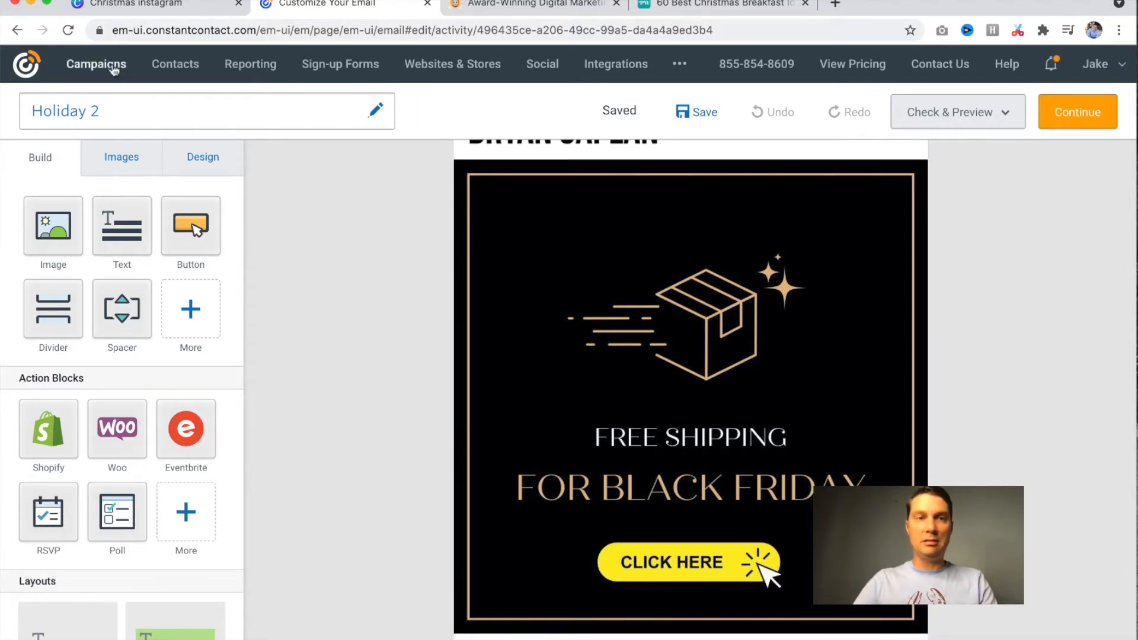
Open the red Merry Christmas template and add a 'From Bryan Caplan Marketing' subheading with bold company name
left_click(148, 3)
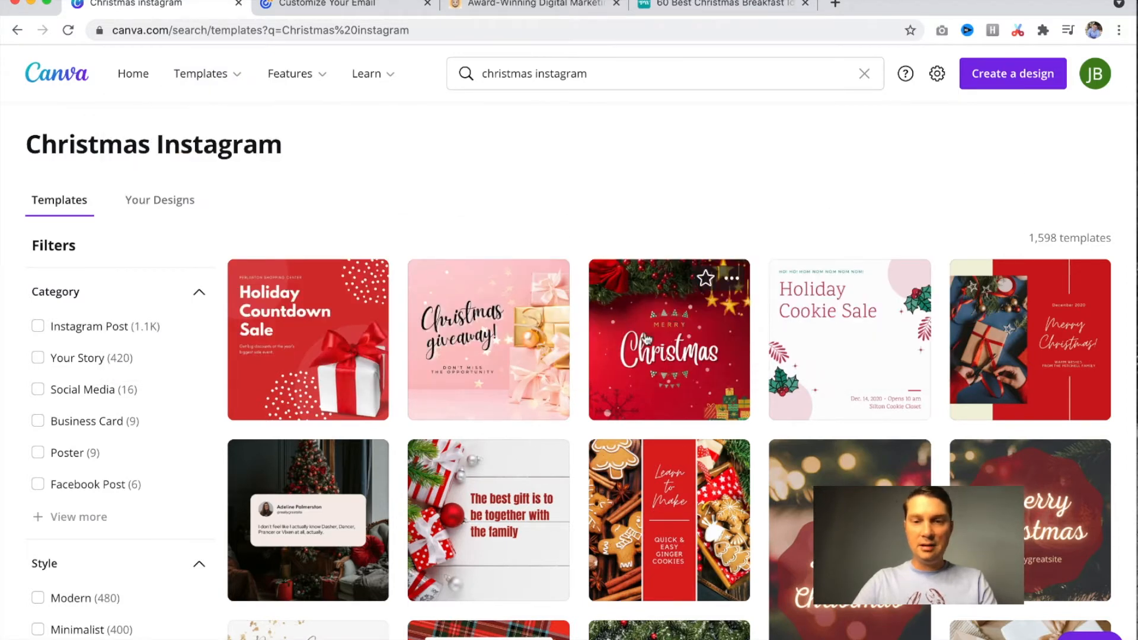
left_click(672, 340)
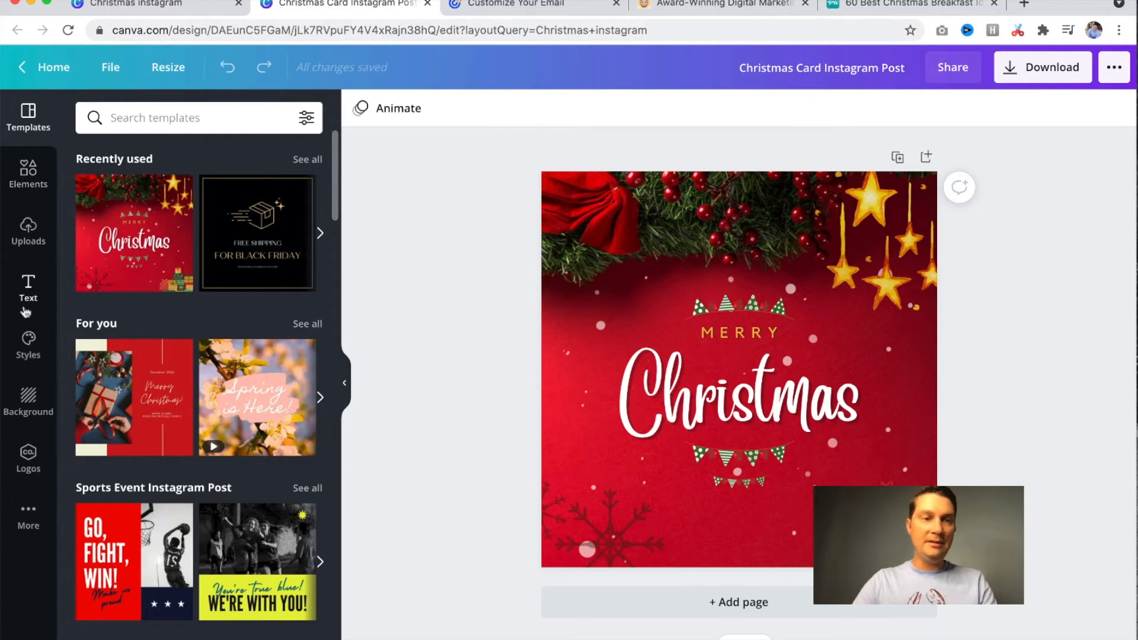
left_click(27, 286)
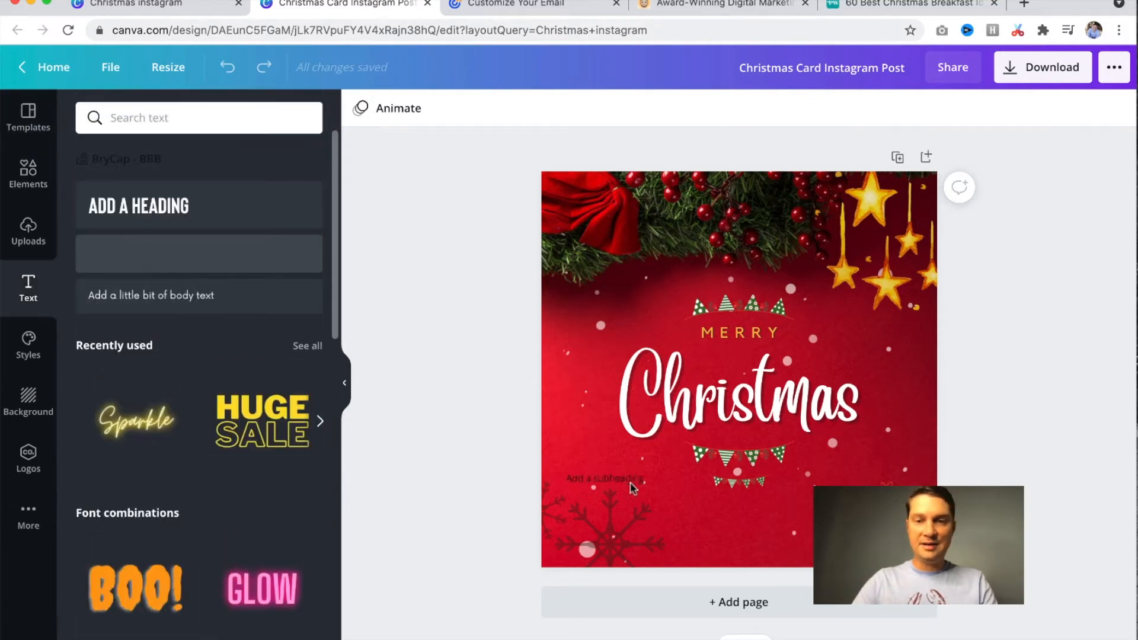
left_click(600, 478)
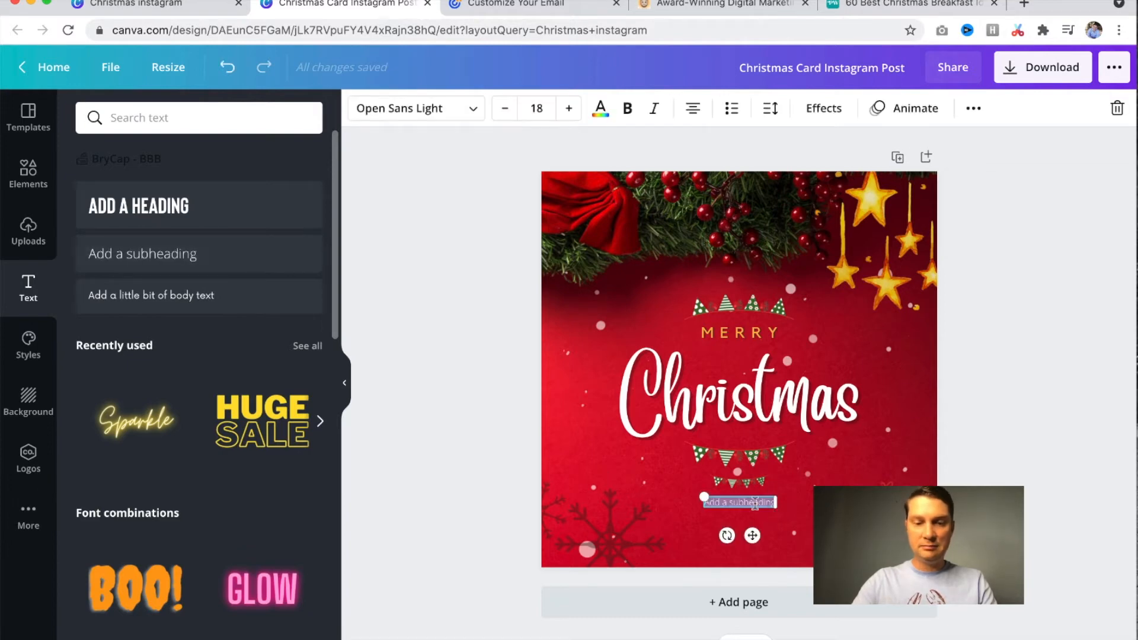
type("From Bryan Caplan Marketing")
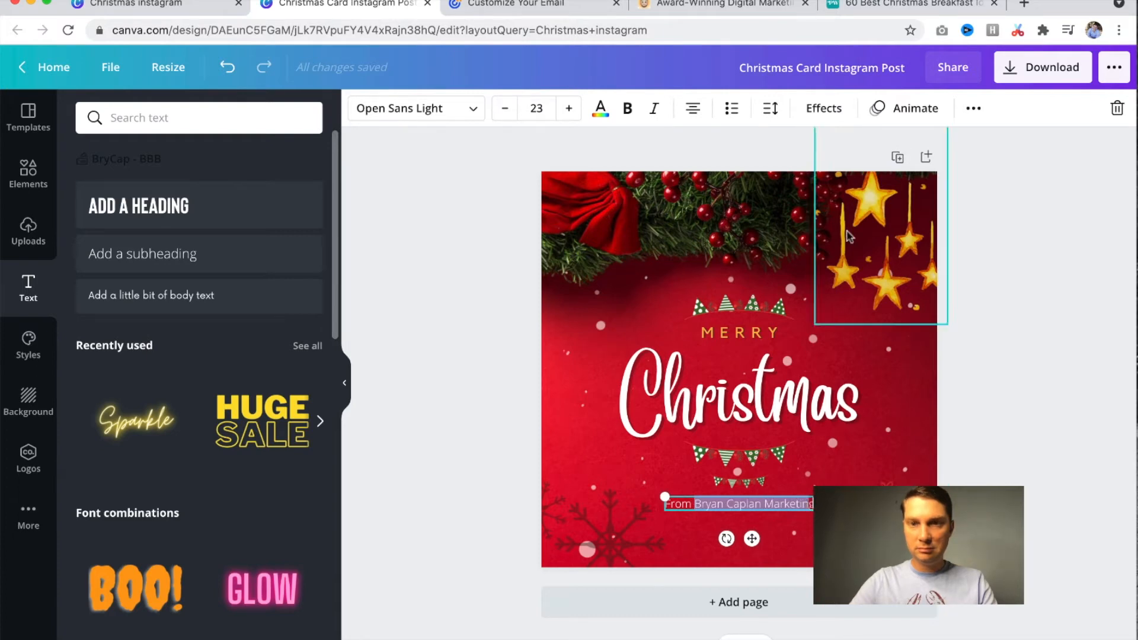
left_click(627, 107)
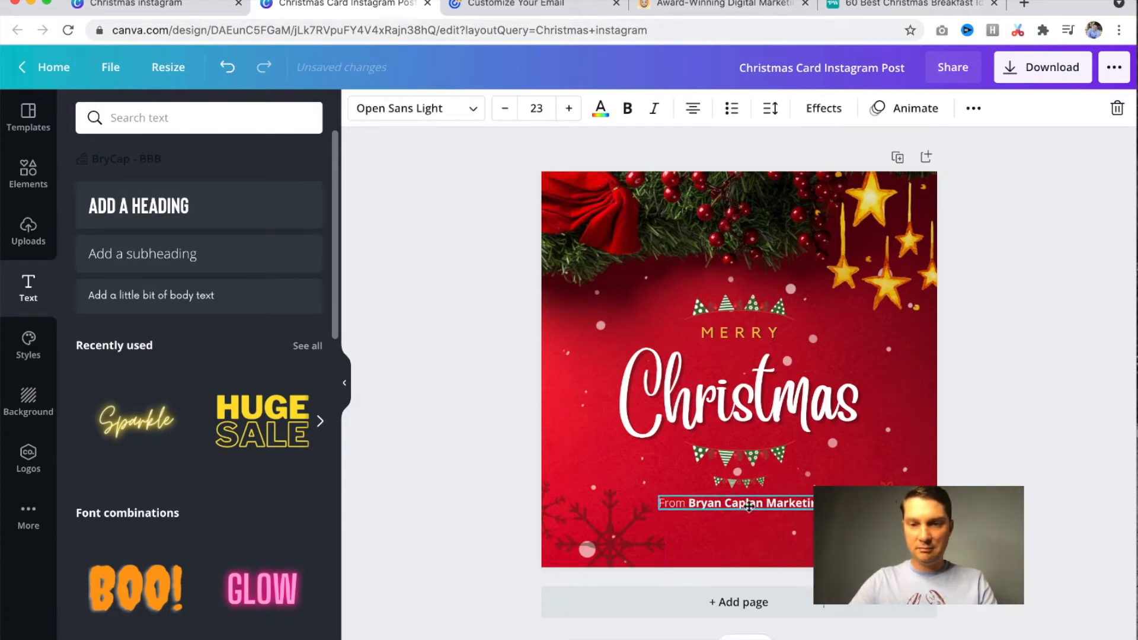
left_click(1028, 435)
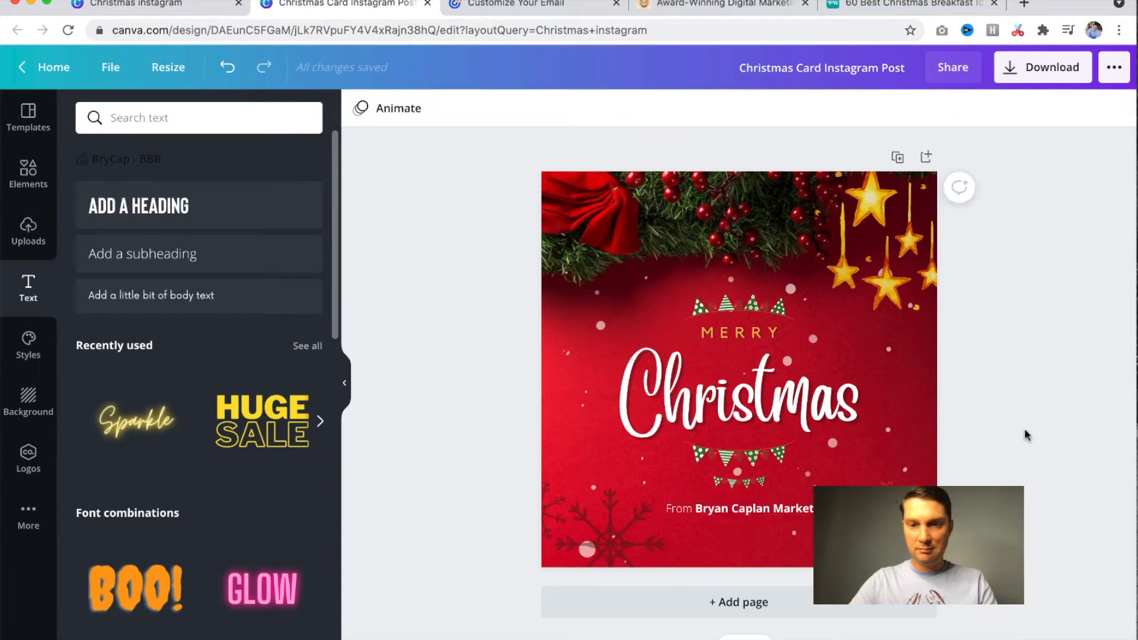
left_click(1043, 67)
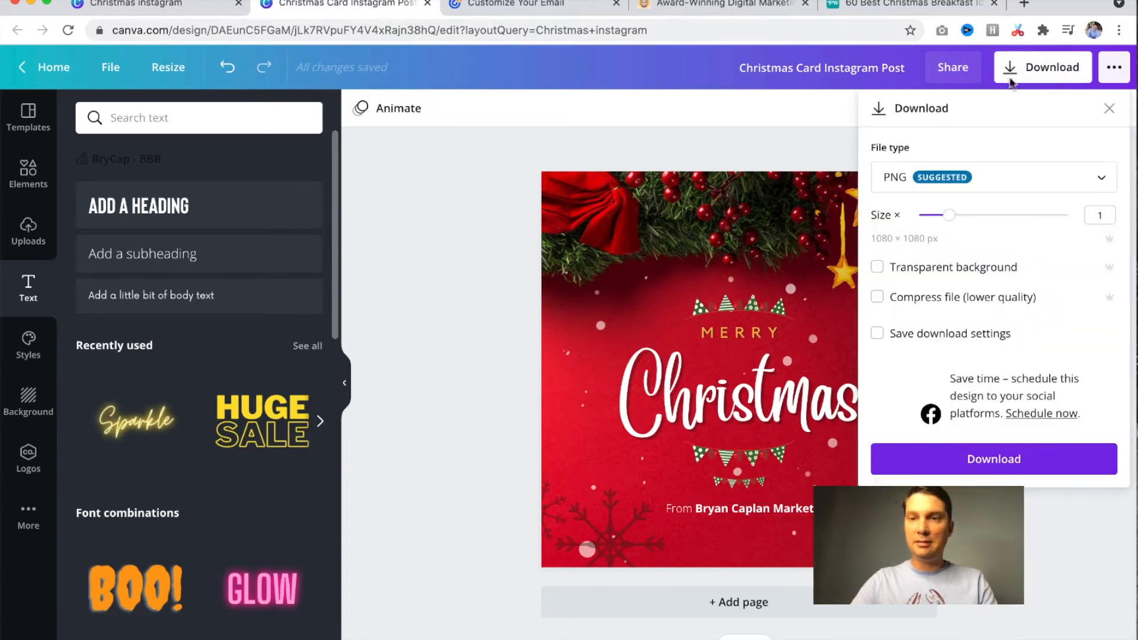
Switch the download file type from PNG to JPG and download the design
left_click(994, 177)
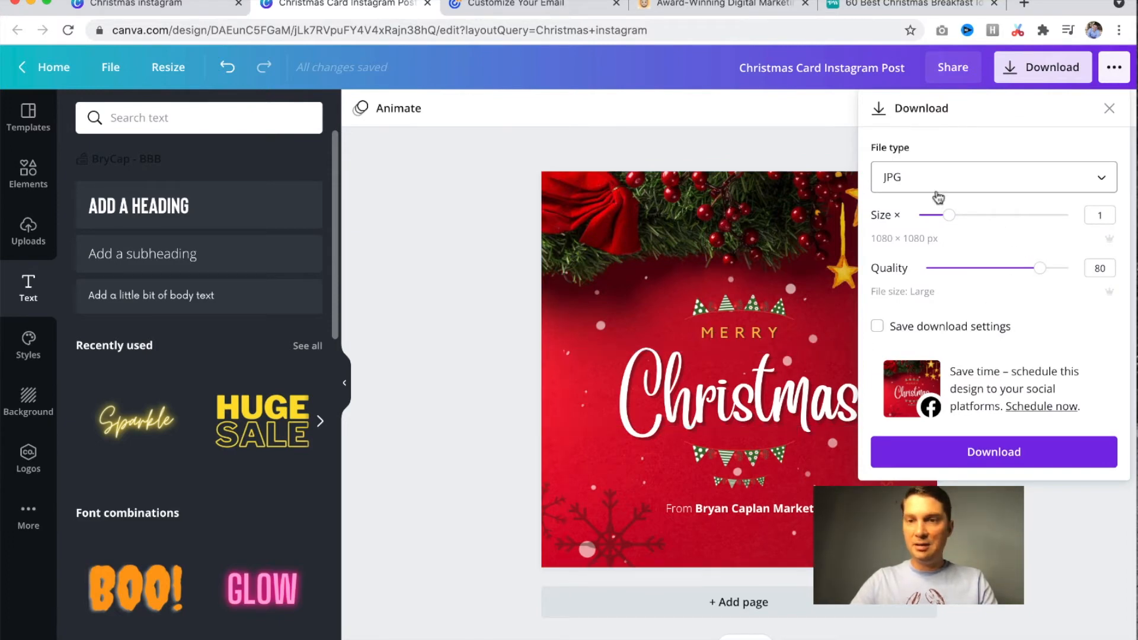
mouse_move(709, 237)
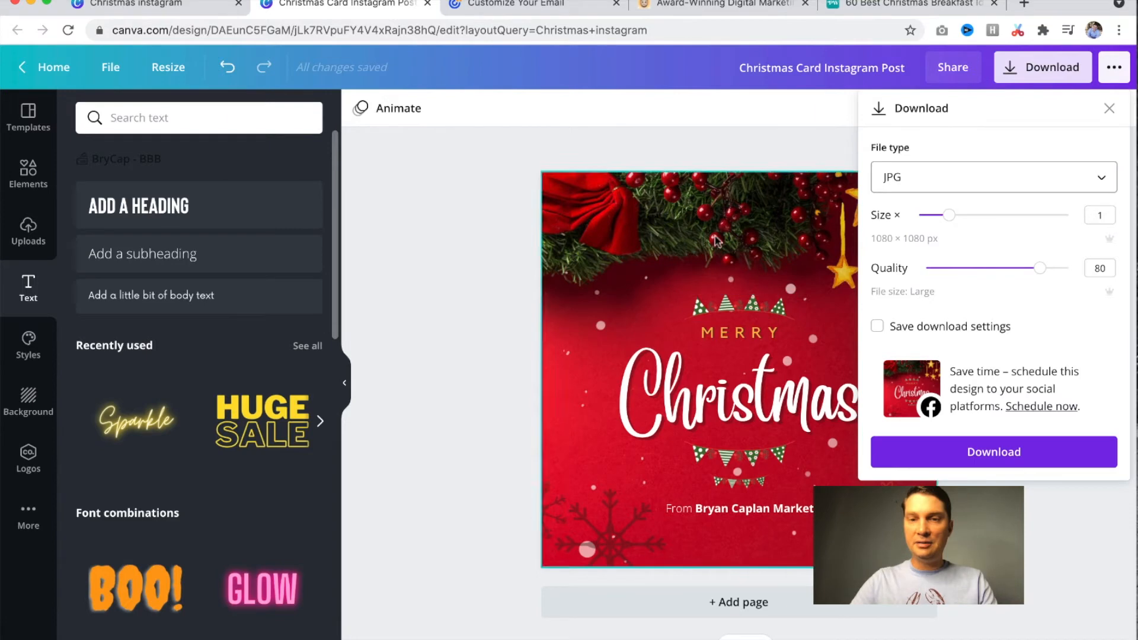
mouse_move(958, 414)
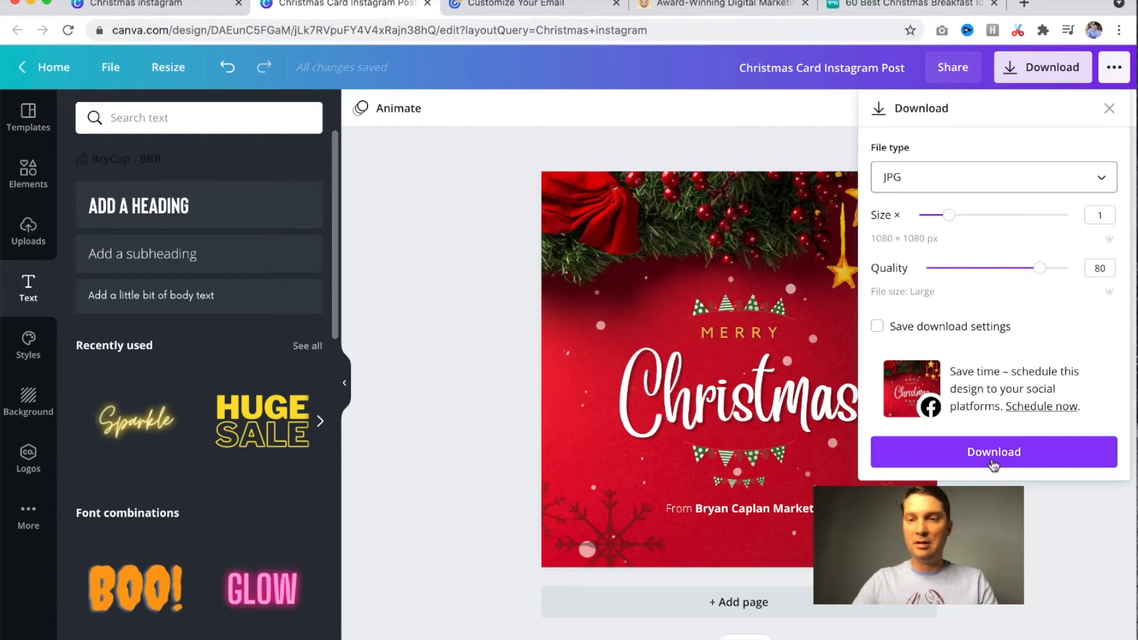
left_click(994, 451)
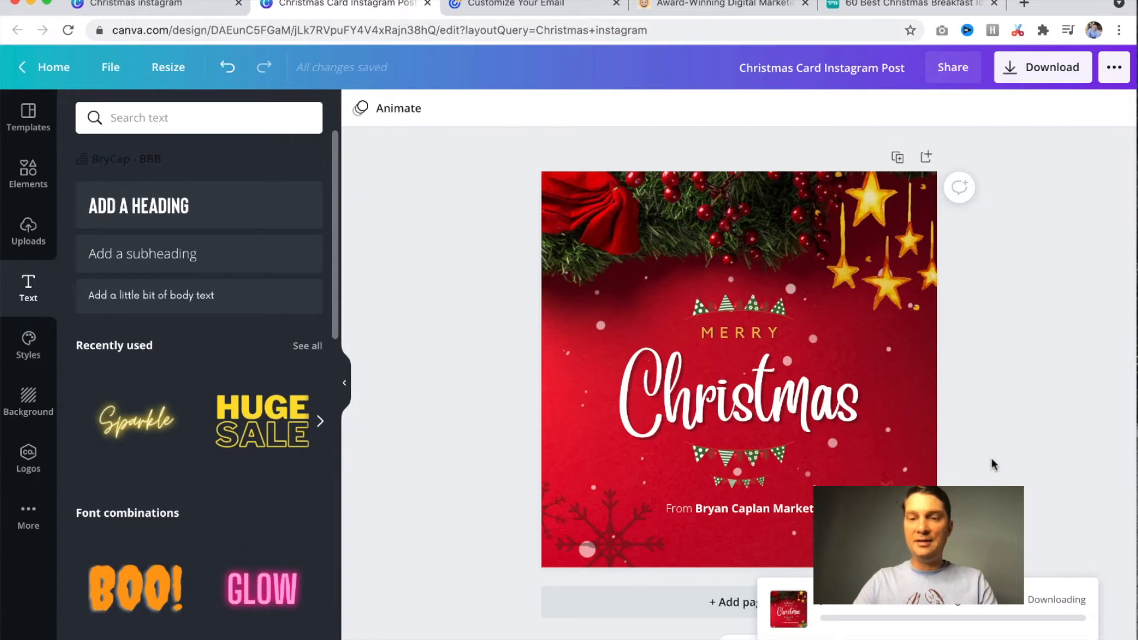
mouse_move(1103, 547)
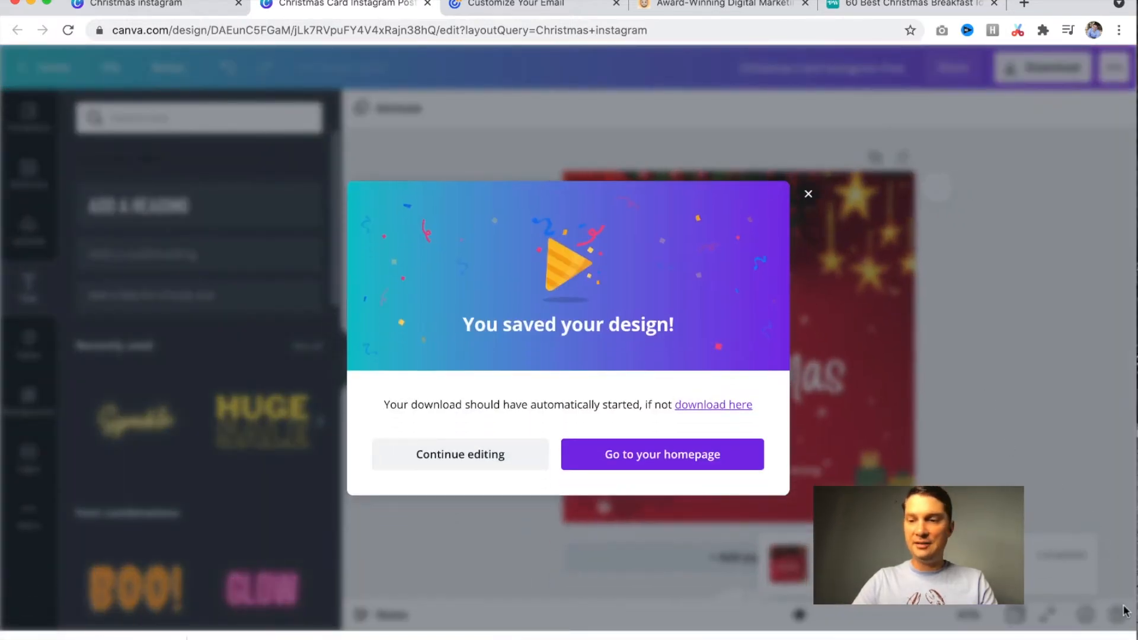
Upload Christmas Card Instagram Post.jpg from Downloads as the email's header image
left_click(533, 5)
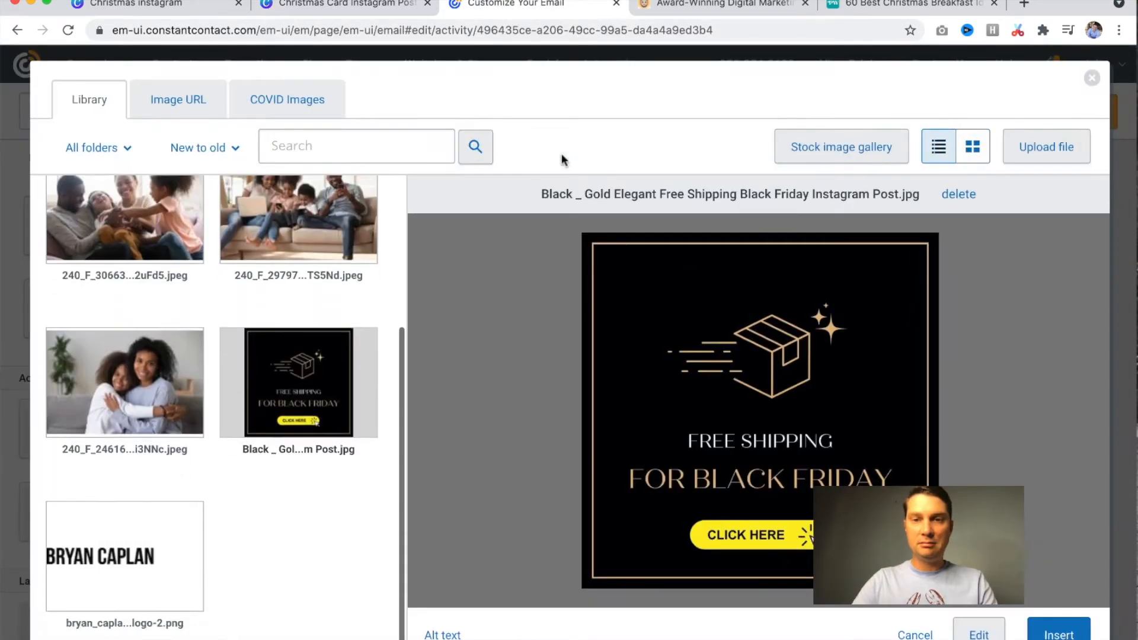
left_click(1046, 146)
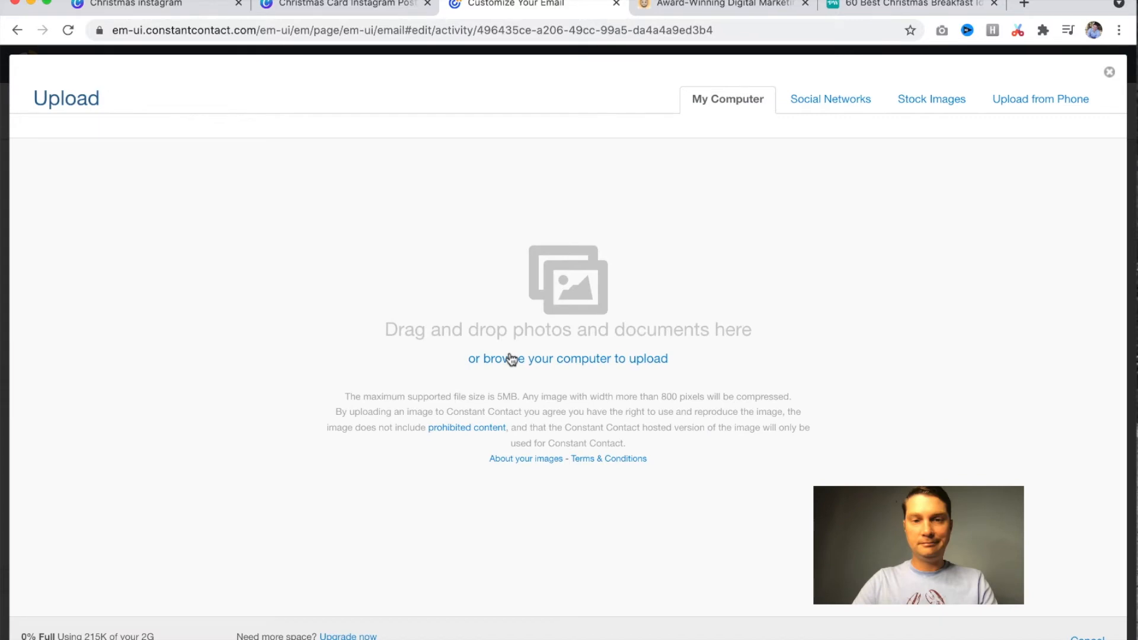
left_click(568, 359)
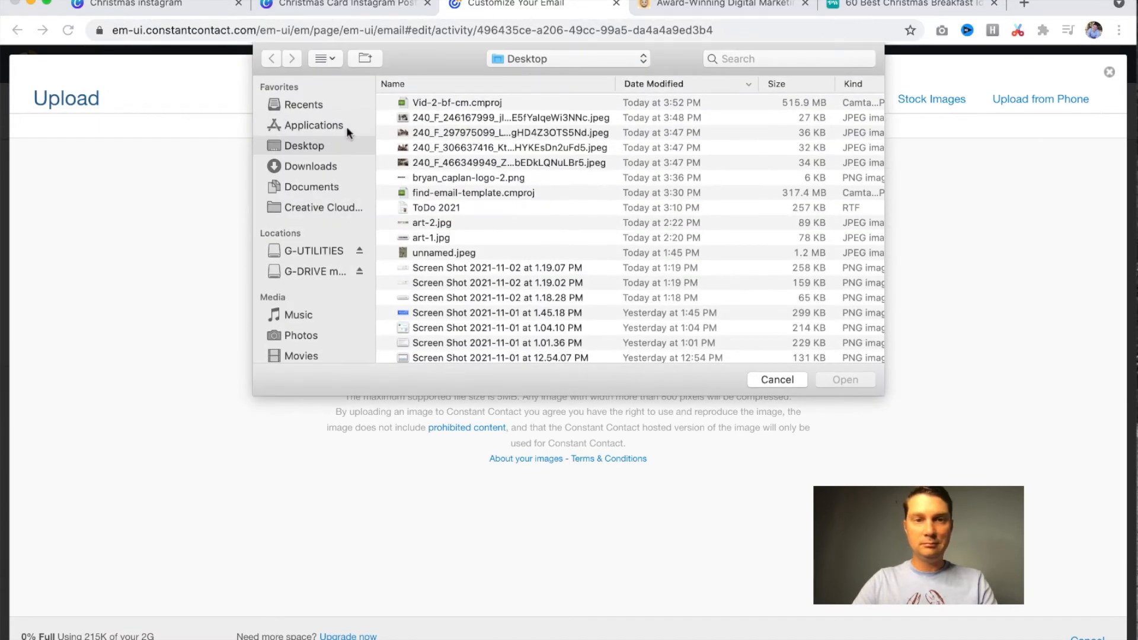
left_click(310, 166)
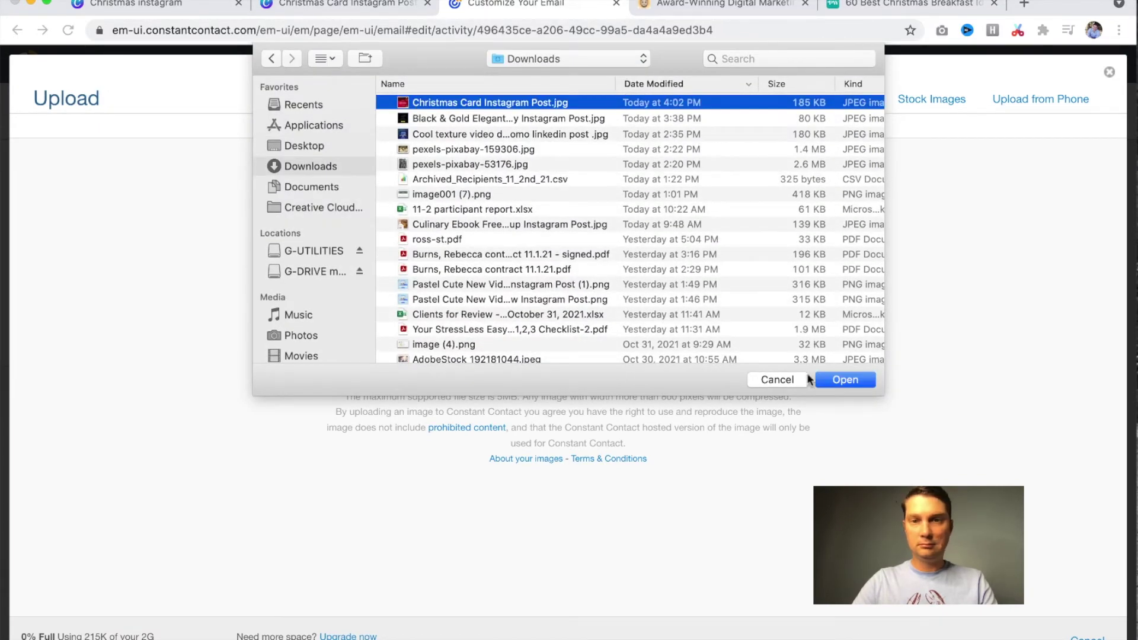
left_click(845, 380)
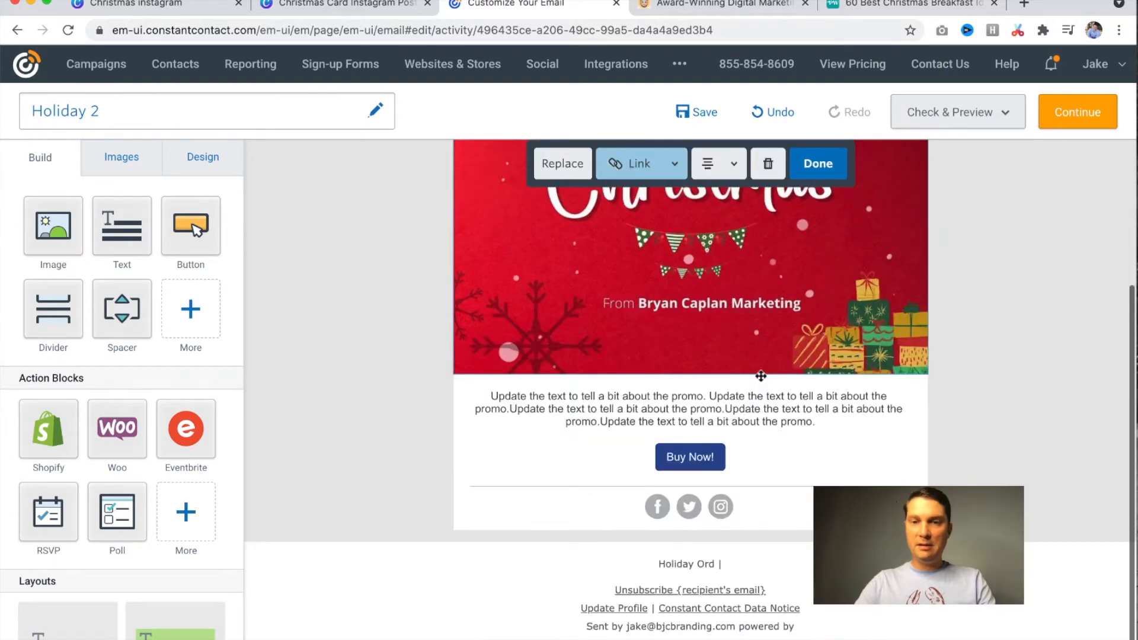
Select the Buy Now! button and copy the bryancaplan.com Events page URL for its link
left_click(690, 458)
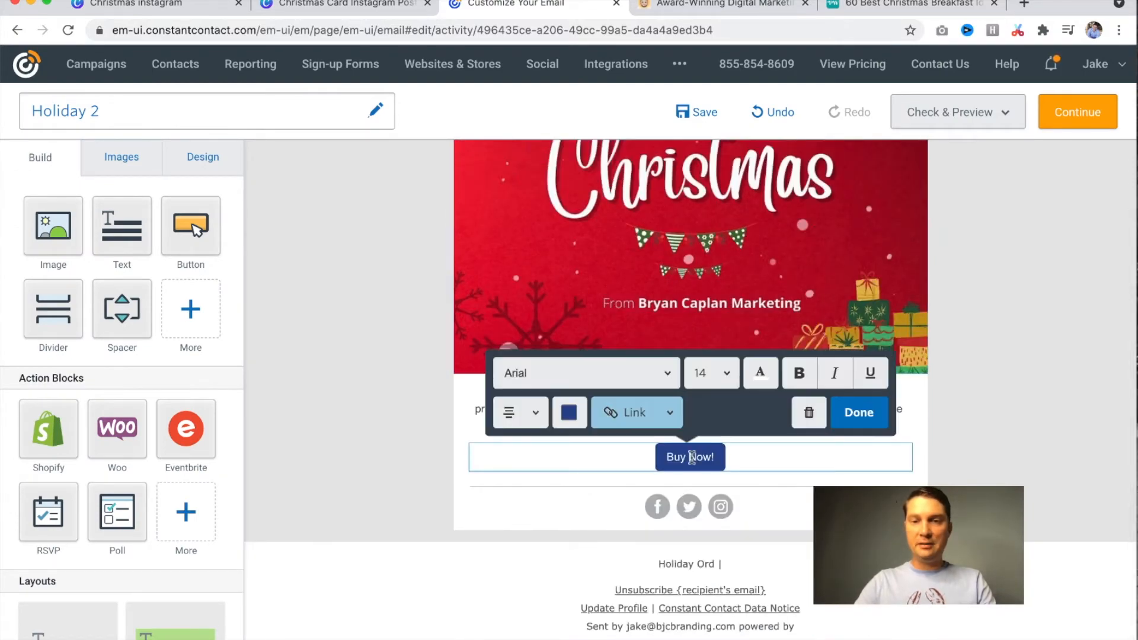
mouse_move(653, 389)
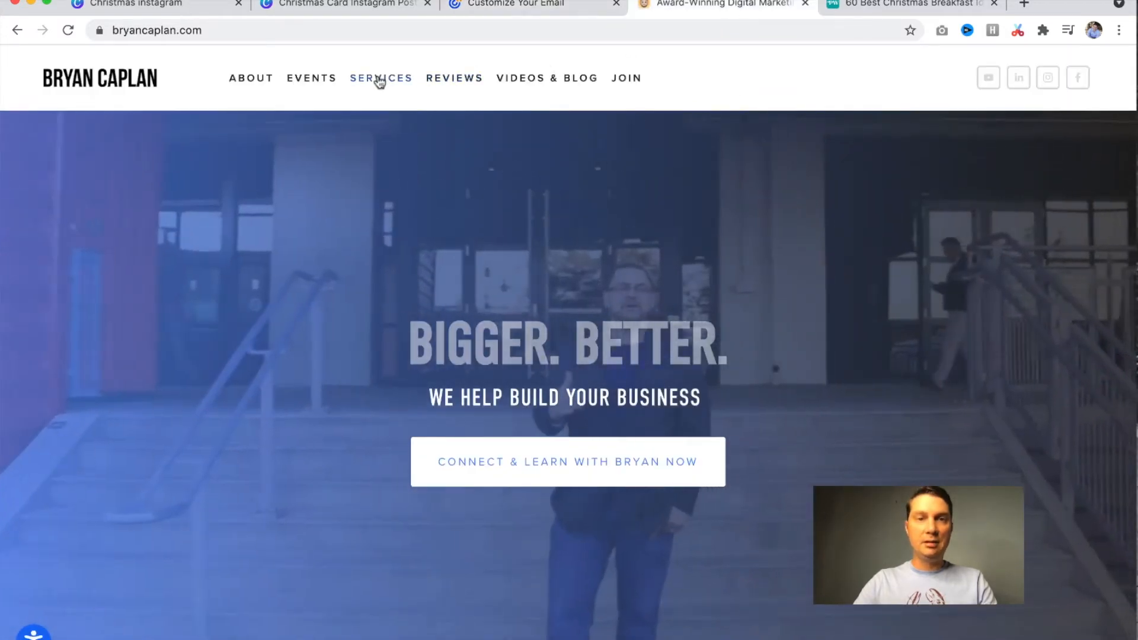
left_click(311, 78)
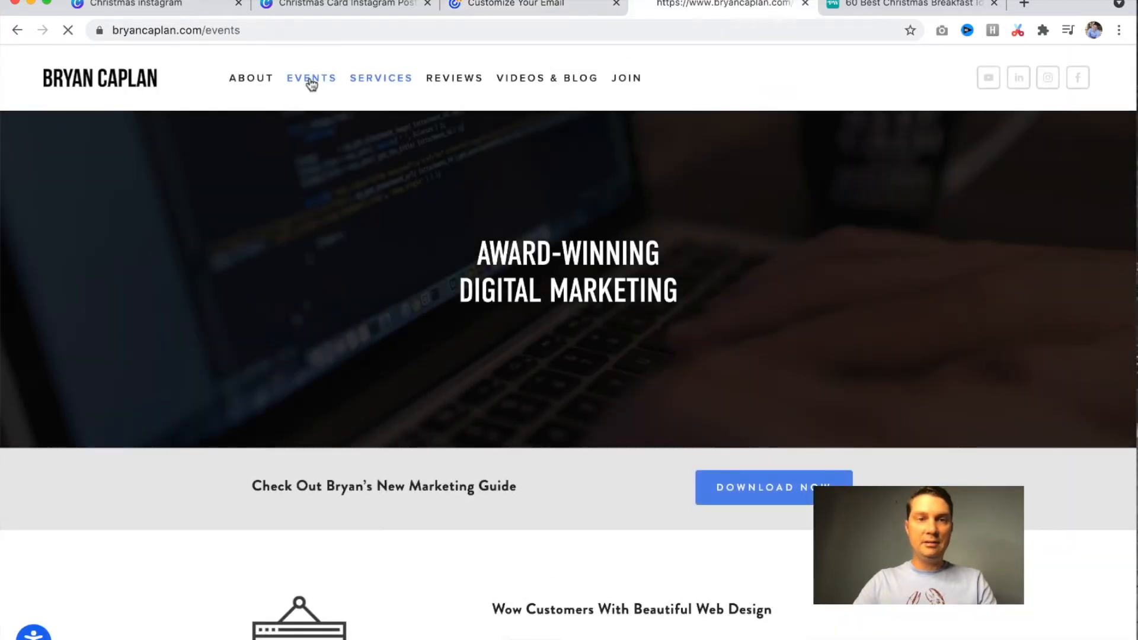
left_click(312, 77)
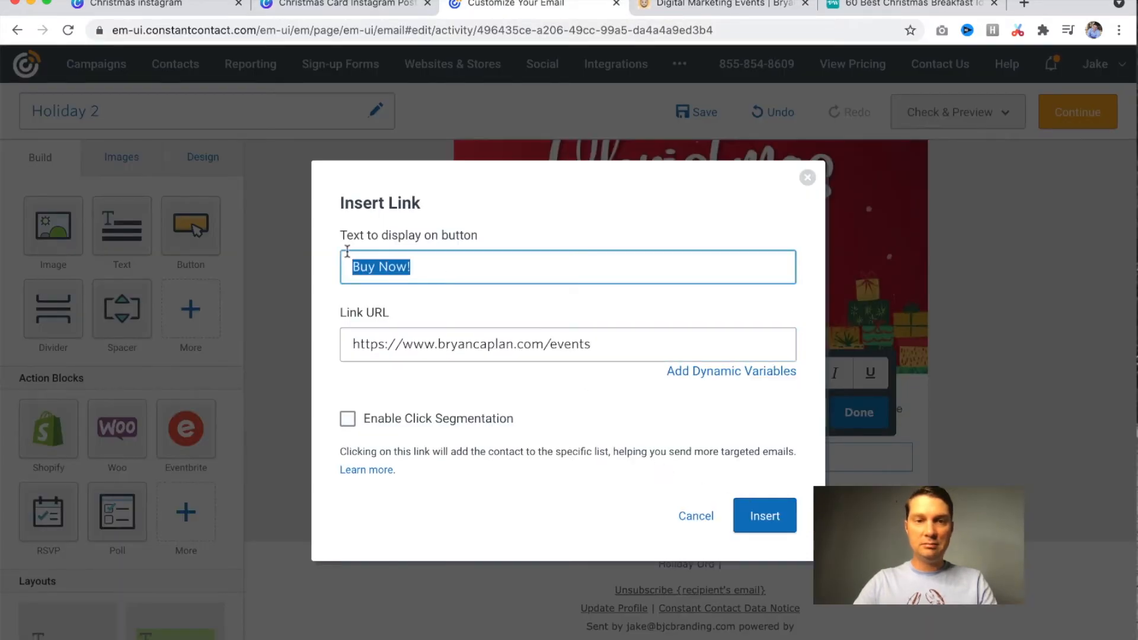
Relabel the button 'Check Out Our 2022 Events!' with the events link, then change its background colour
type("Check Out Our 2022")
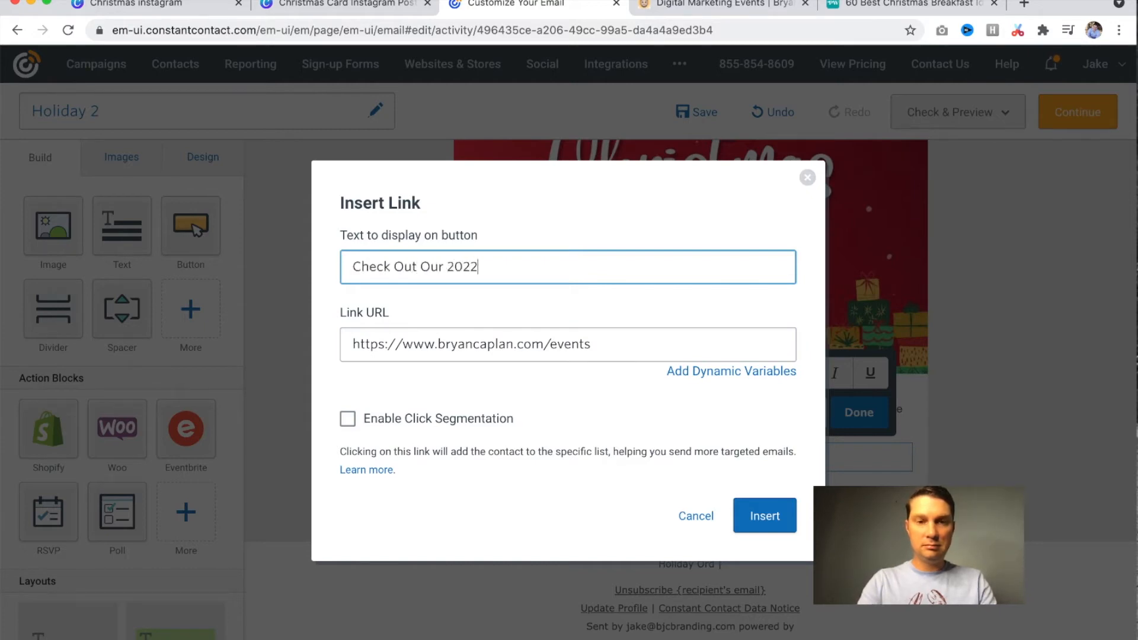
type("Events!")
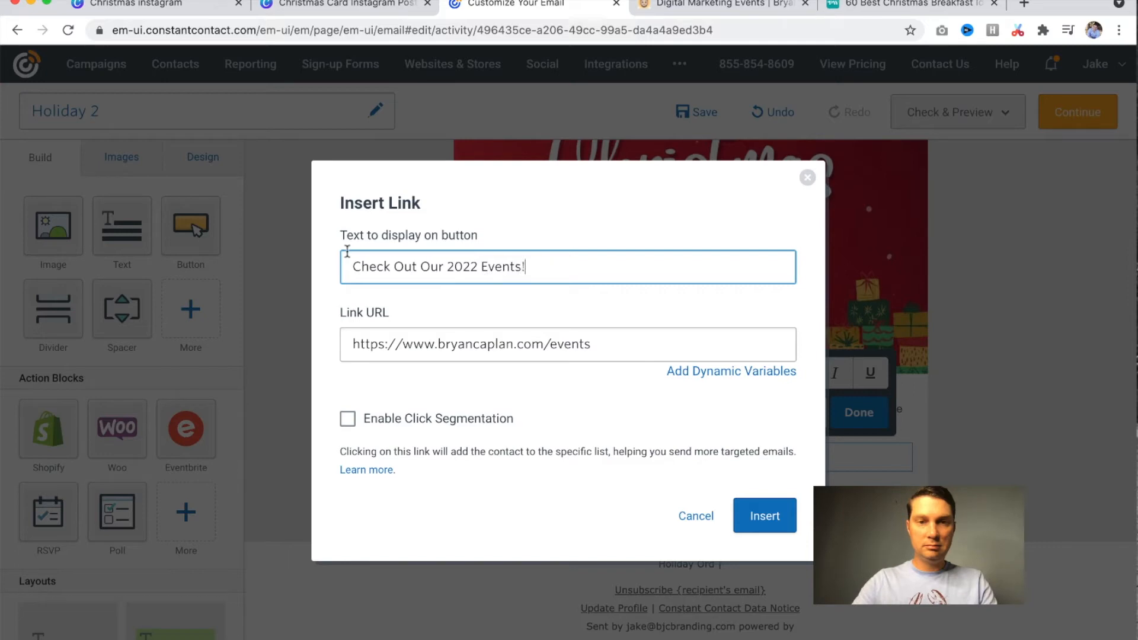
left_click(764, 515)
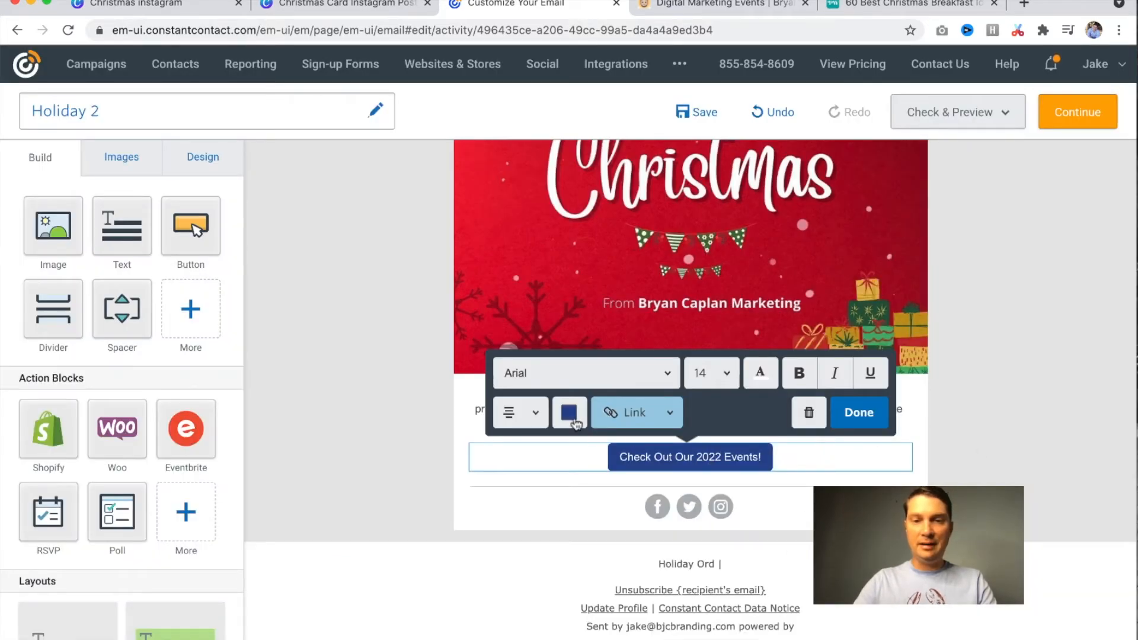
mouse_move(571, 417)
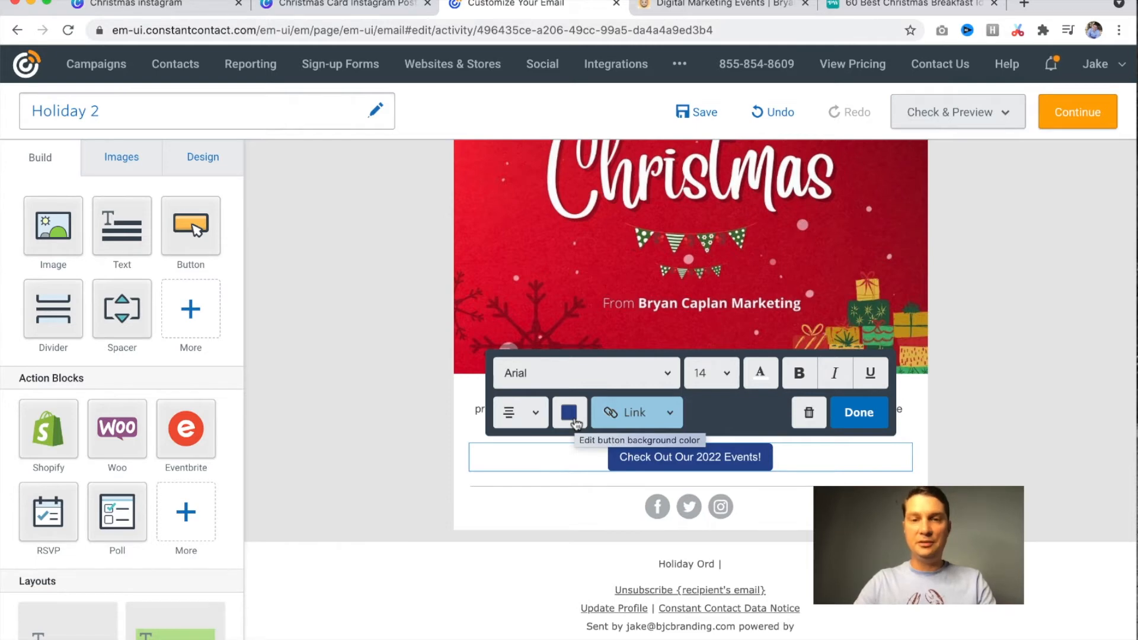
left_click(570, 412)
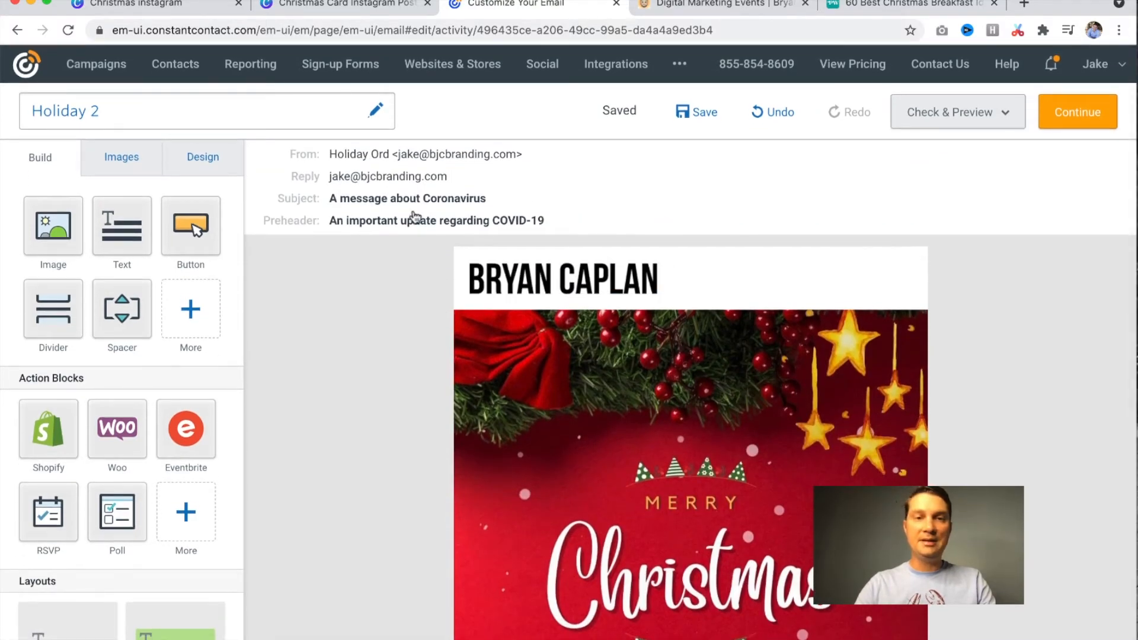
mouse_move(419, 202)
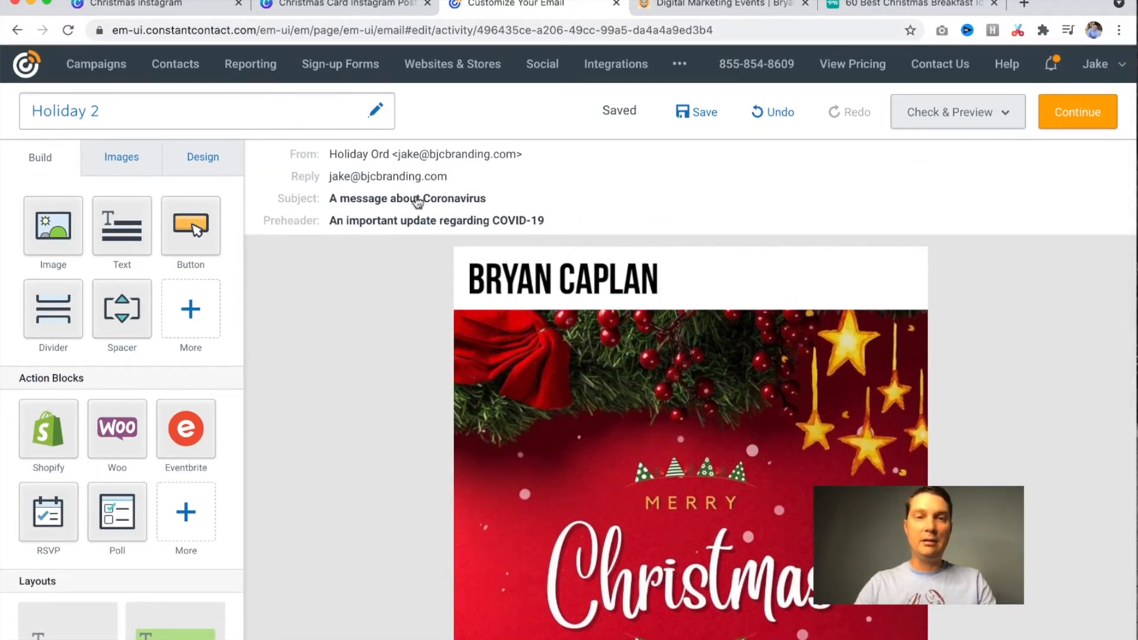
Set the subject to 'Happy Holidays!' followed by a food-and-drink emoji
left_click(416, 200)
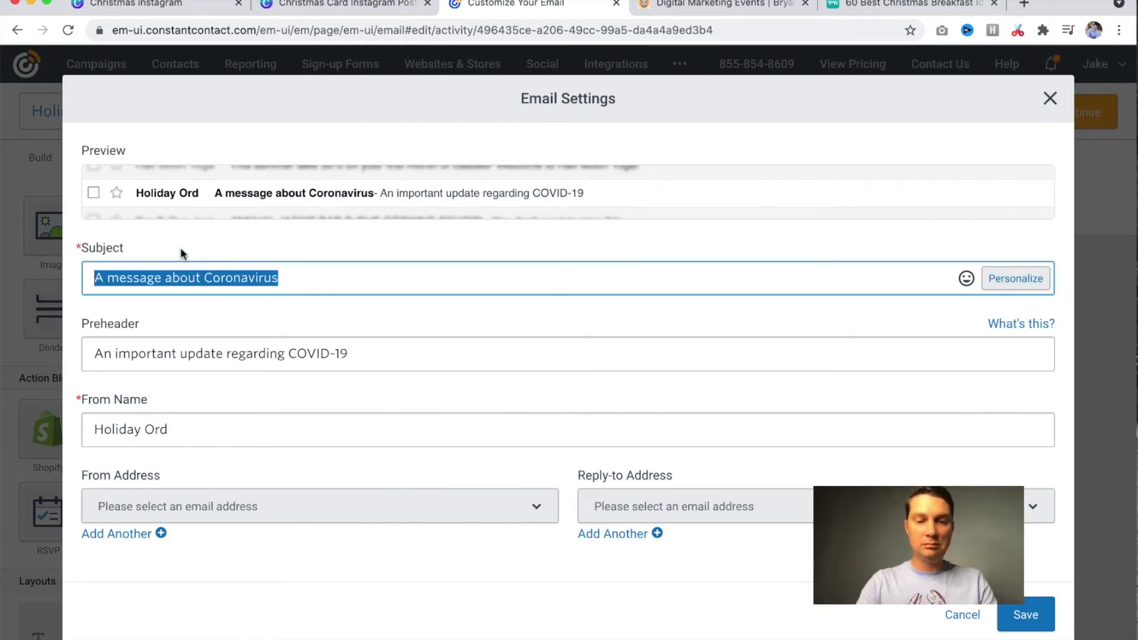
type("Happy Holidays!")
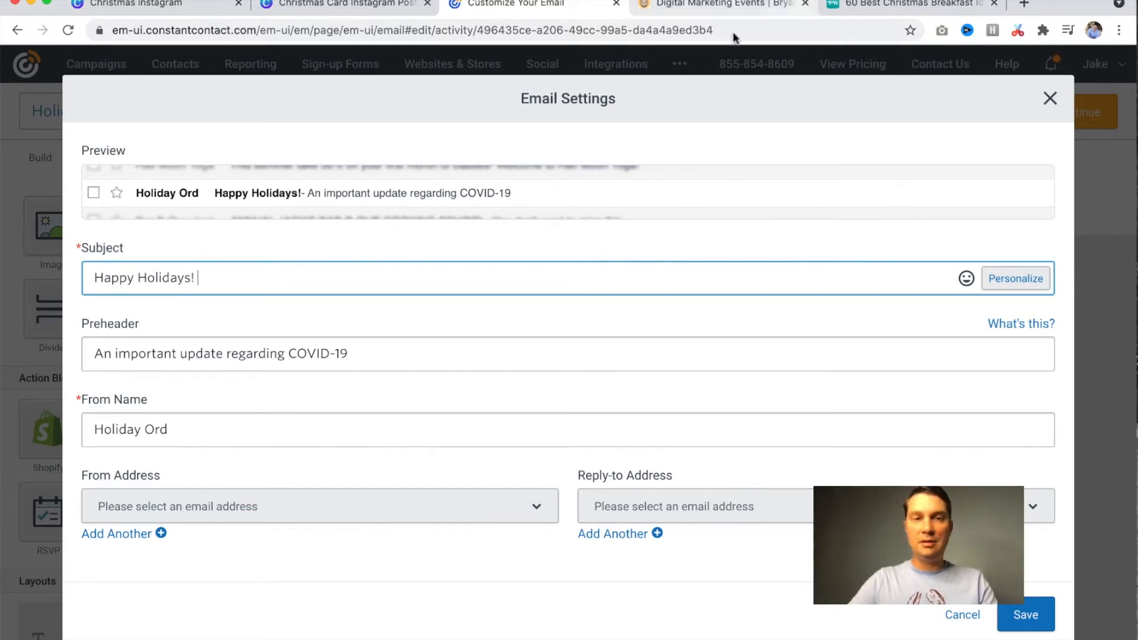
left_click(965, 278)
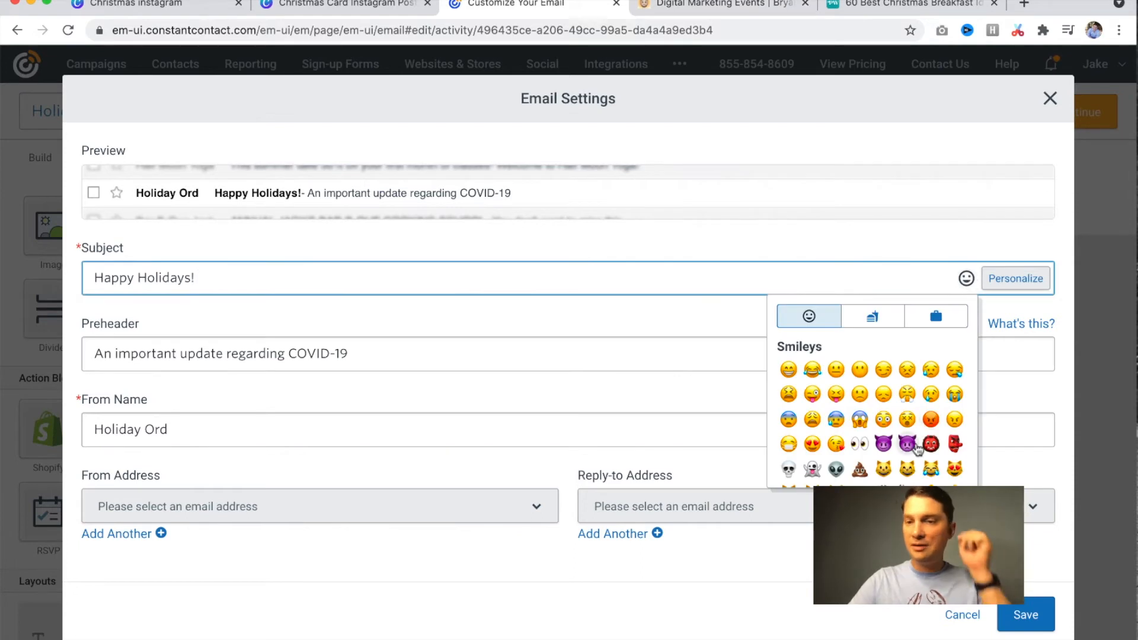
left_click(873, 317)
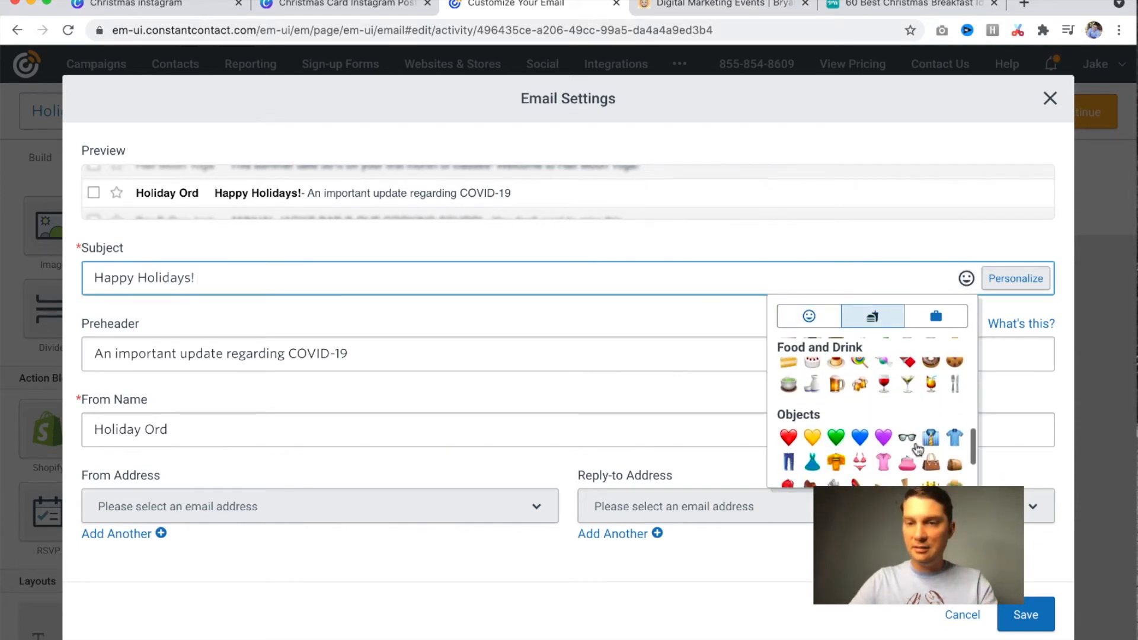
left_click(936, 316)
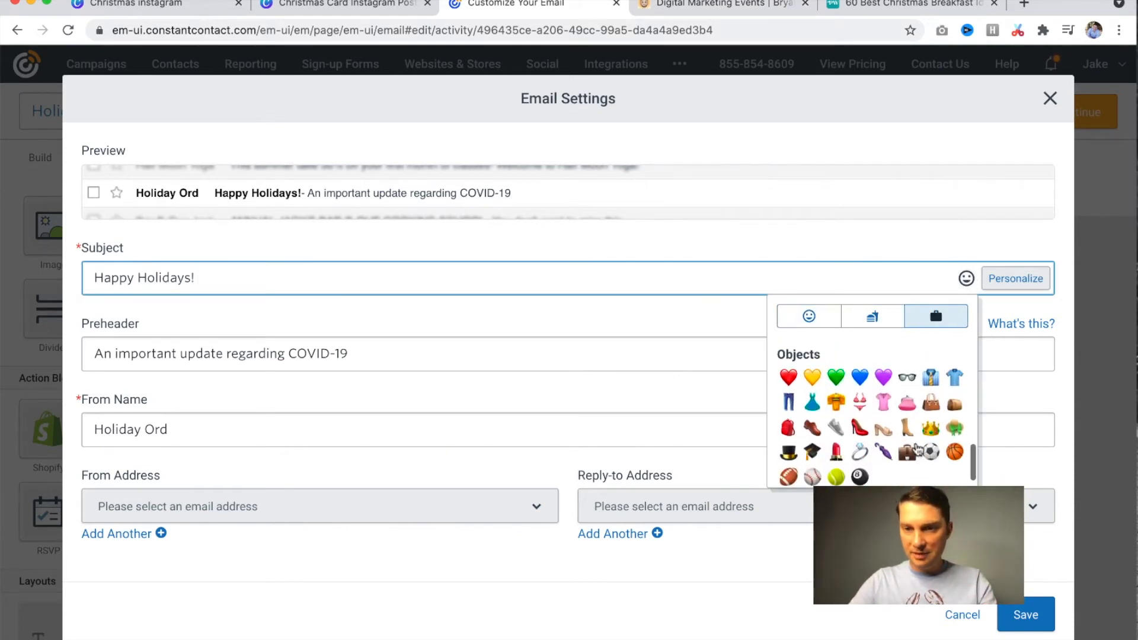
left_click(872, 316)
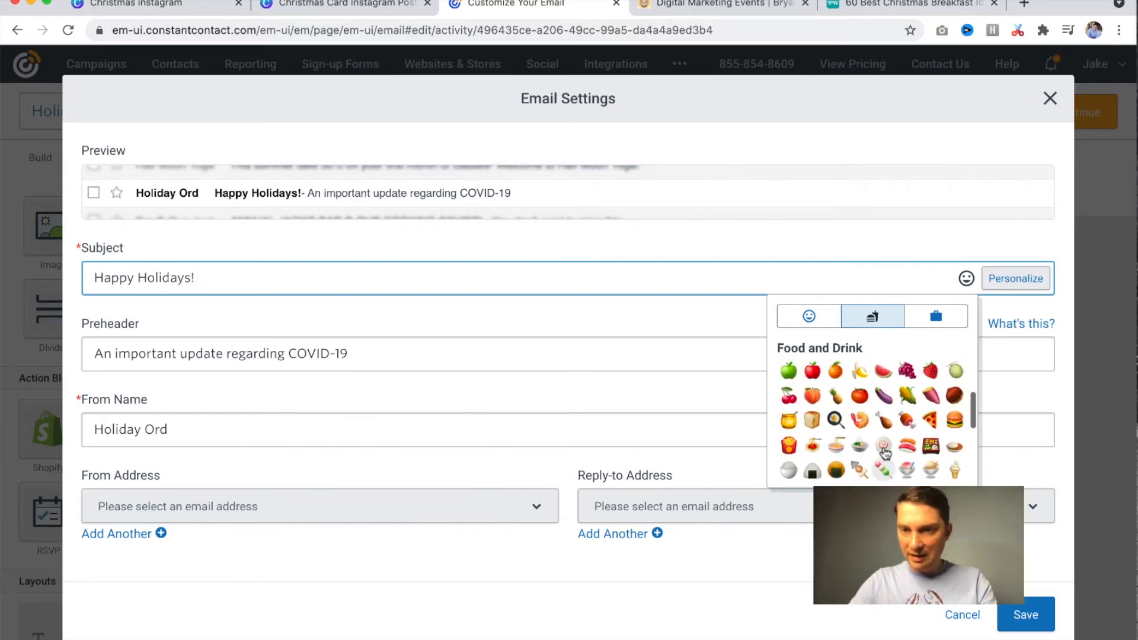
scroll("down", 3)
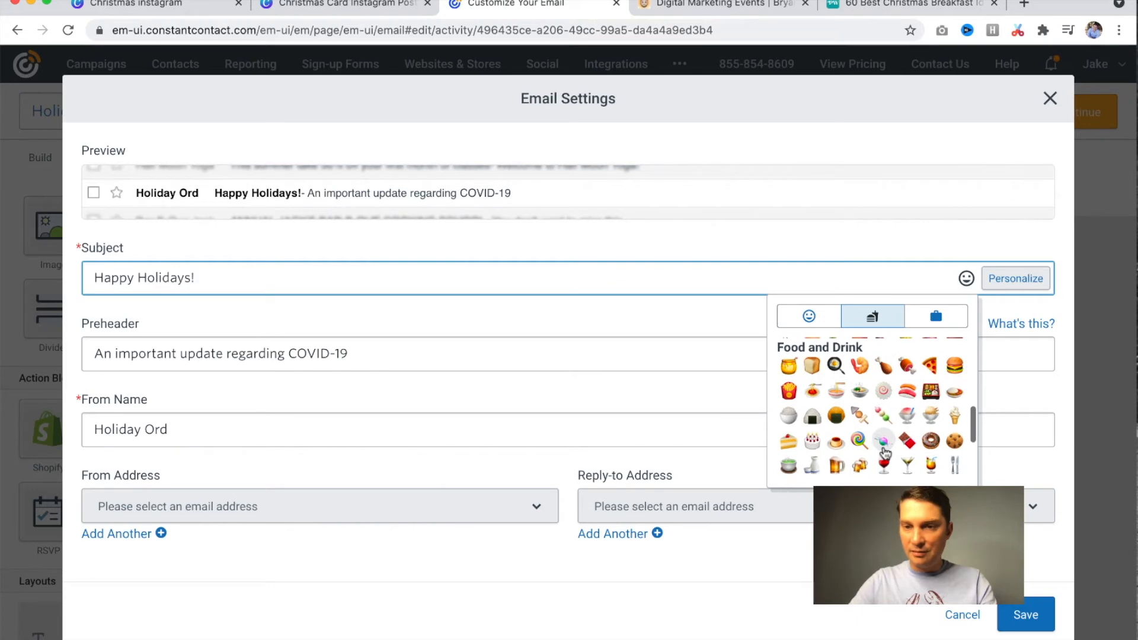
left_click(884, 439)
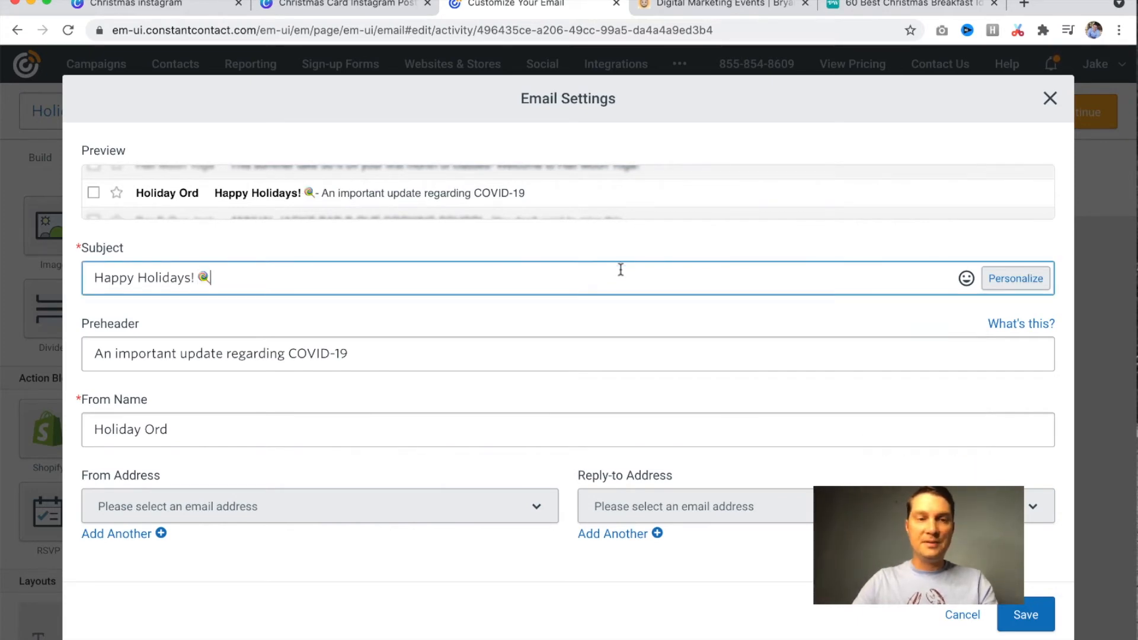
Replace the COVID-19 preheader with 'We look forward to 2022...' and save the settings
triple_click(220, 354)
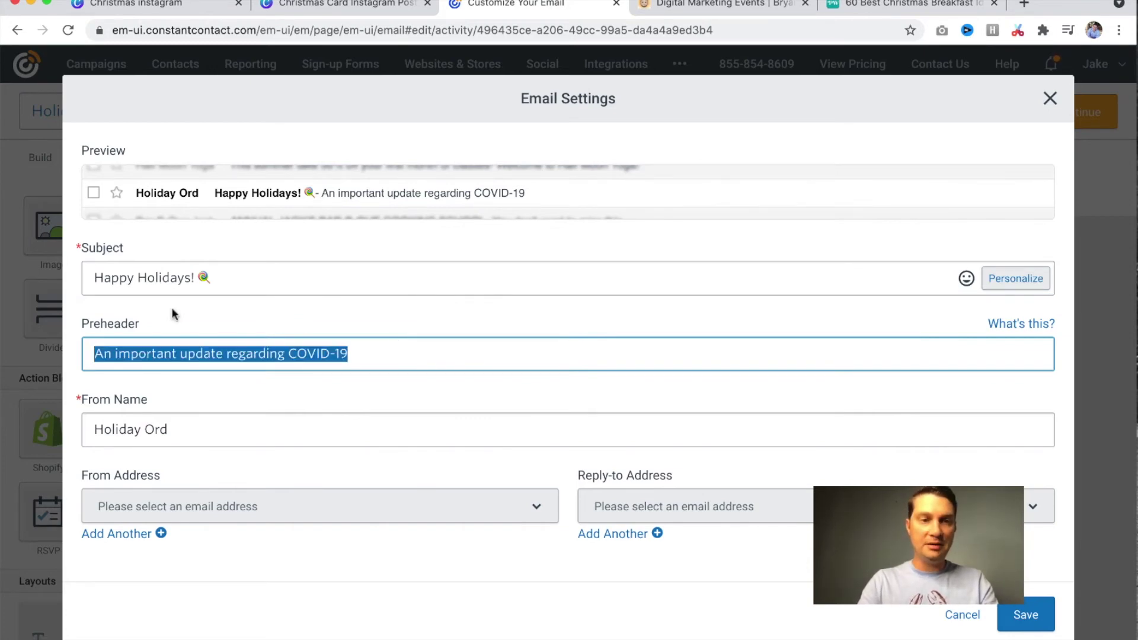
type("We")
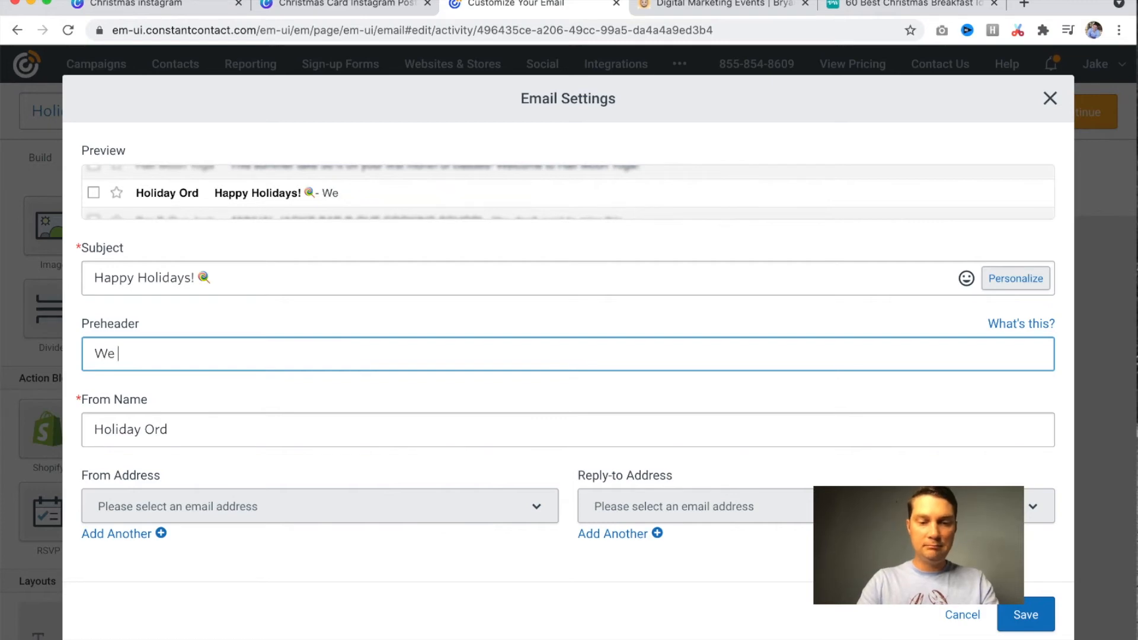
type("look forward to")
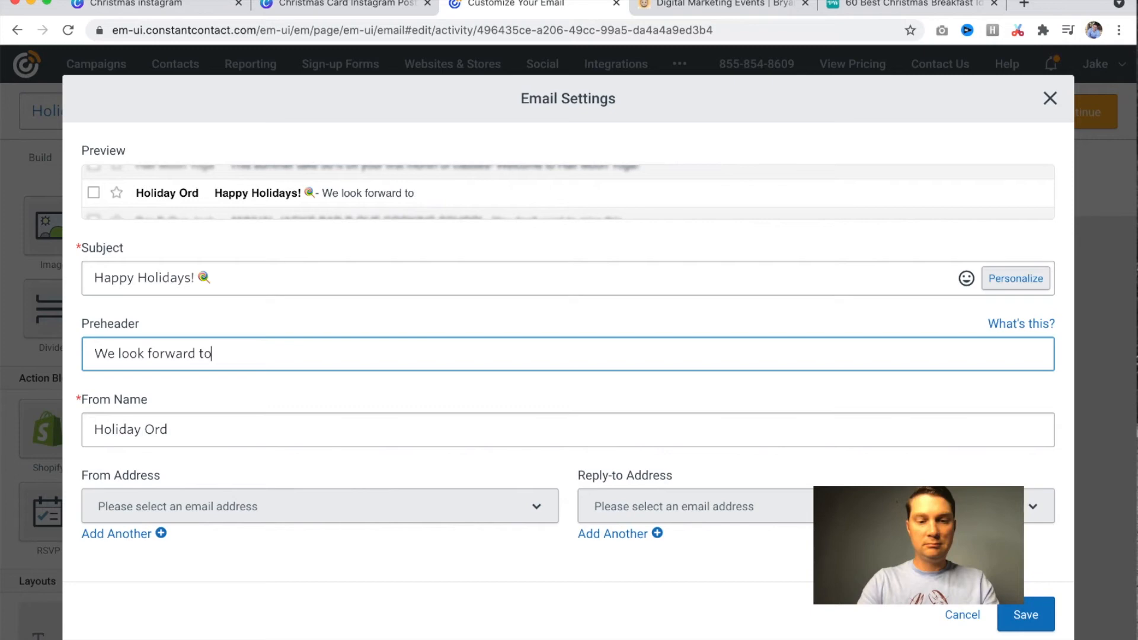
type("2022...")
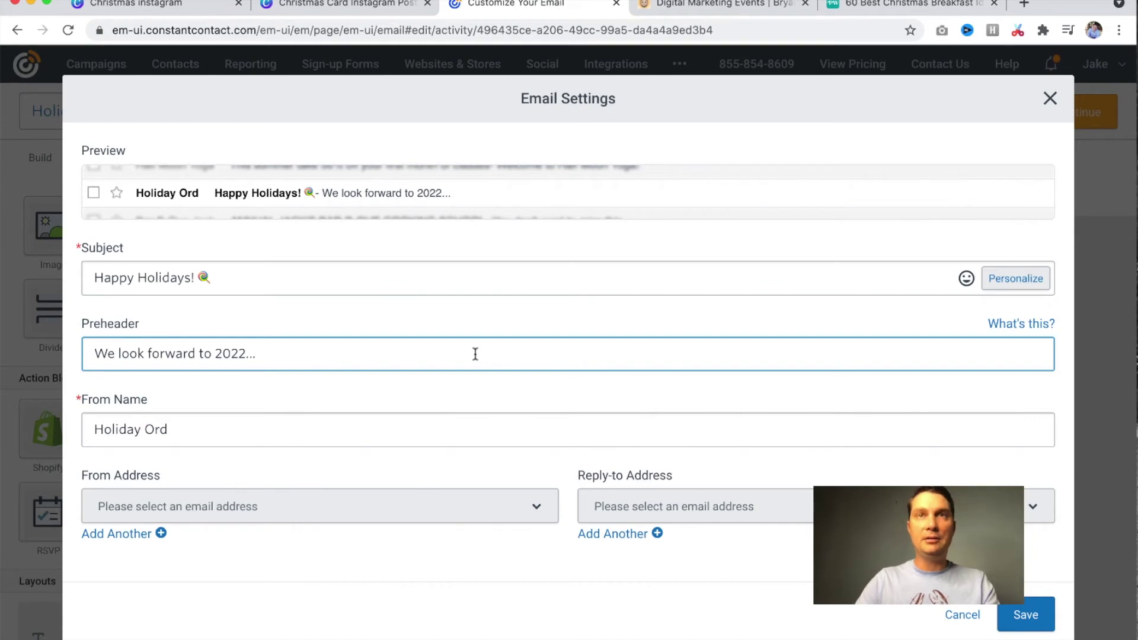
left_click(1028, 616)
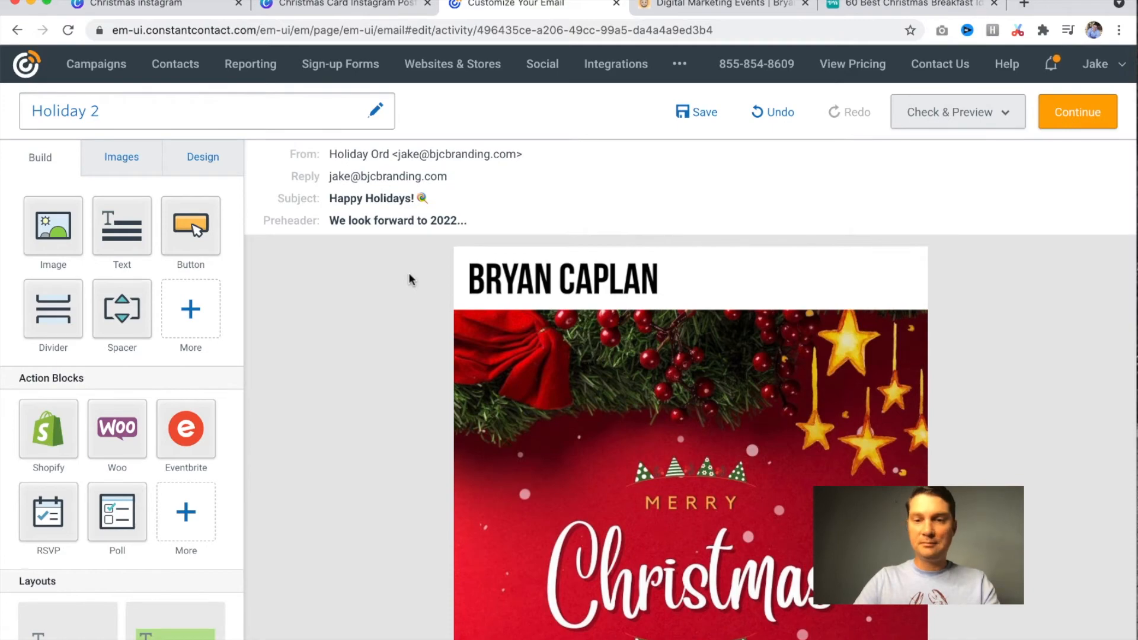
Scroll down through the Holiday 2 email in the editor
scroll("down", 3)
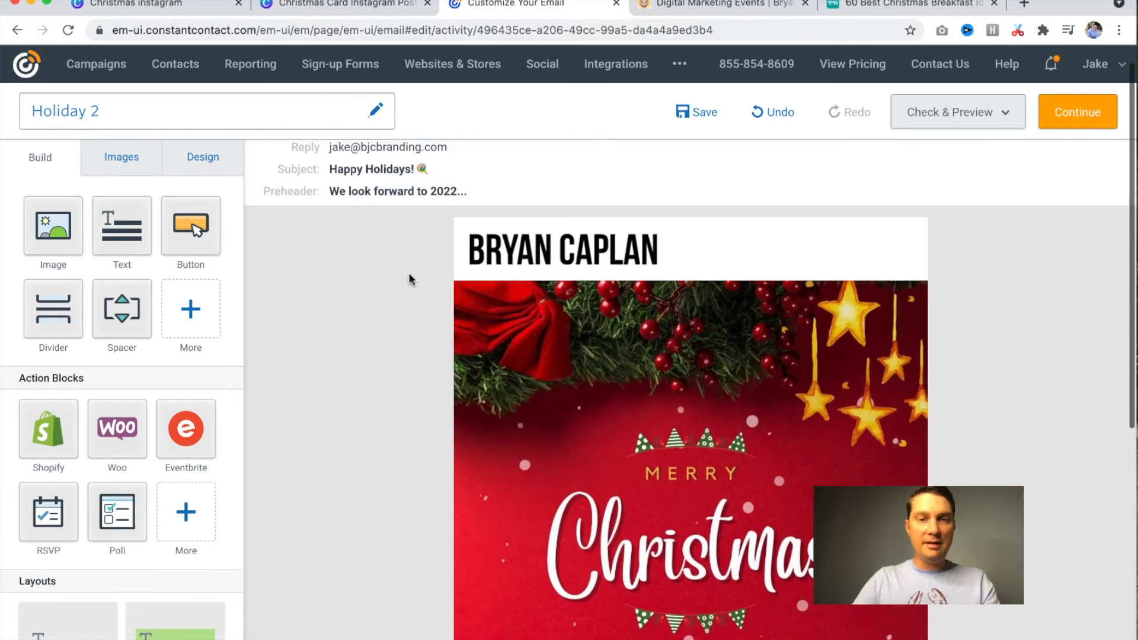
mouse_move(1004, 353)
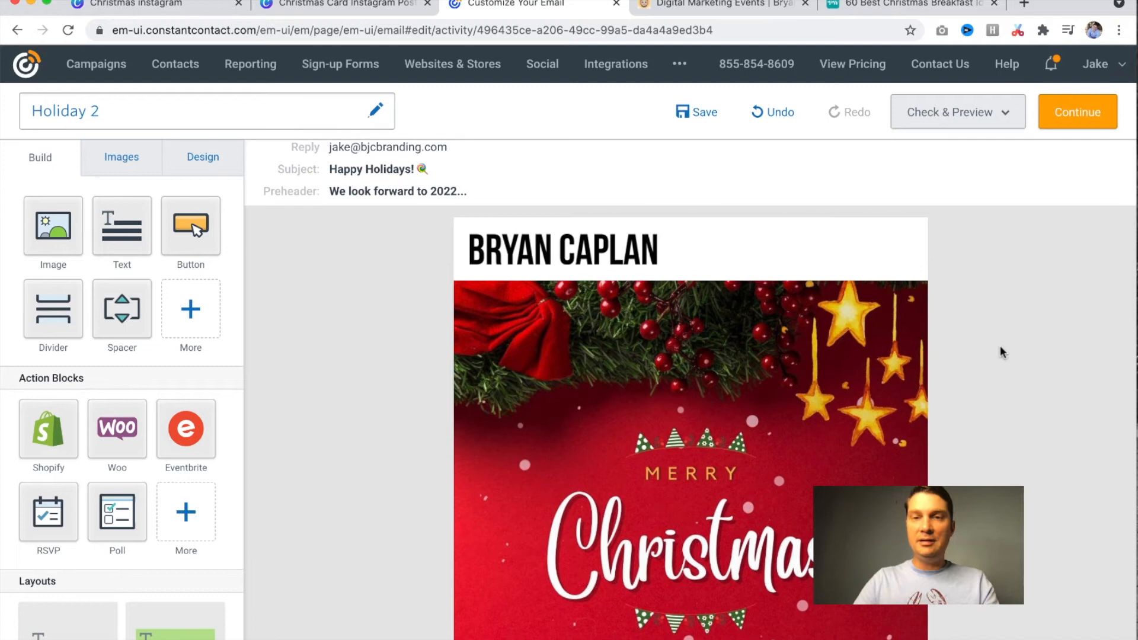
mouse_move(403, 235)
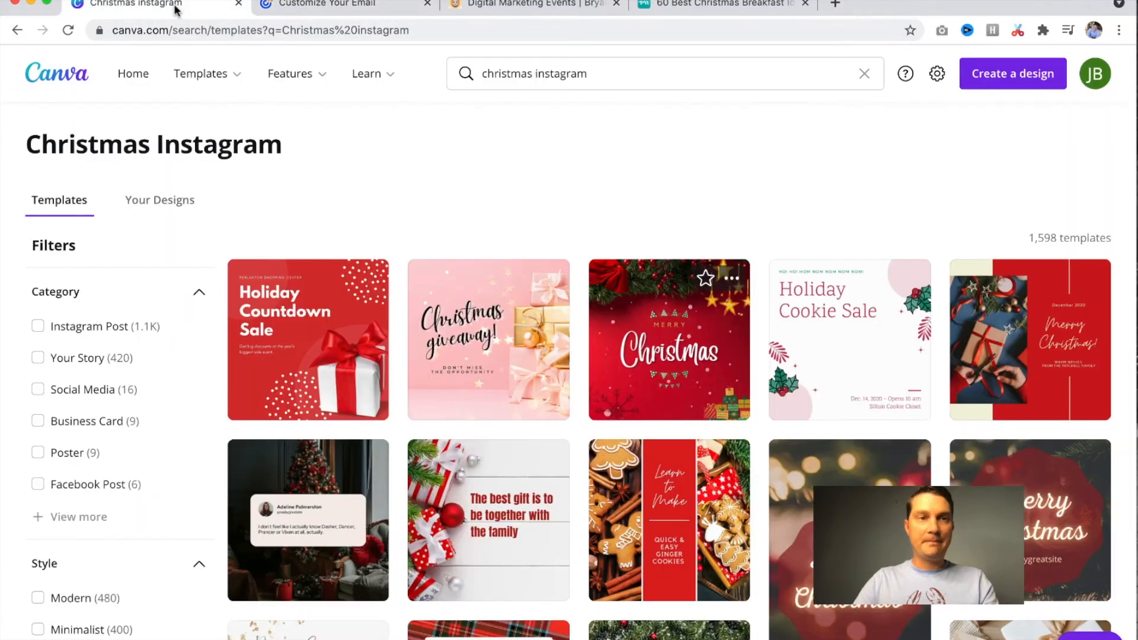
Scroll the Christmas Instagram template results to find the Christmas Sale template
scroll("down", 3)
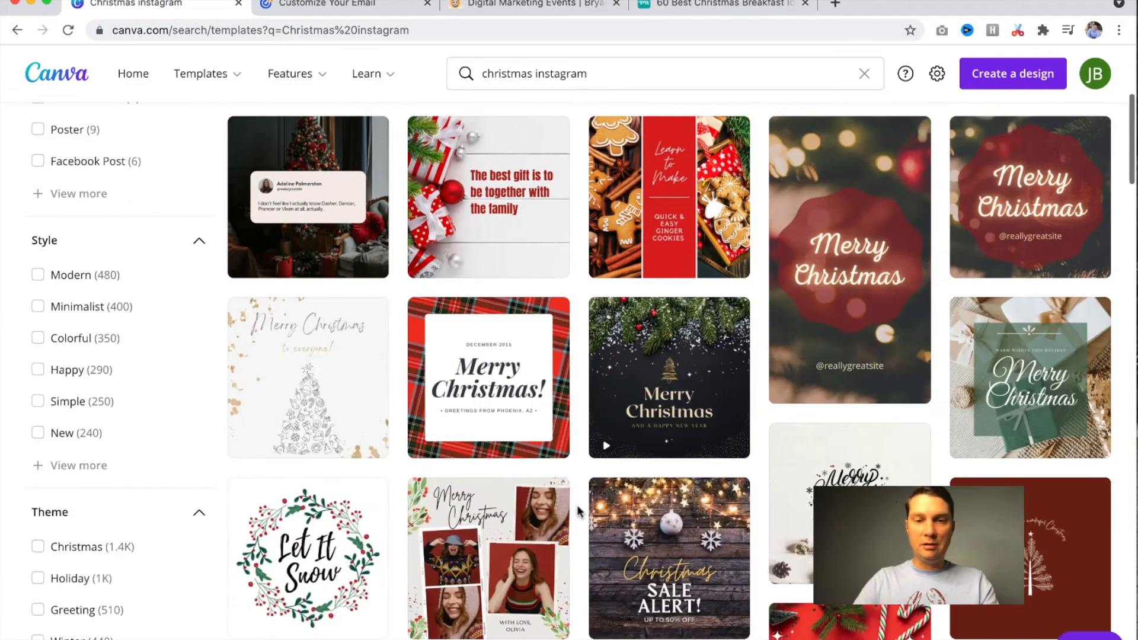
scroll("down", 3)
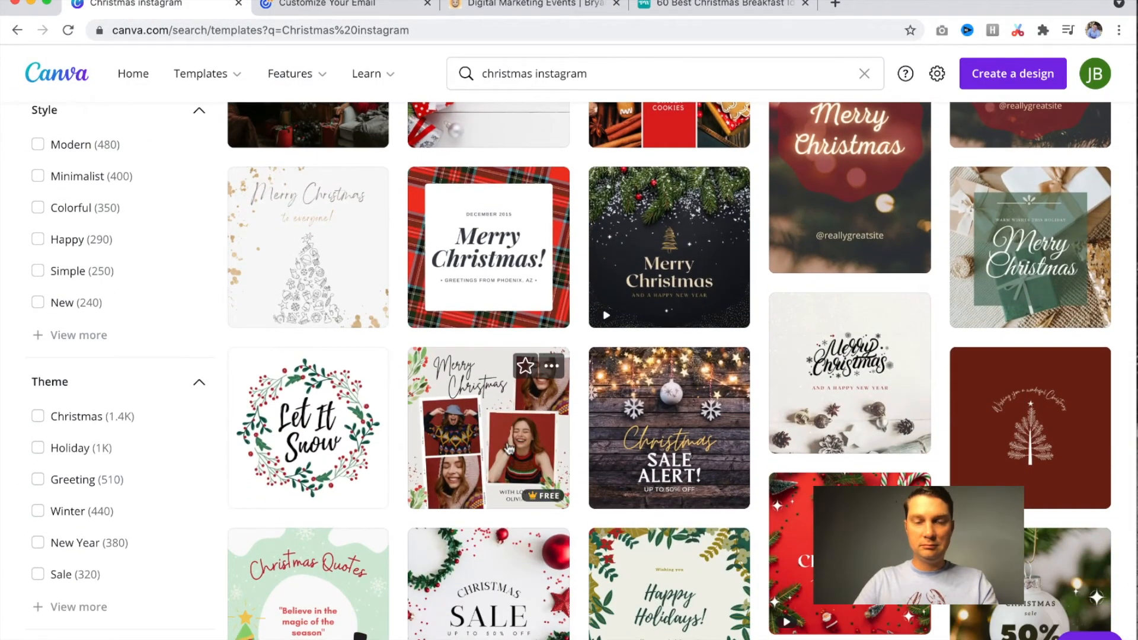
scroll("down", 3)
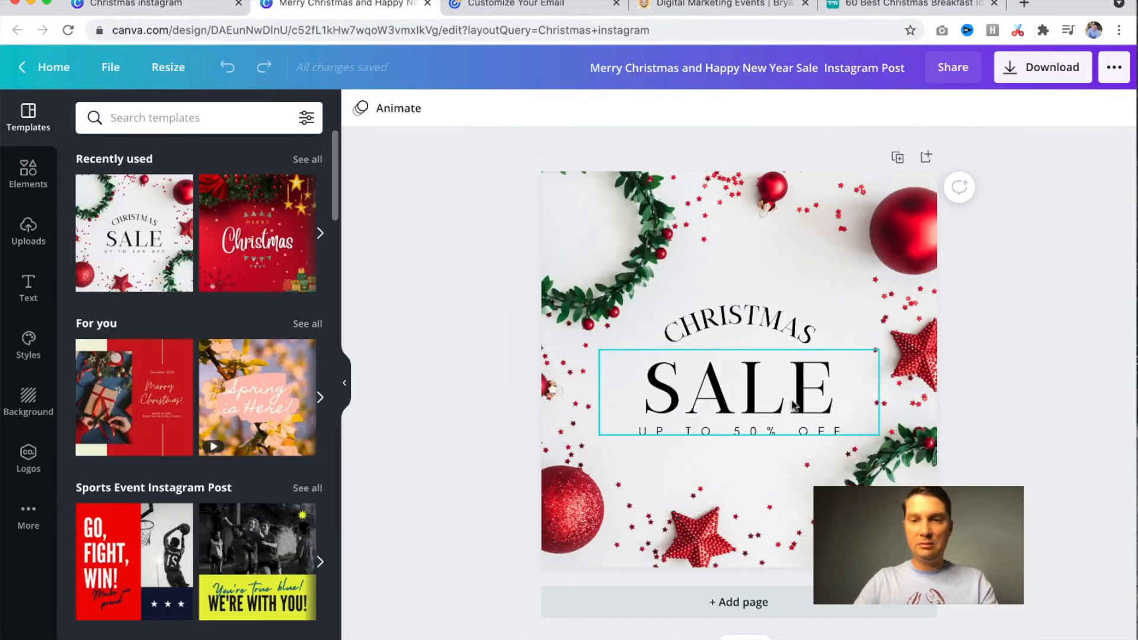
Search Canva elements for 'buy now button', then 'button', and browse the results
left_click(751, 432)
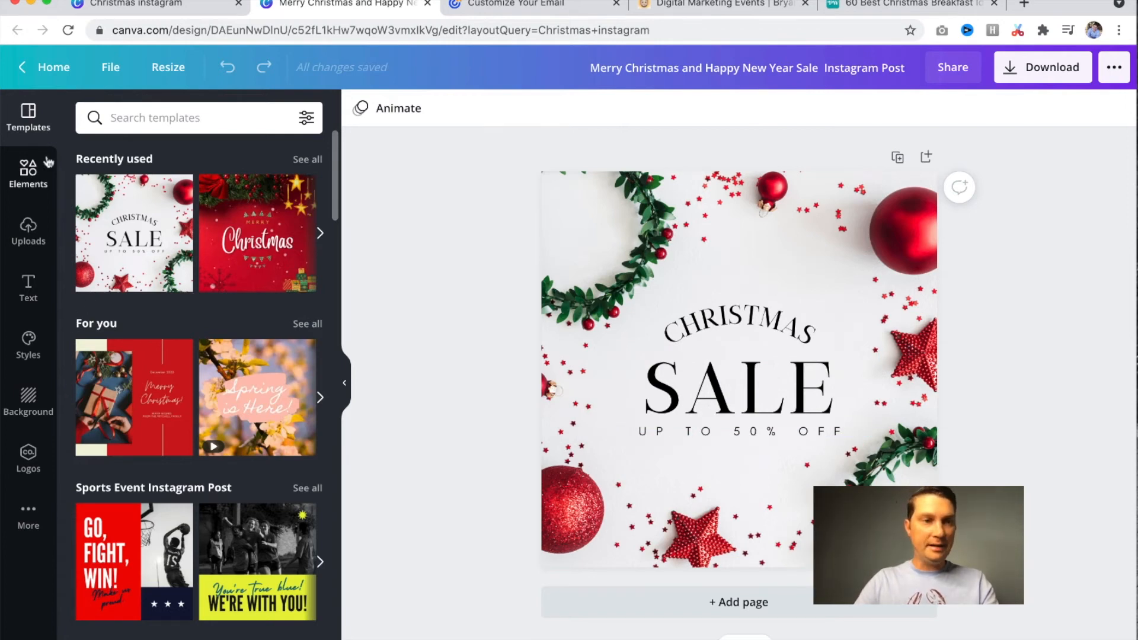
mouse_move(23, 175)
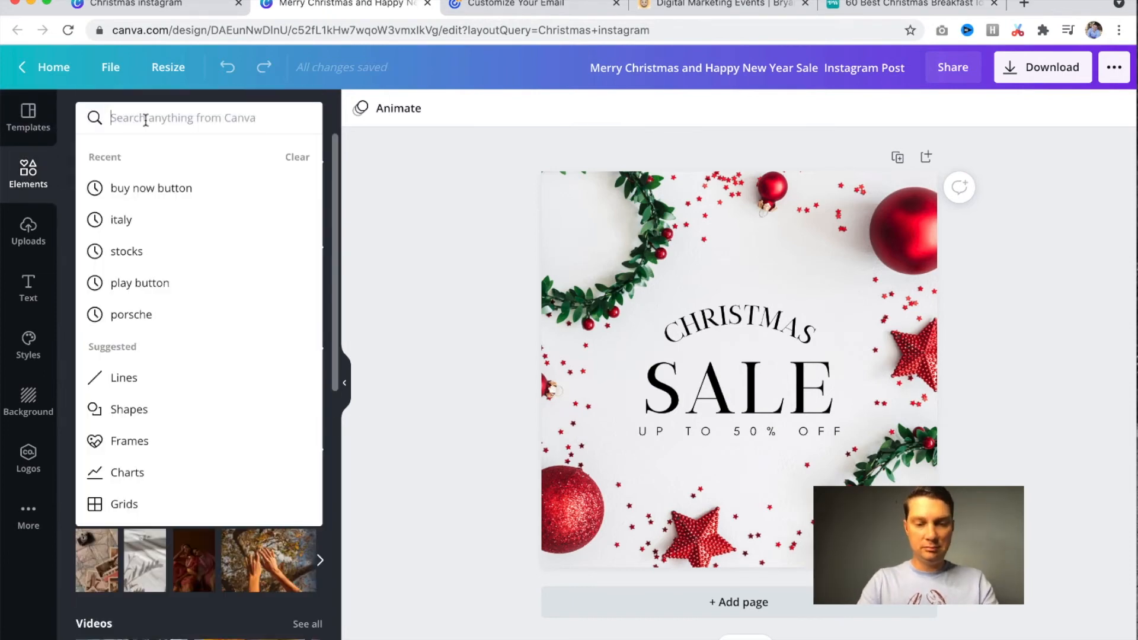
type("button")
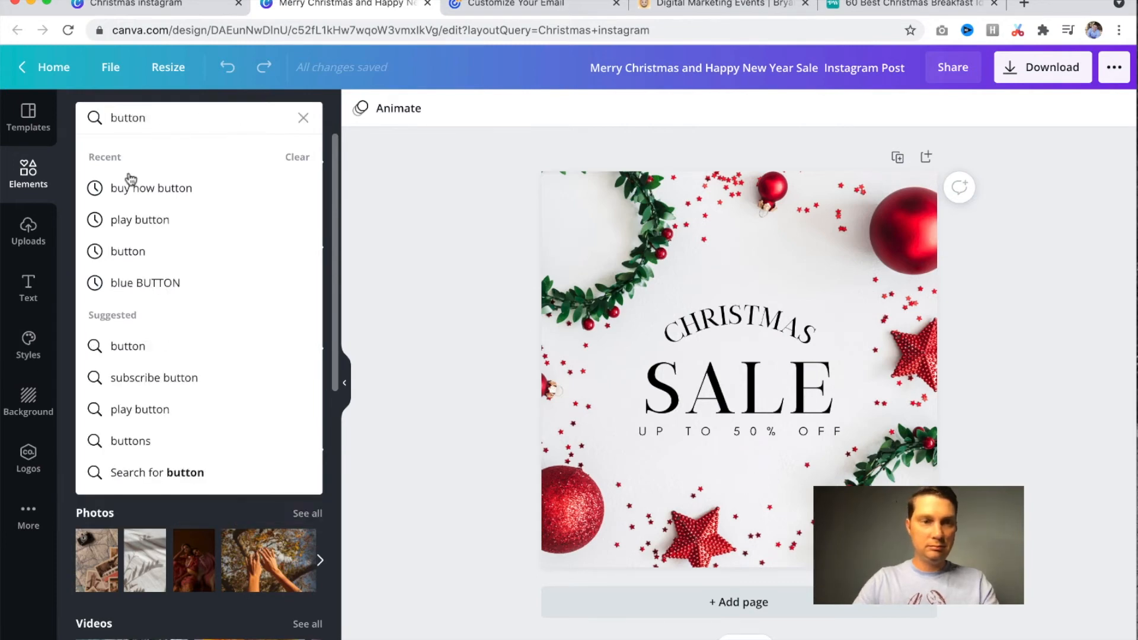
left_click(151, 188)
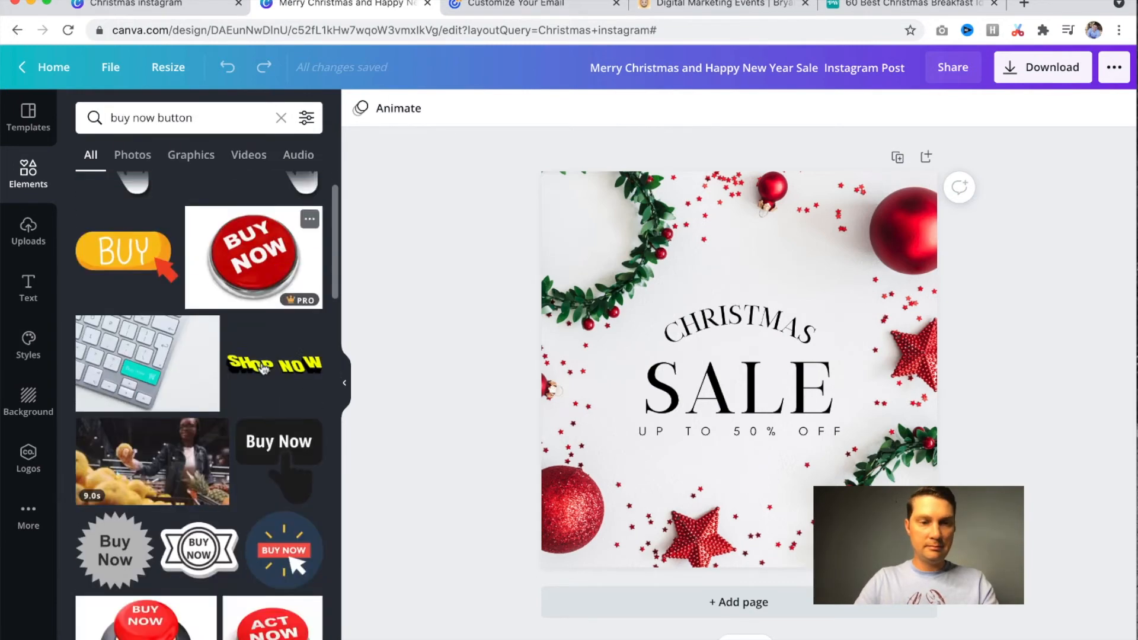
scroll("down", 3)
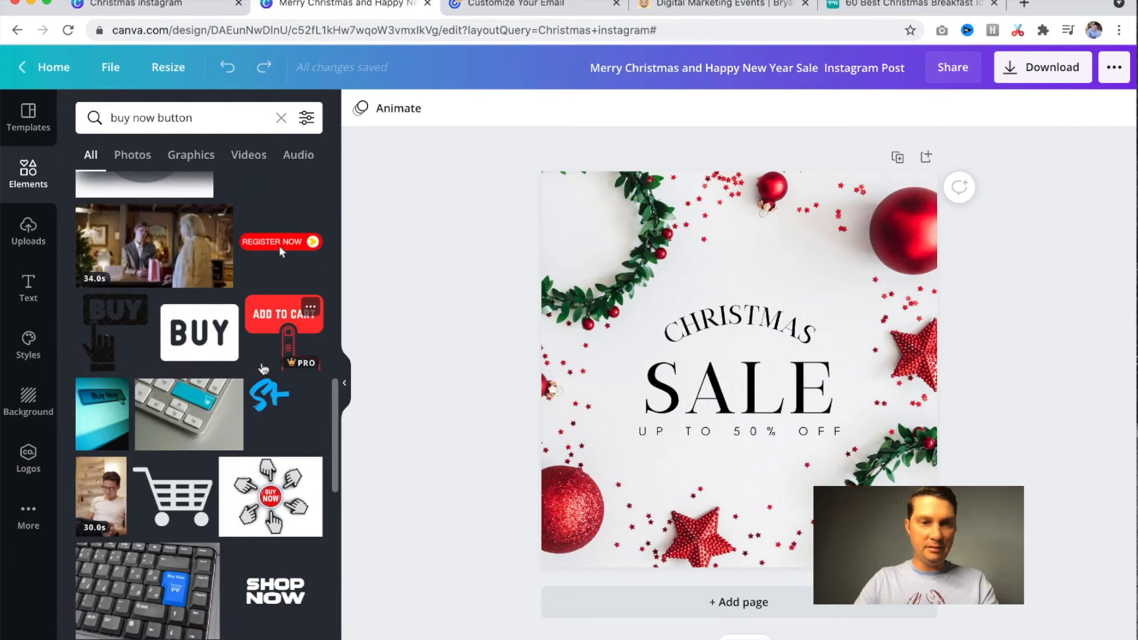
scroll("down", 3)
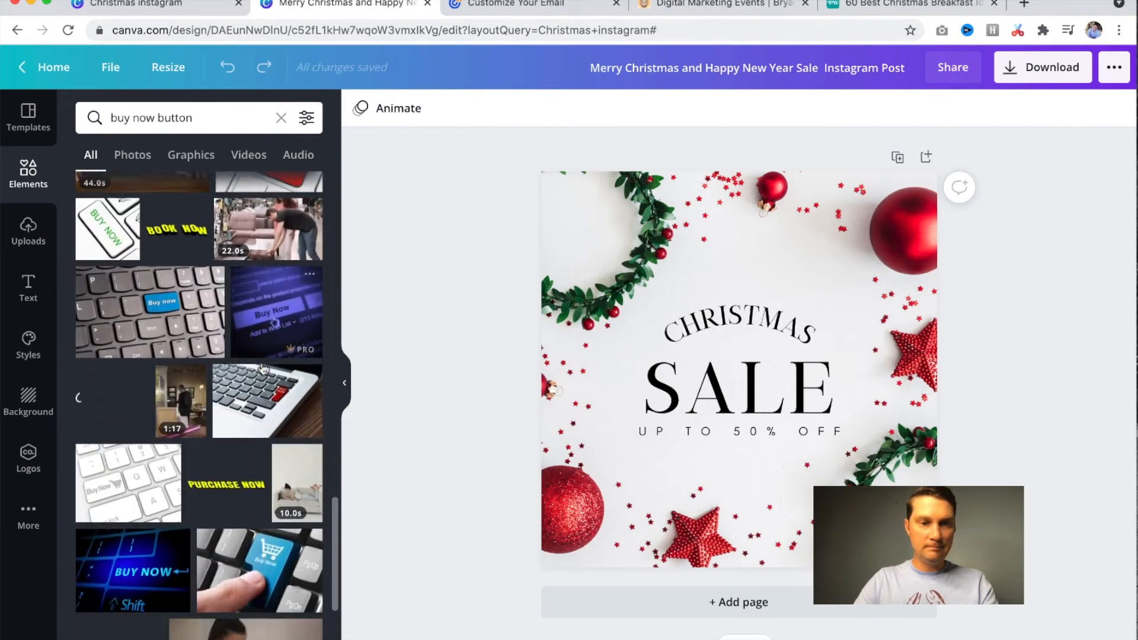
scroll("down", 3)
type("button")
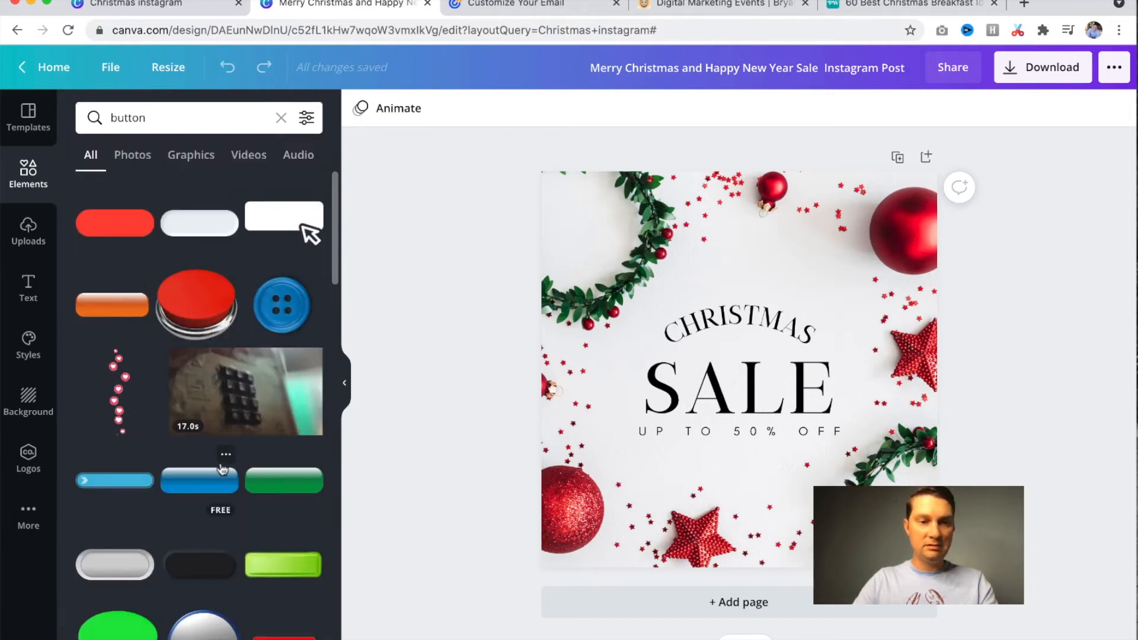
Add the green glossy button and position it below the 'Up to 50% Off' line
left_click(283, 480)
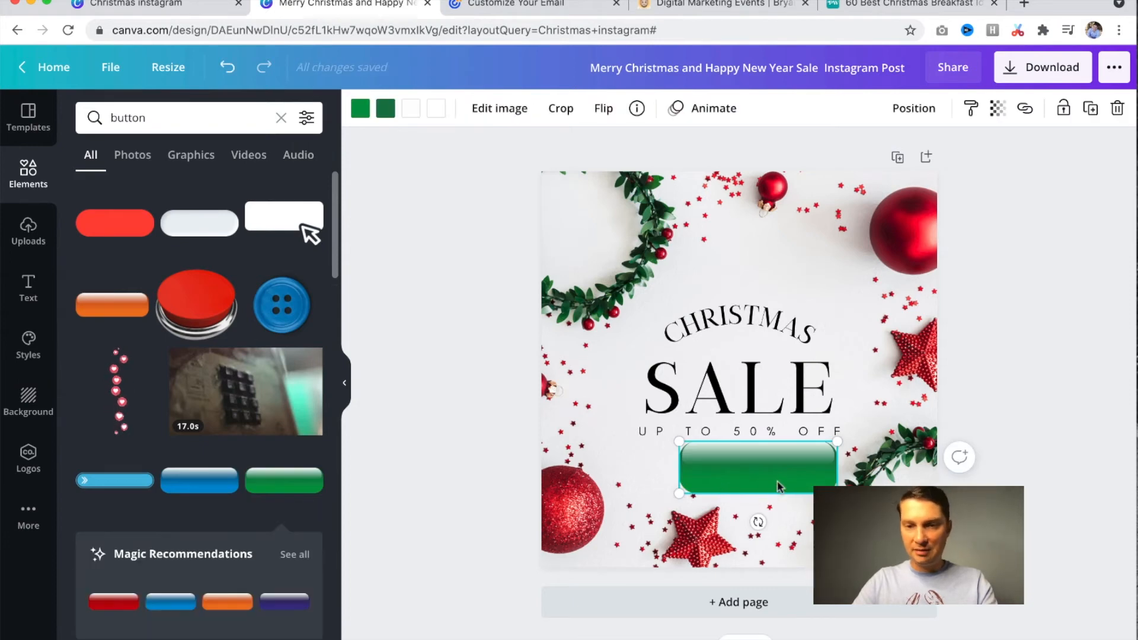
left_click_drag(758, 467, 742, 501)
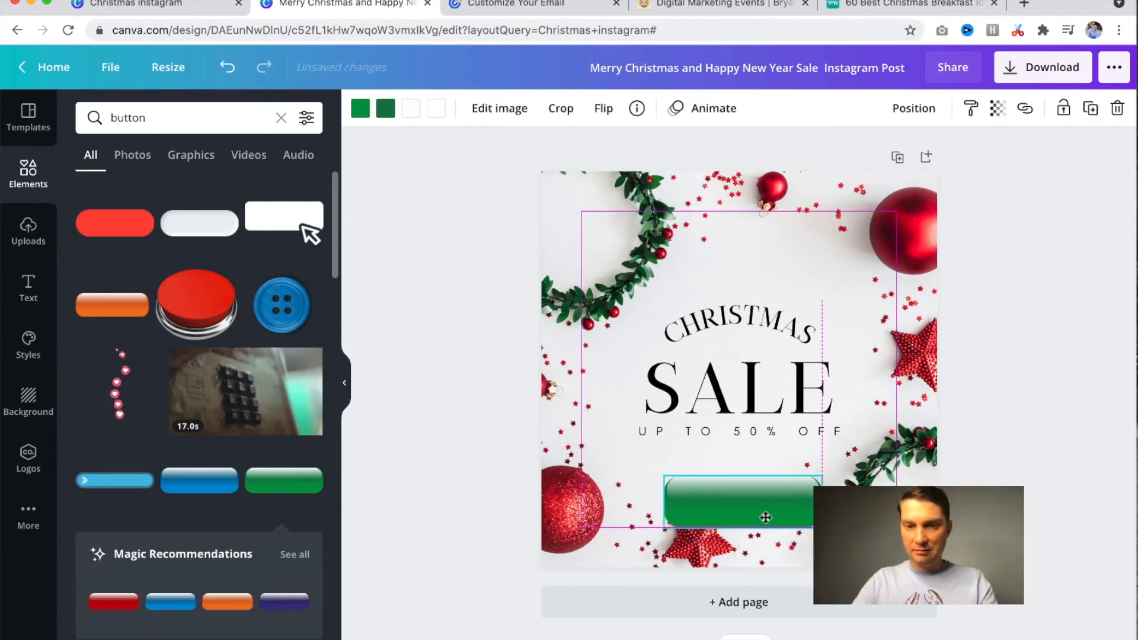
left_click(752, 502)
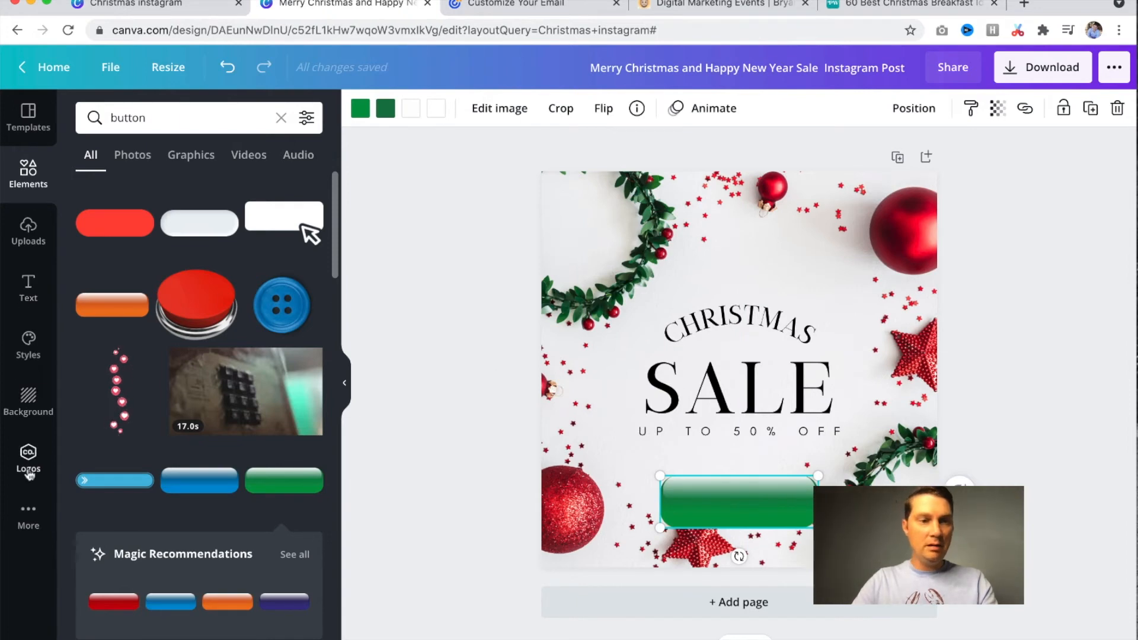
Add 'Shop Now' text, move it onto the green button and enlarge it
left_click(28, 288)
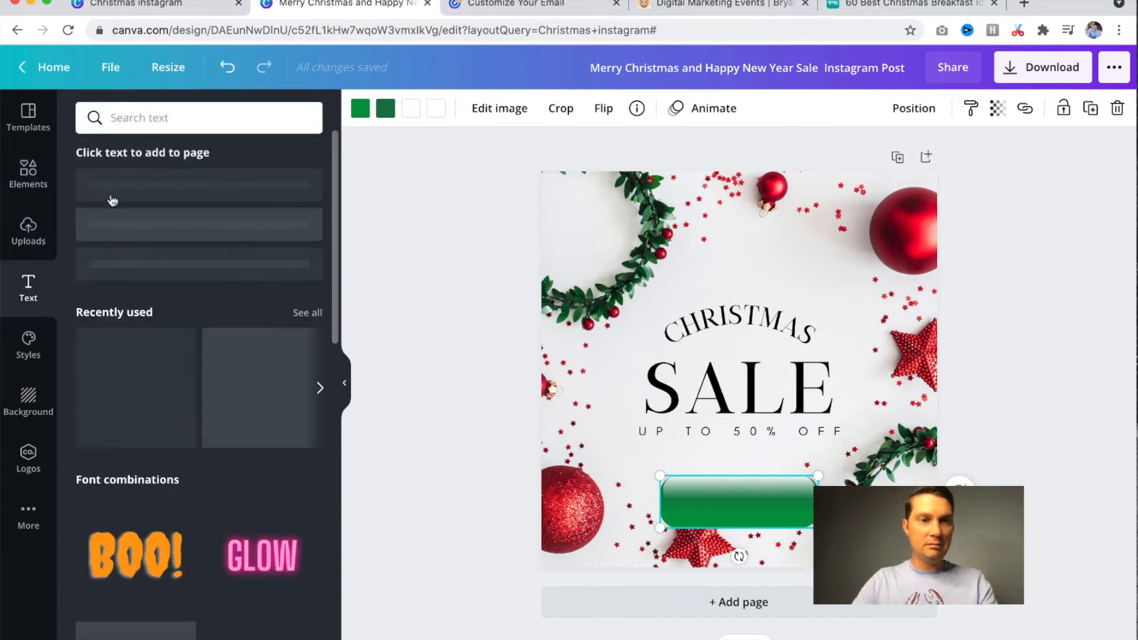
left_click(178, 118)
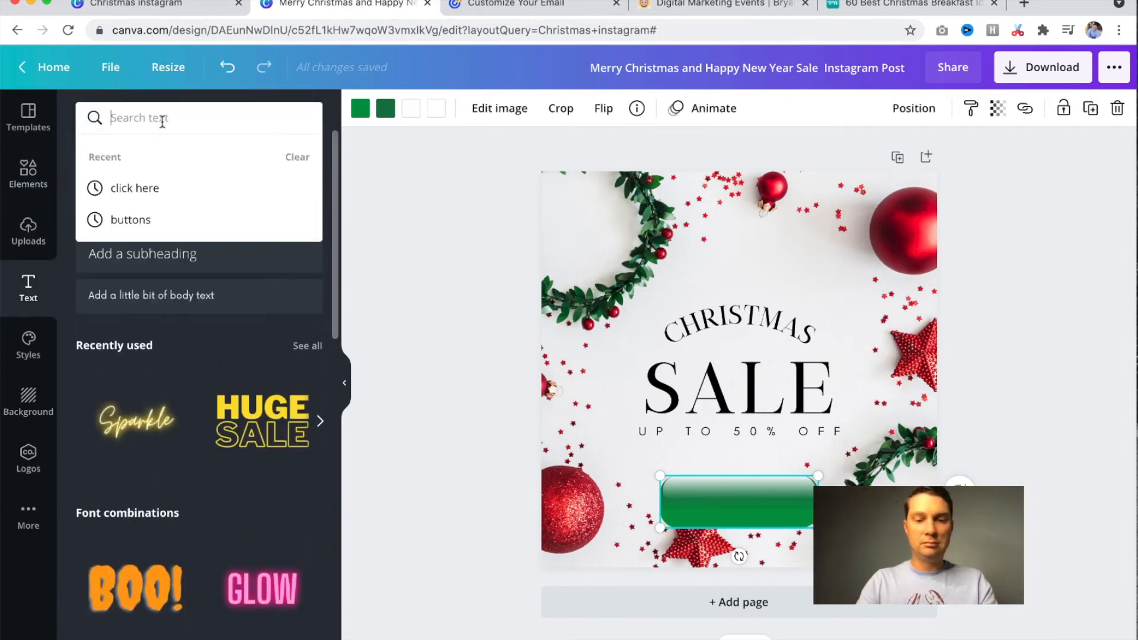
type("Shop Now")
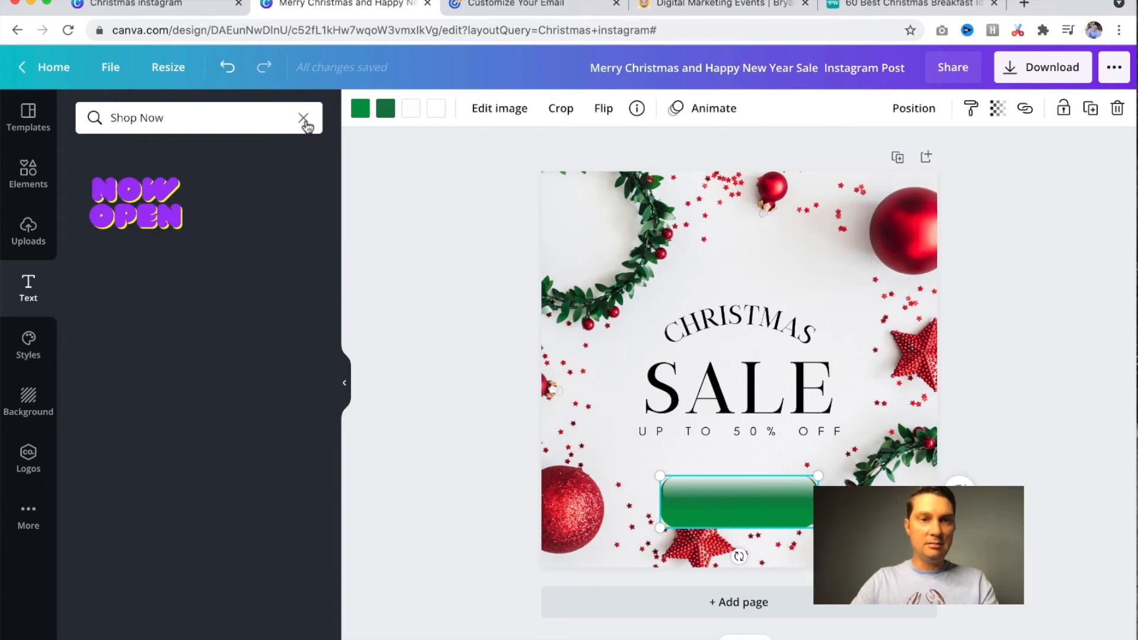
left_click(306, 118)
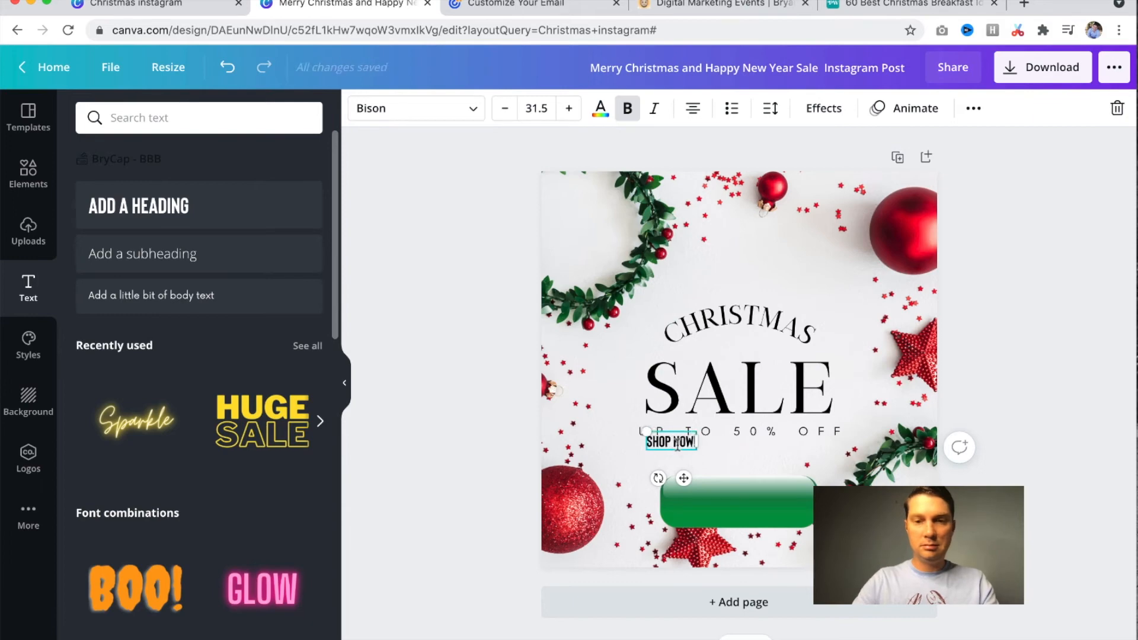
left_click_drag(672, 441, 738, 494)
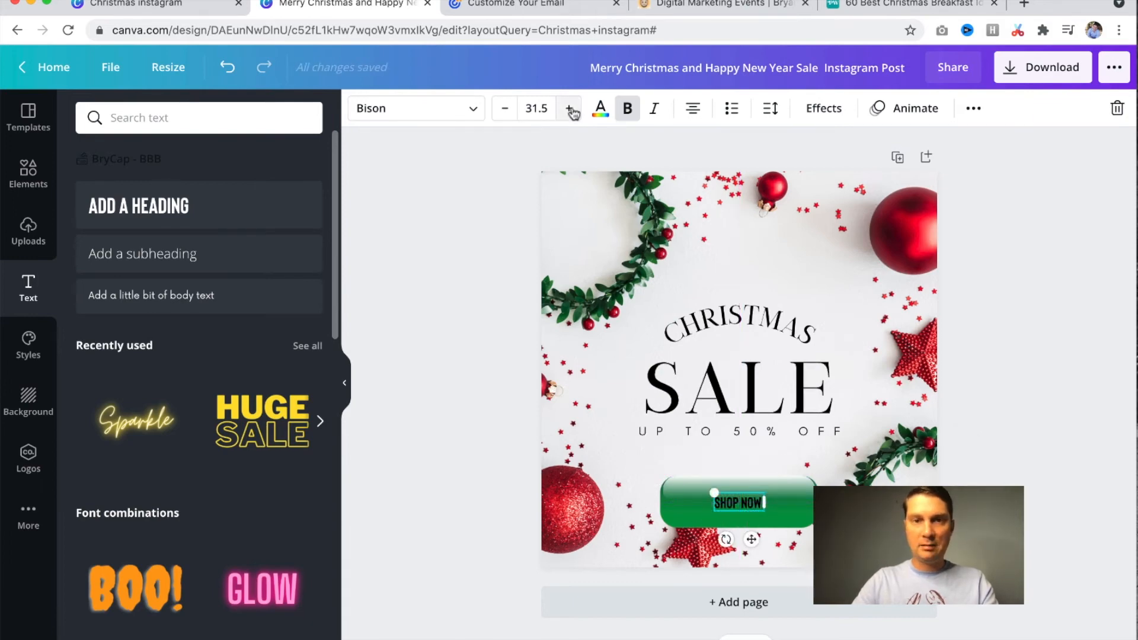
left_click(569, 108)
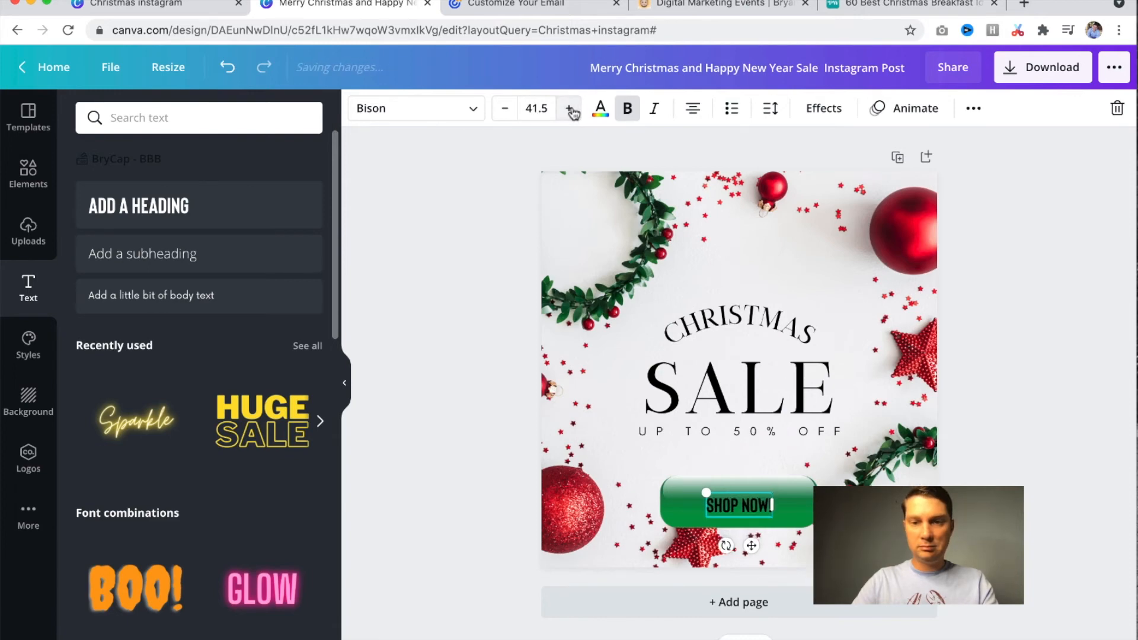
left_click(600, 108)
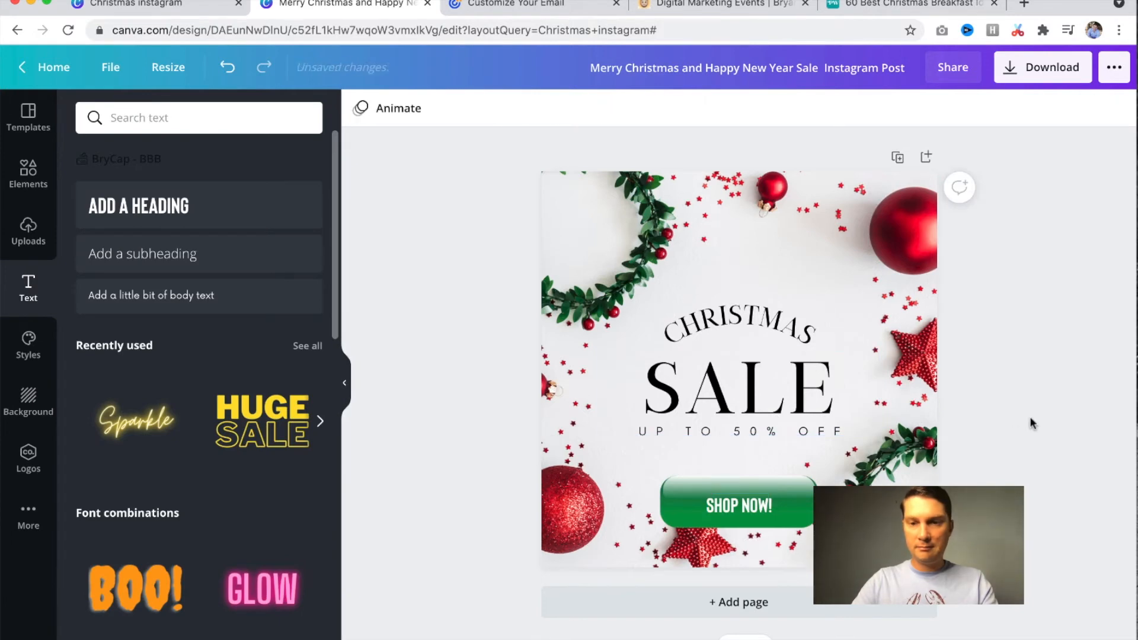
Apply a Lift shadow to SHOP NOW!, adjust its intensity, and download as JPG
left_click(738, 506)
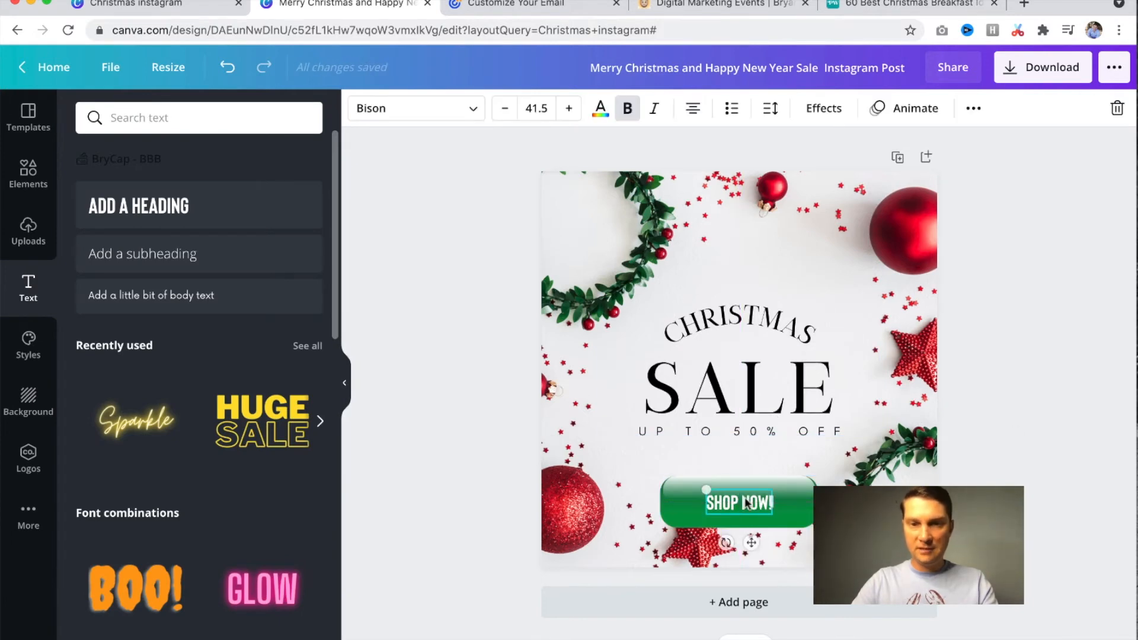
left_click(824, 108)
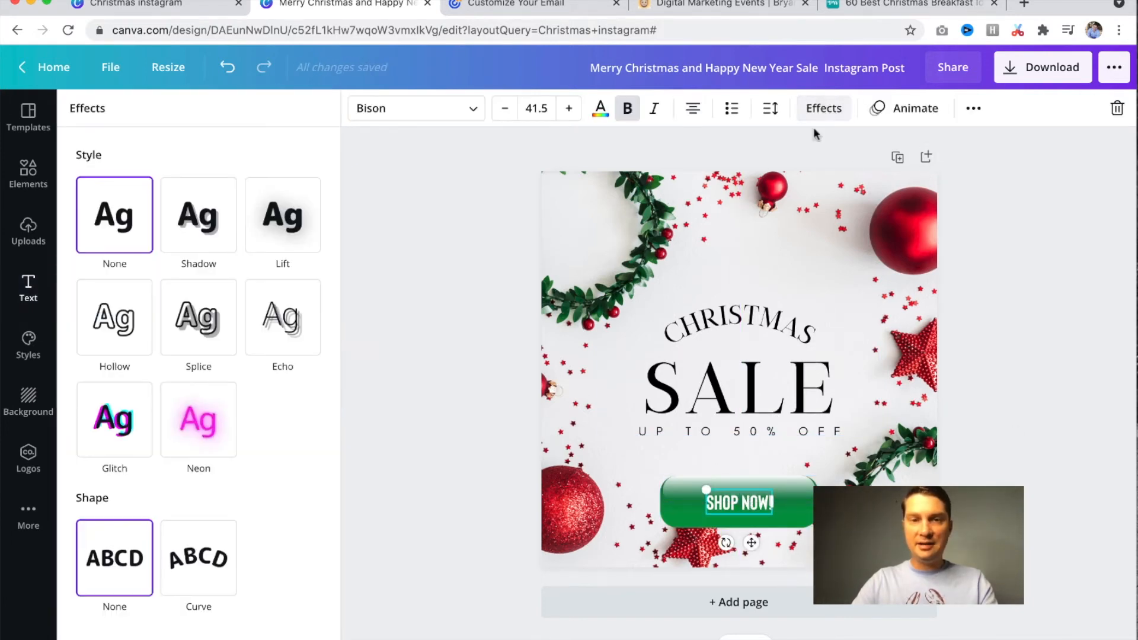
left_click(283, 215)
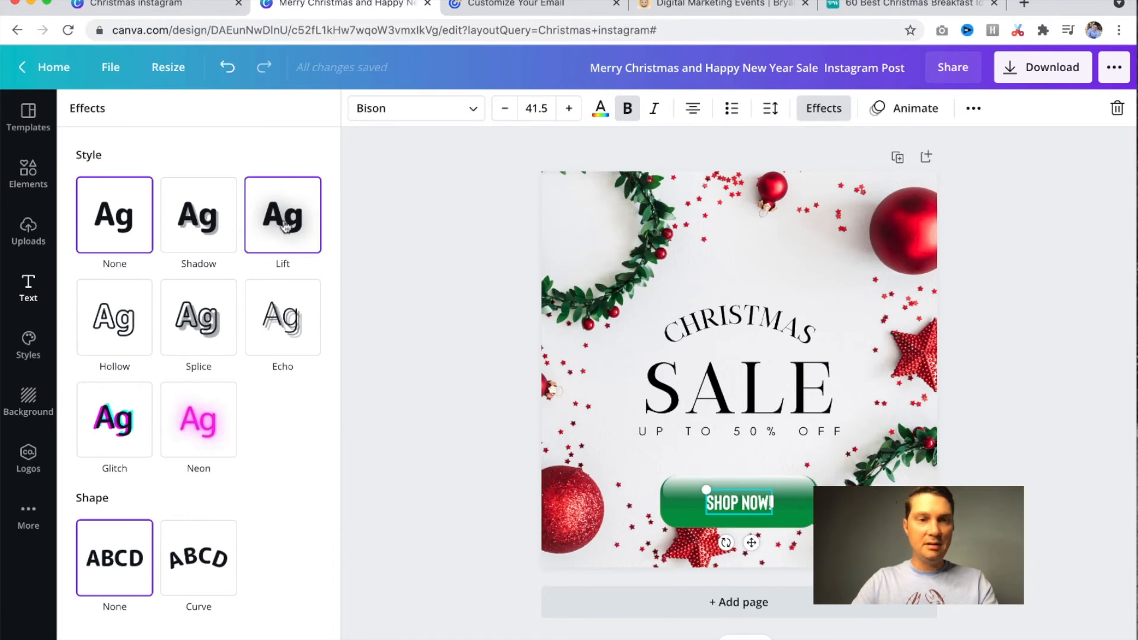
left_click(282, 215)
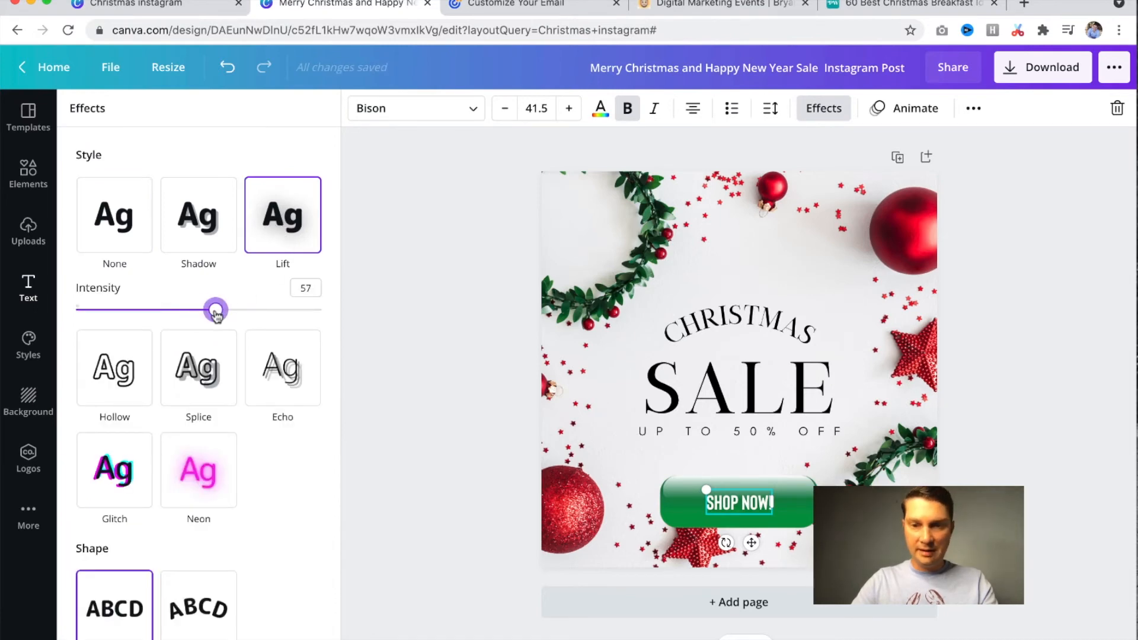
left_click_drag(216, 310, 226, 310)
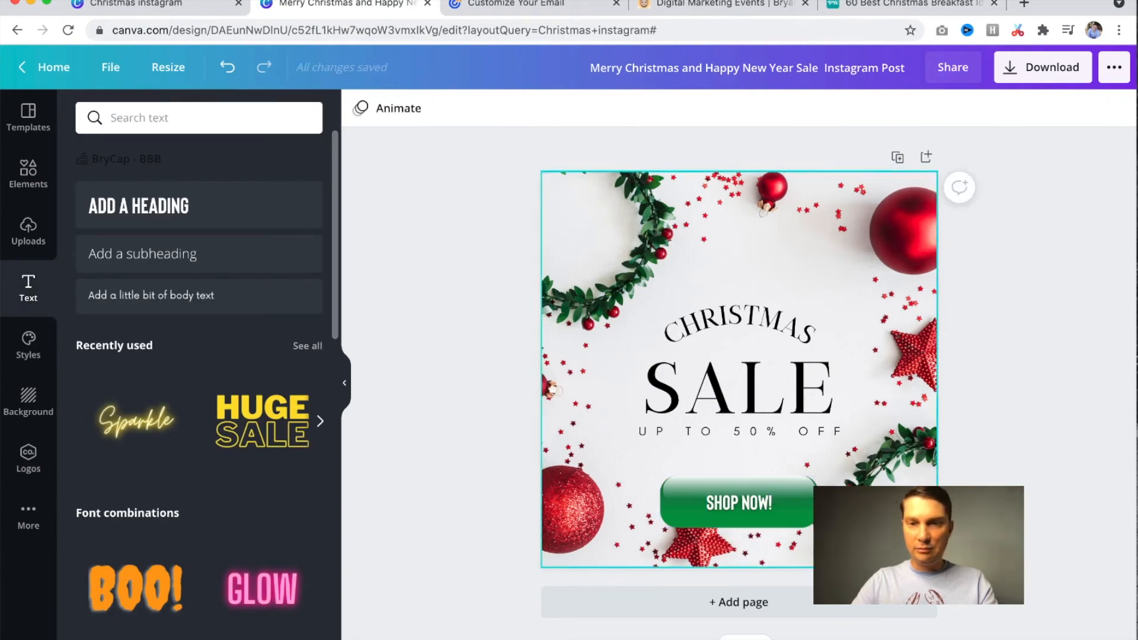
left_click(1043, 67)
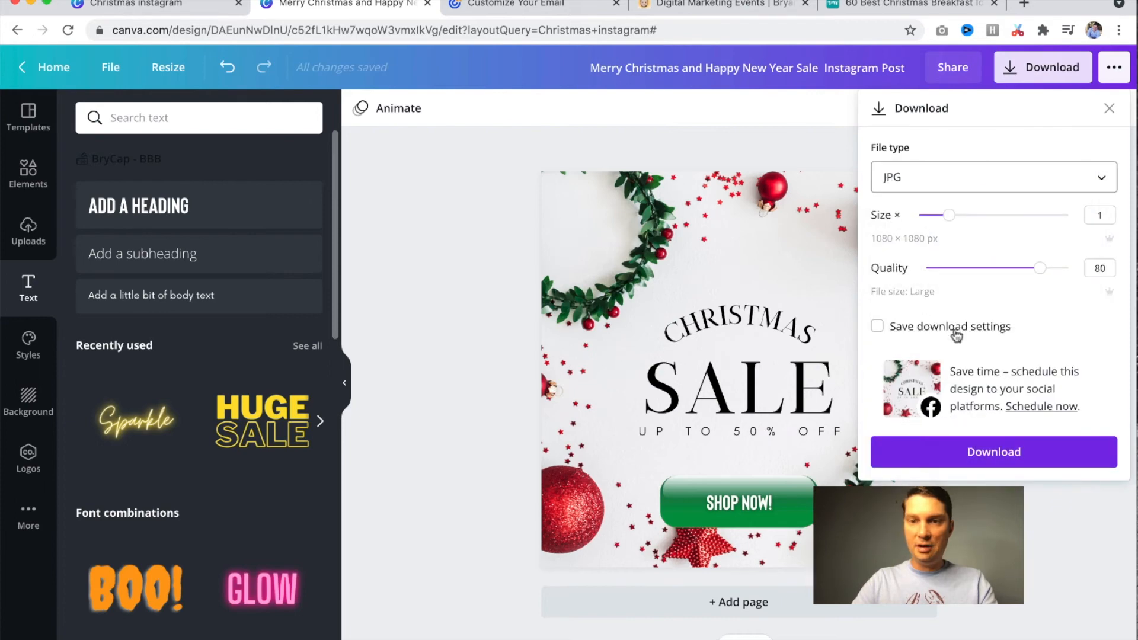
left_click(994, 451)
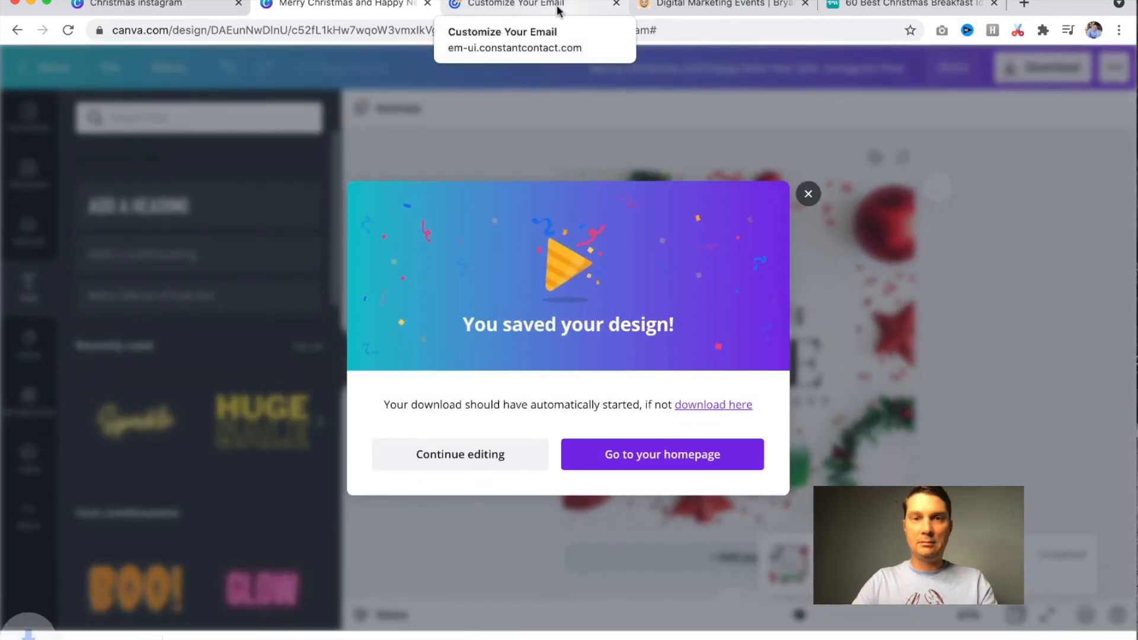
Replace the email's header image by uploading the newest downloaded Christmas Sale JPG
left_click(518, 5)
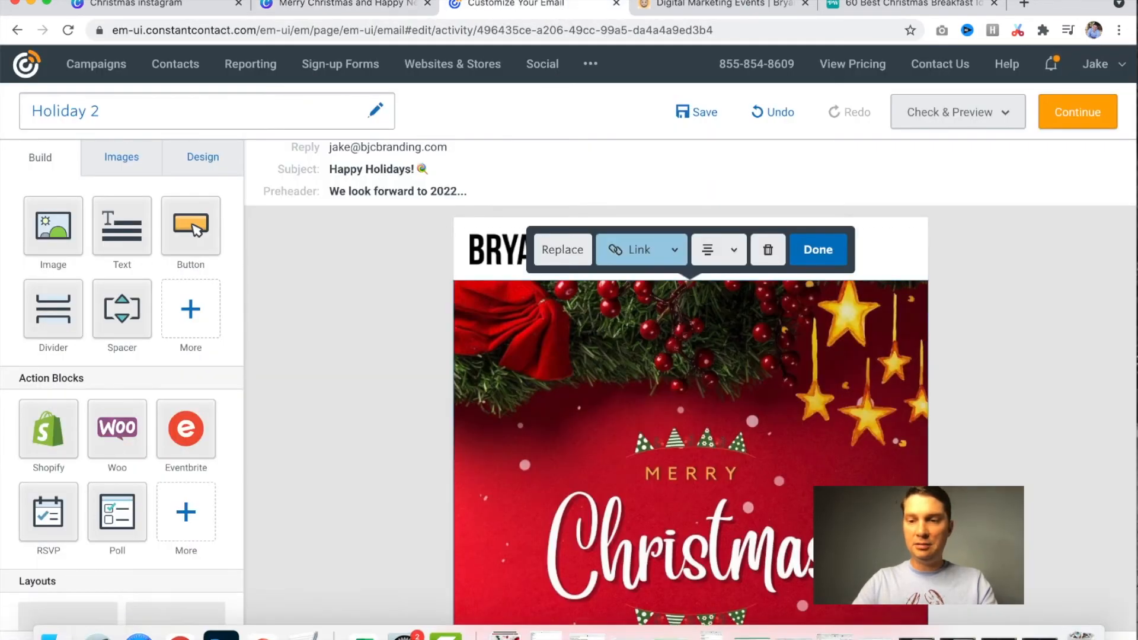
left_click(563, 250)
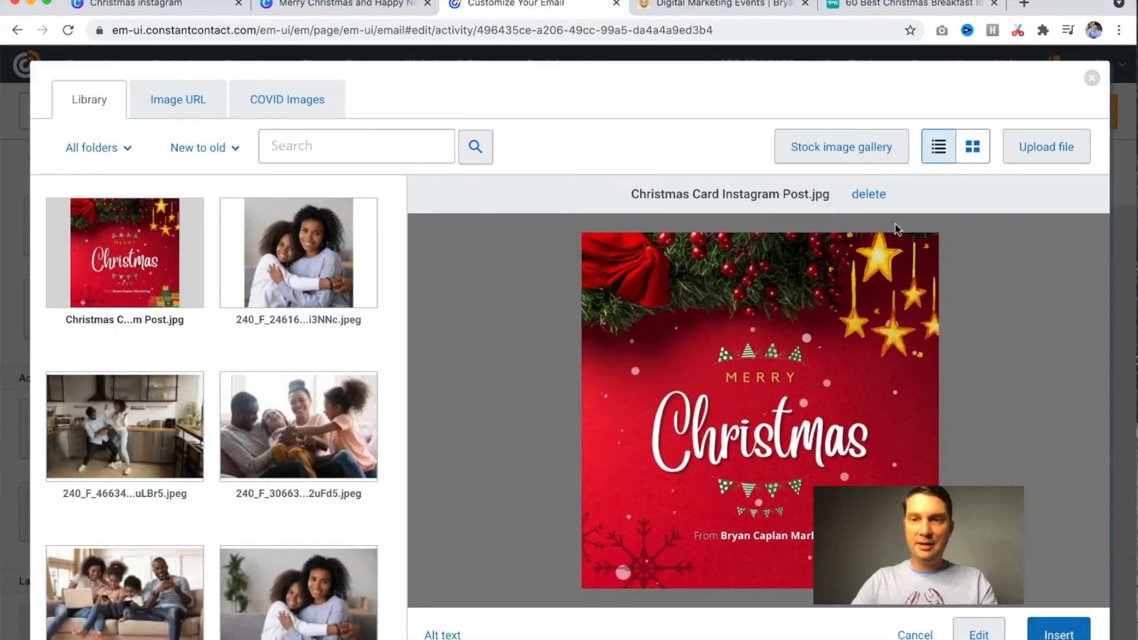
left_click(1046, 146)
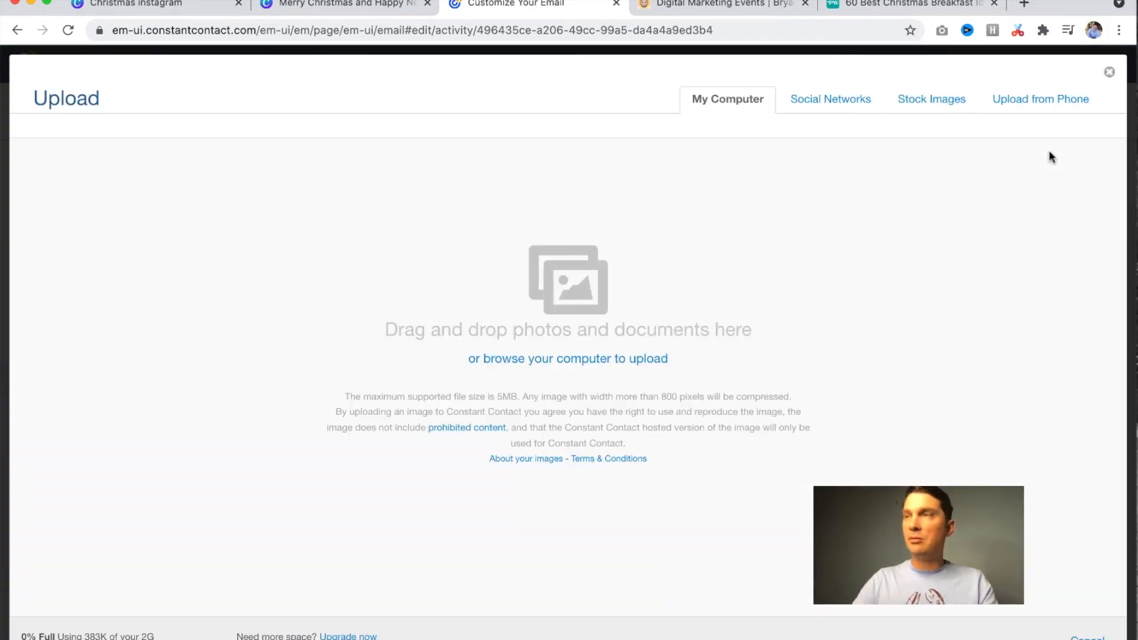
left_click(567, 358)
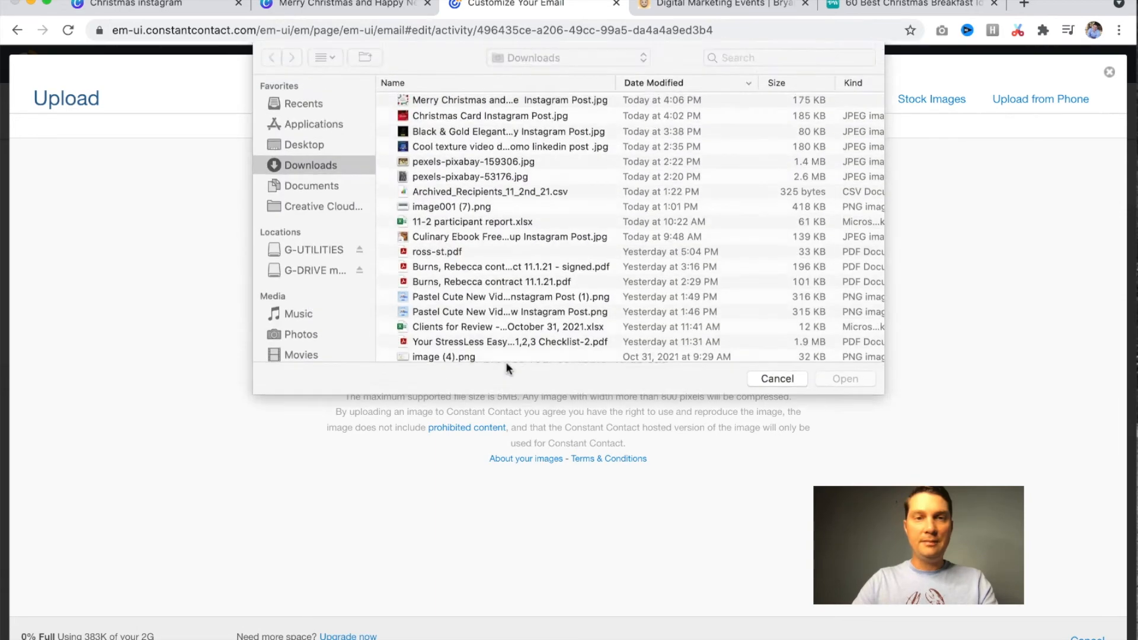
left_click(499, 100)
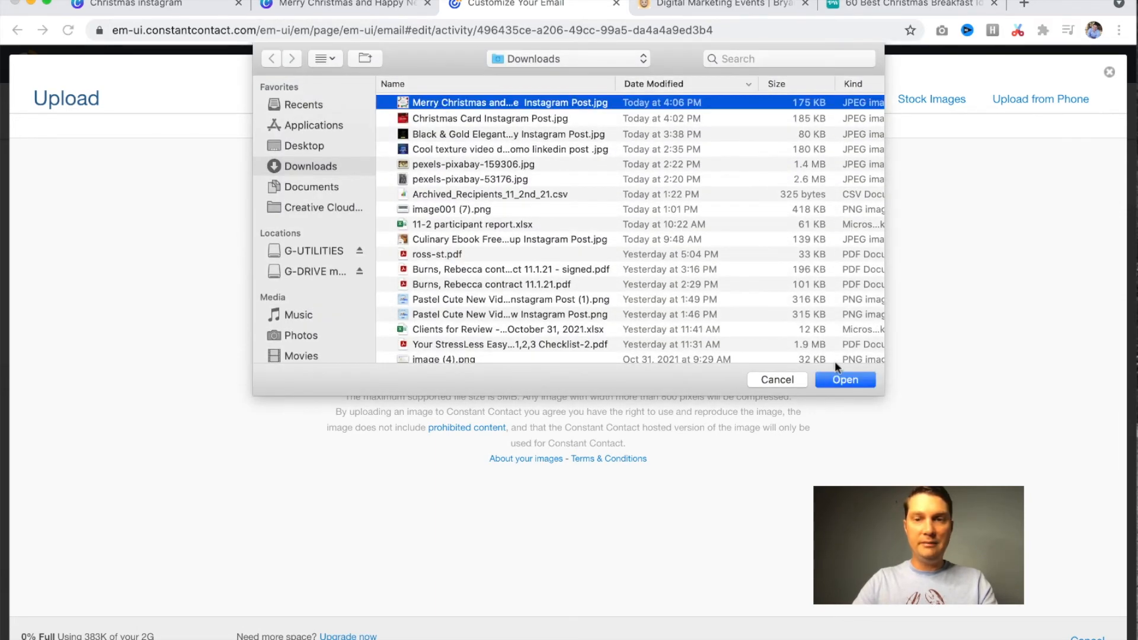
left_click(845, 379)
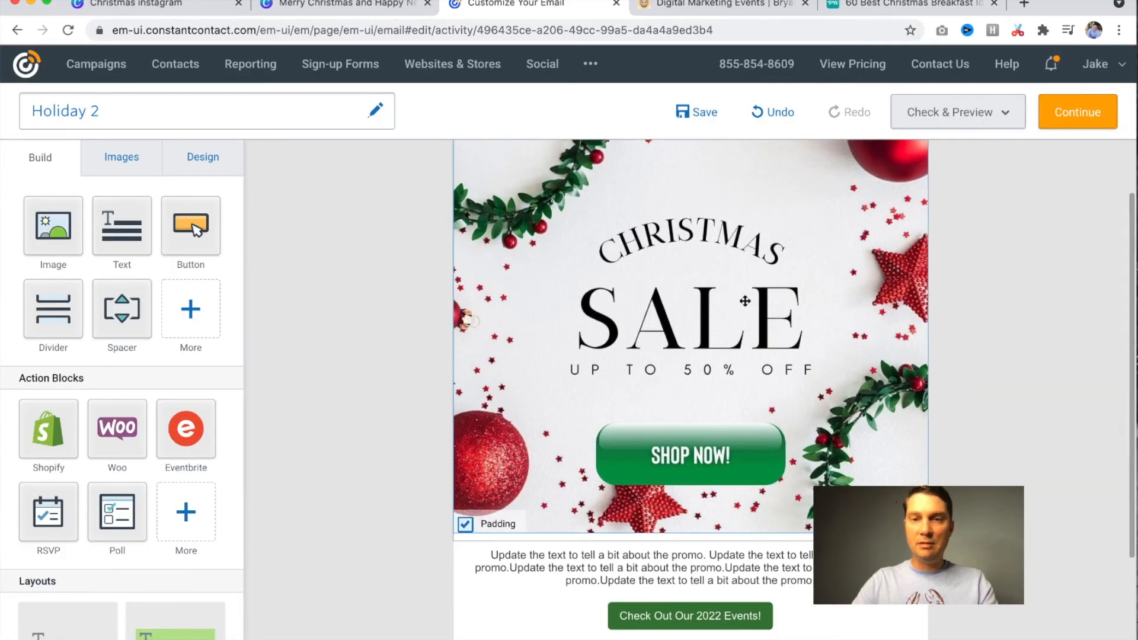
Relabel the events button 'Shop Now!', keeping its link to the events page
scroll("down", 3)
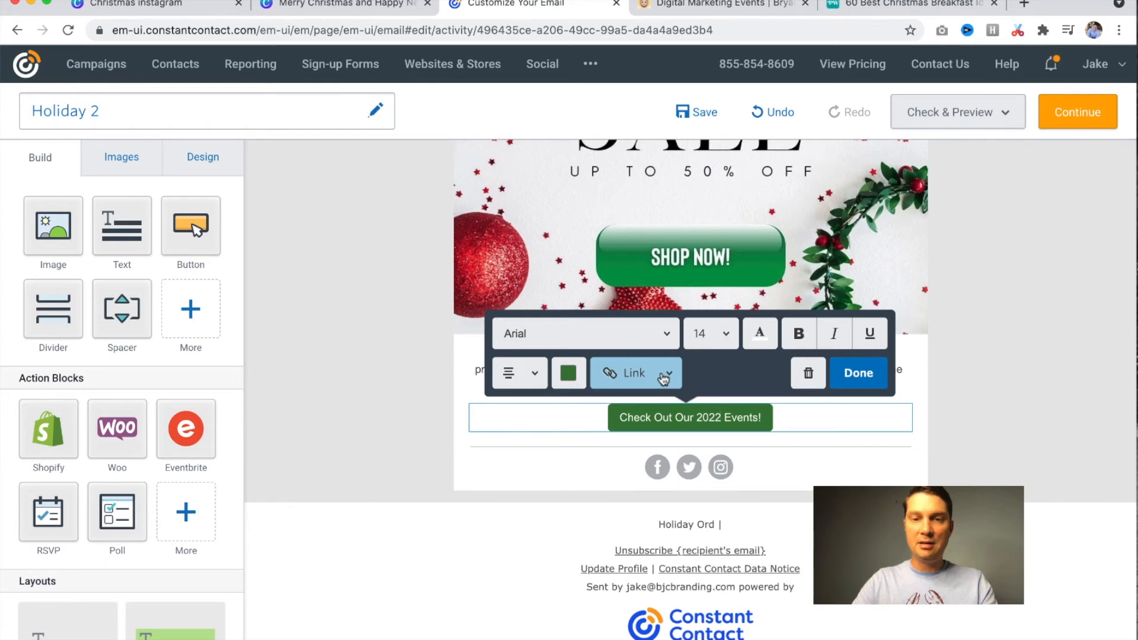
left_click(634, 373)
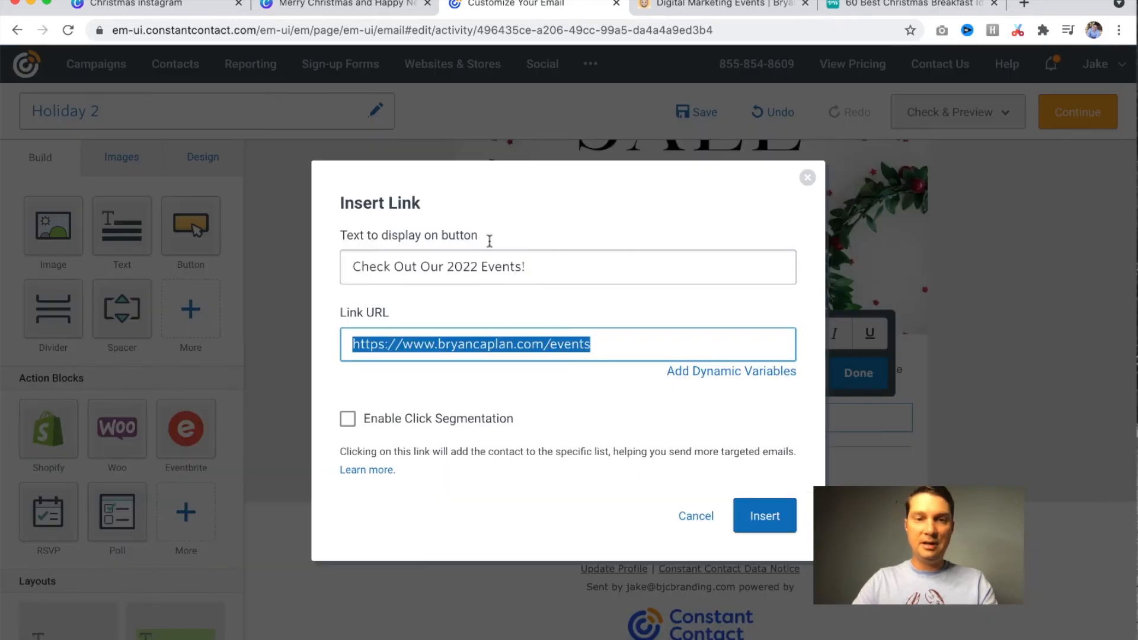
type("Shop Now!")
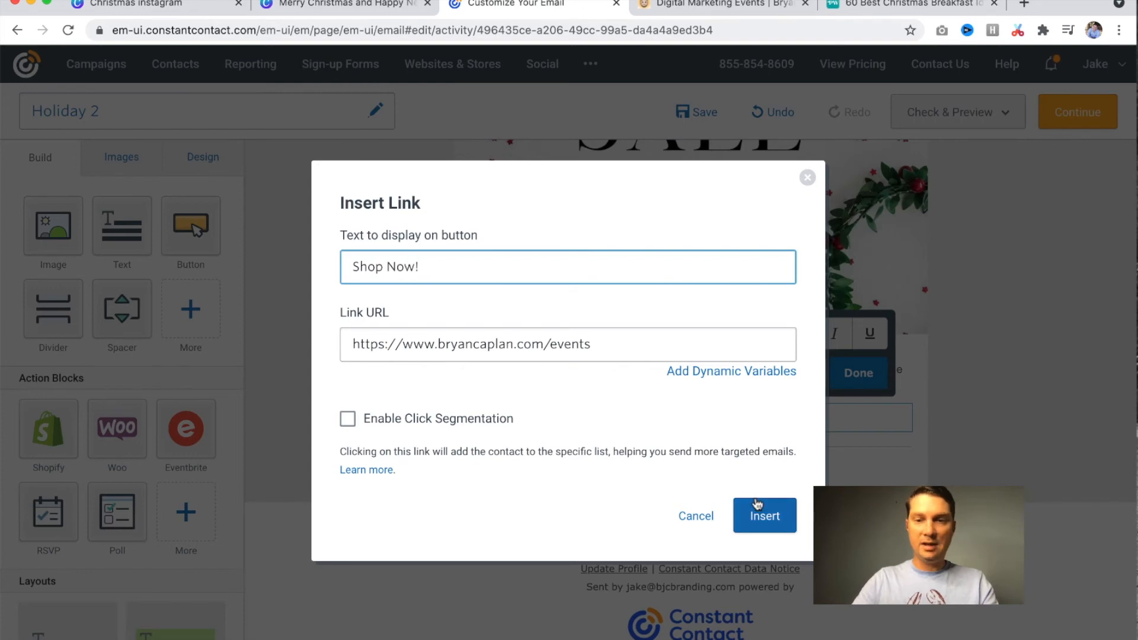
left_click(765, 515)
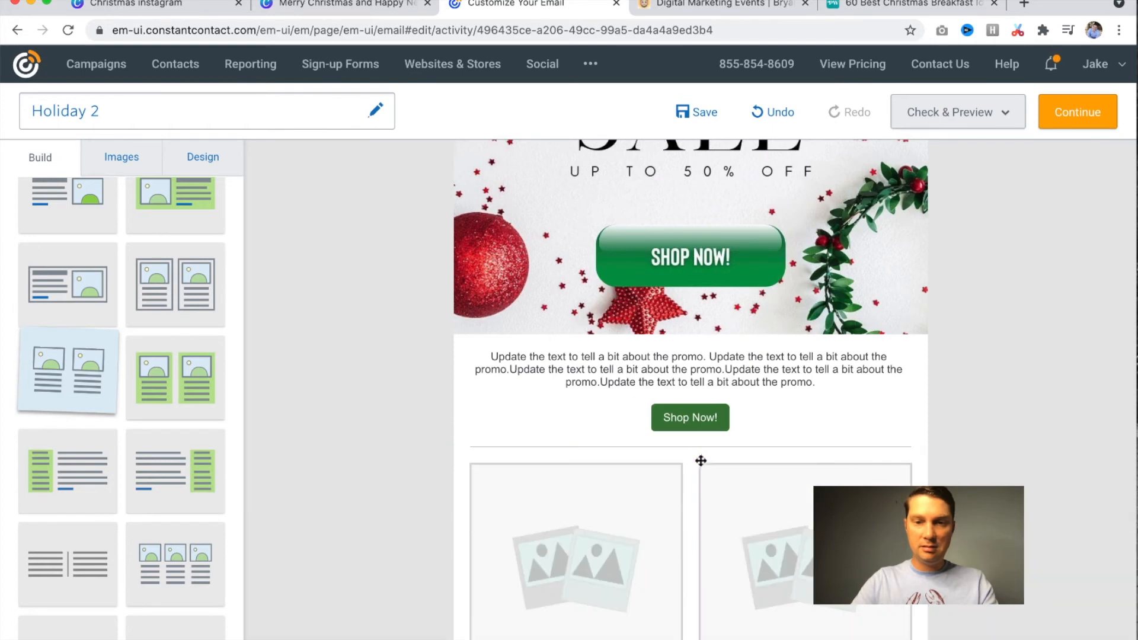
Select the paragraph under the right column image and open the email's design settings
scroll("down", 3)
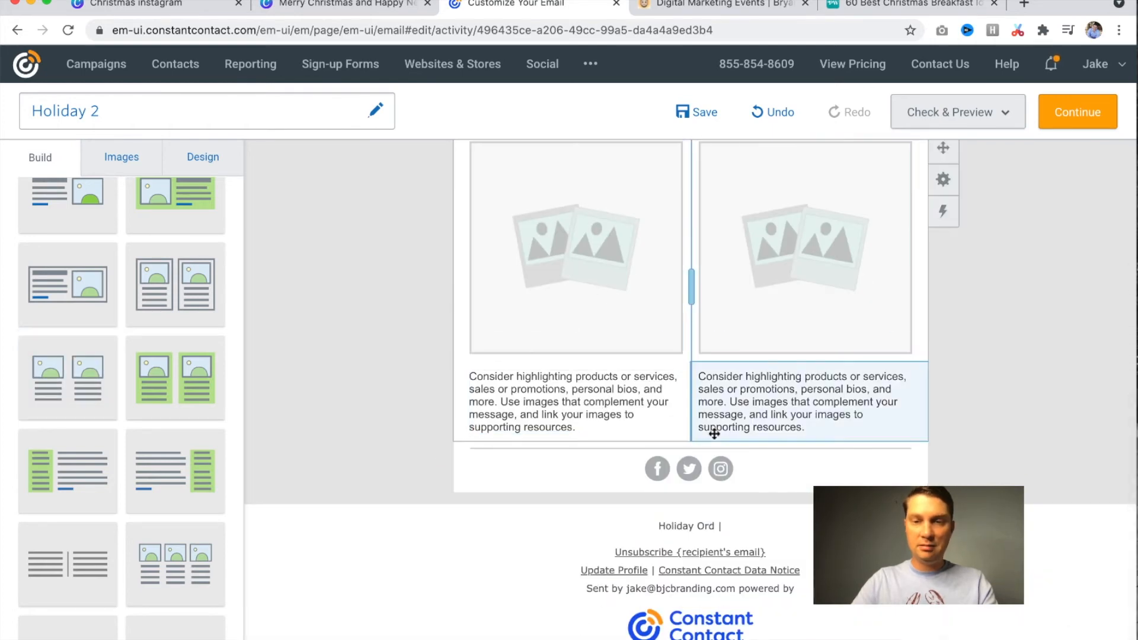
left_click(597, 402)
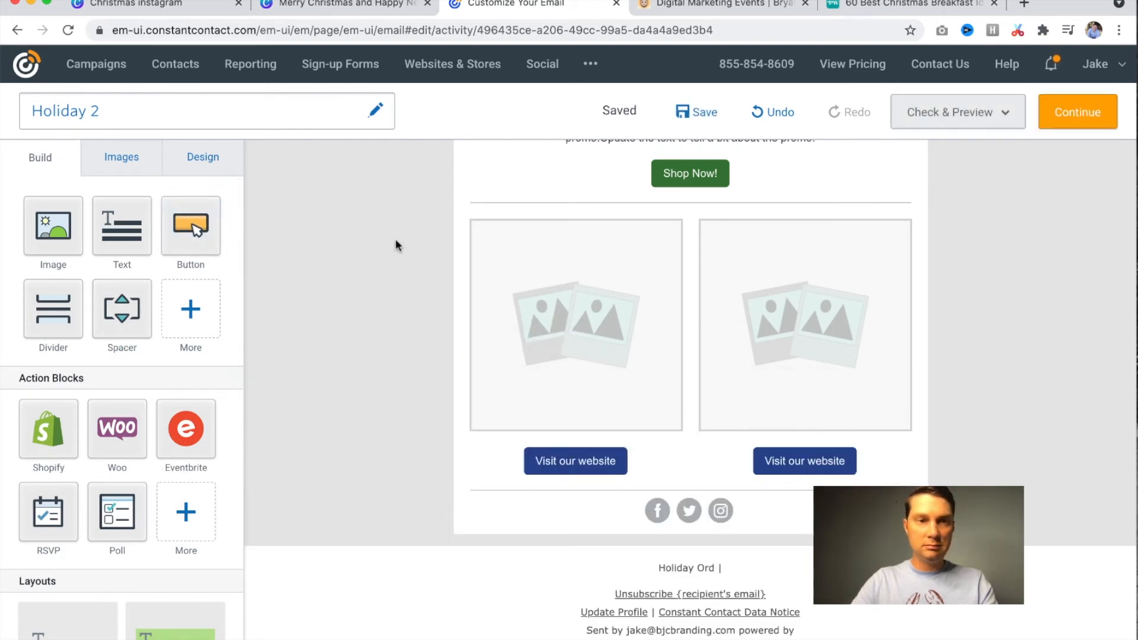
left_click(203, 158)
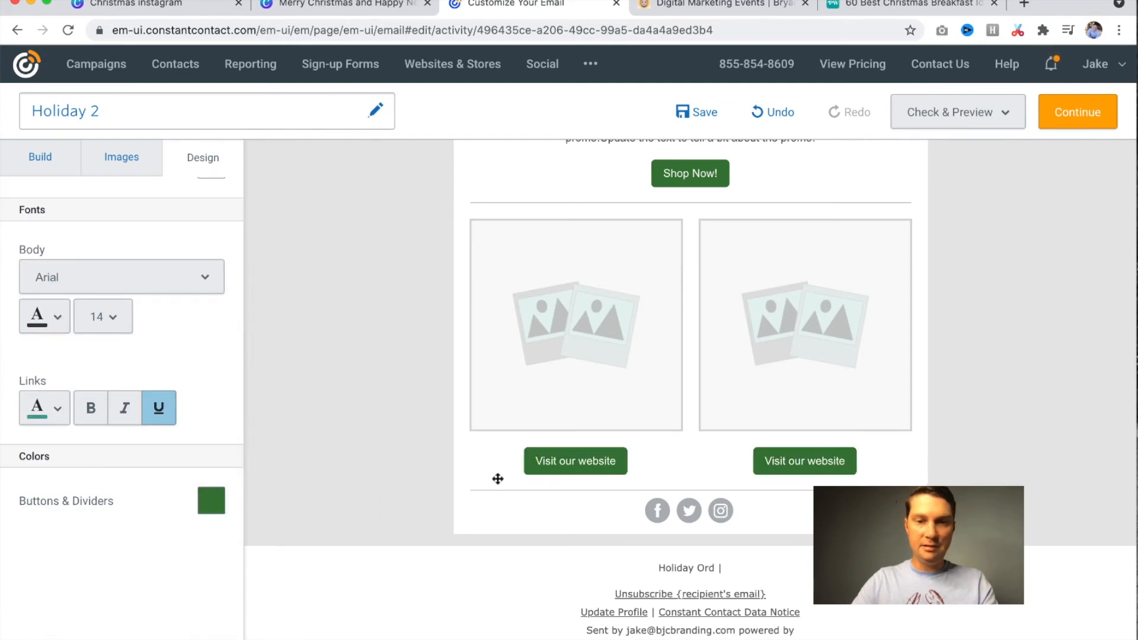
Make the left button read 'Shop Now' and link to the copied events URL
left_click(576, 461)
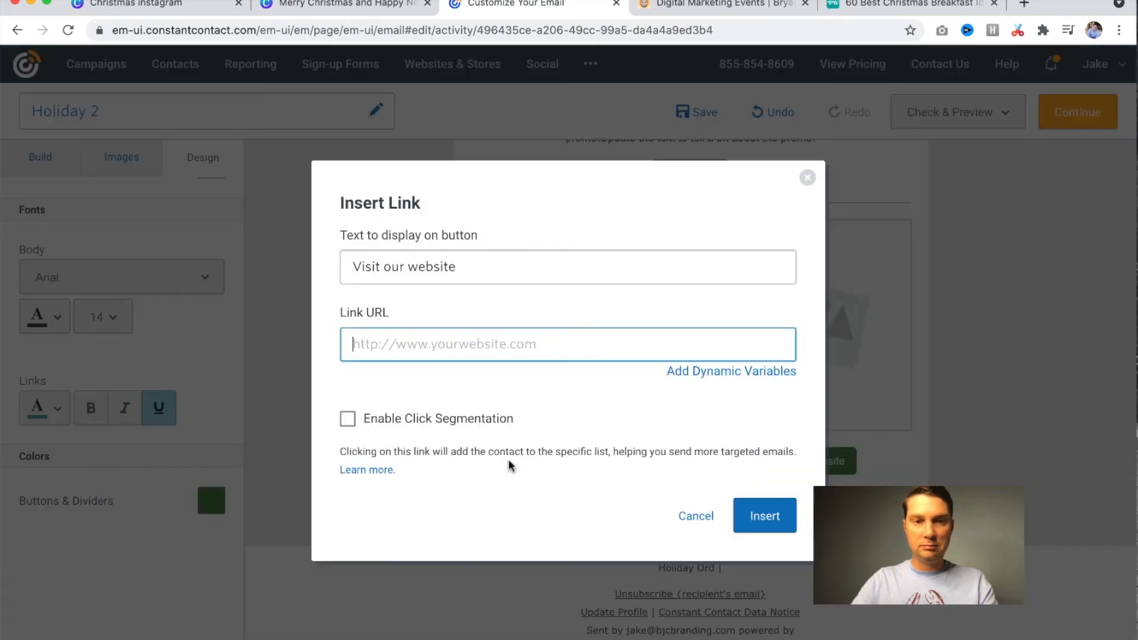
left_click(719, 3)
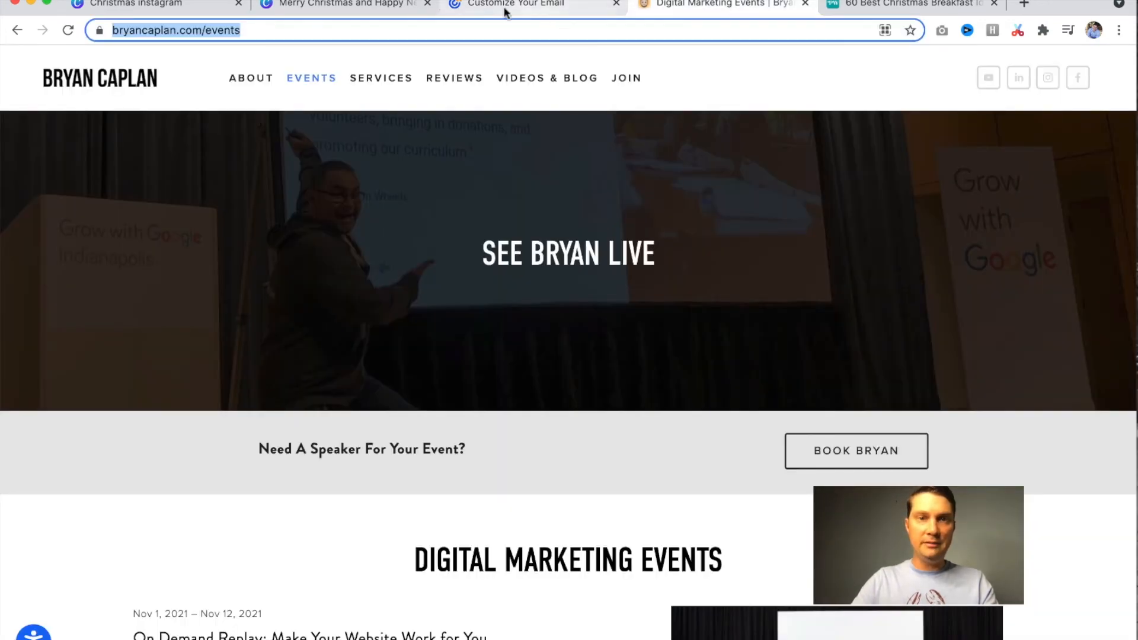
left_click(530, 4)
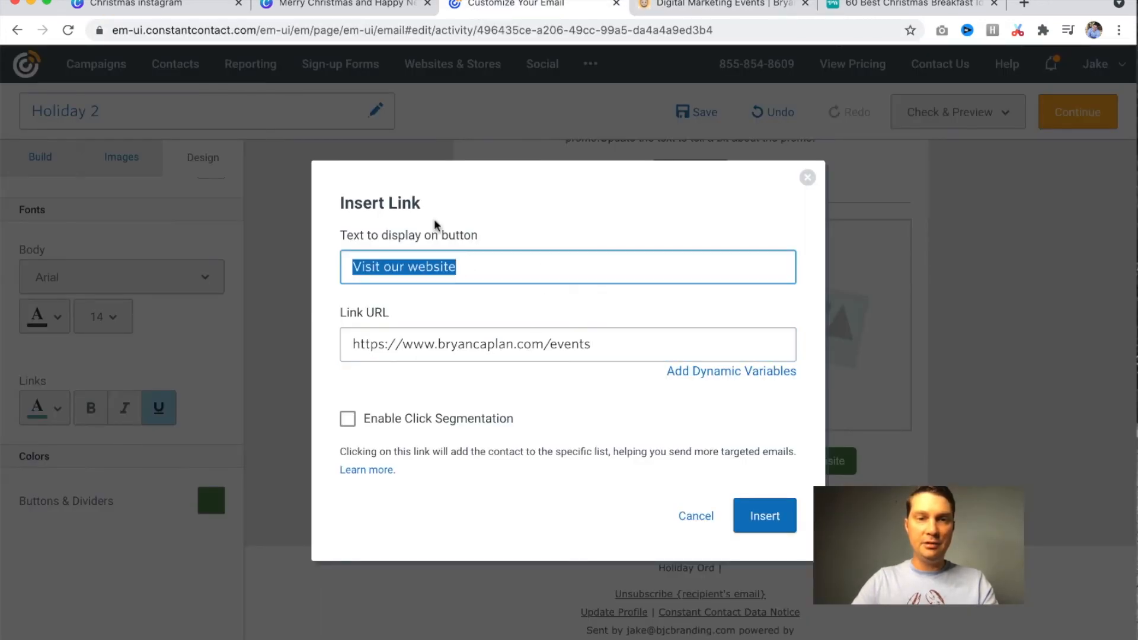
type("Shop")
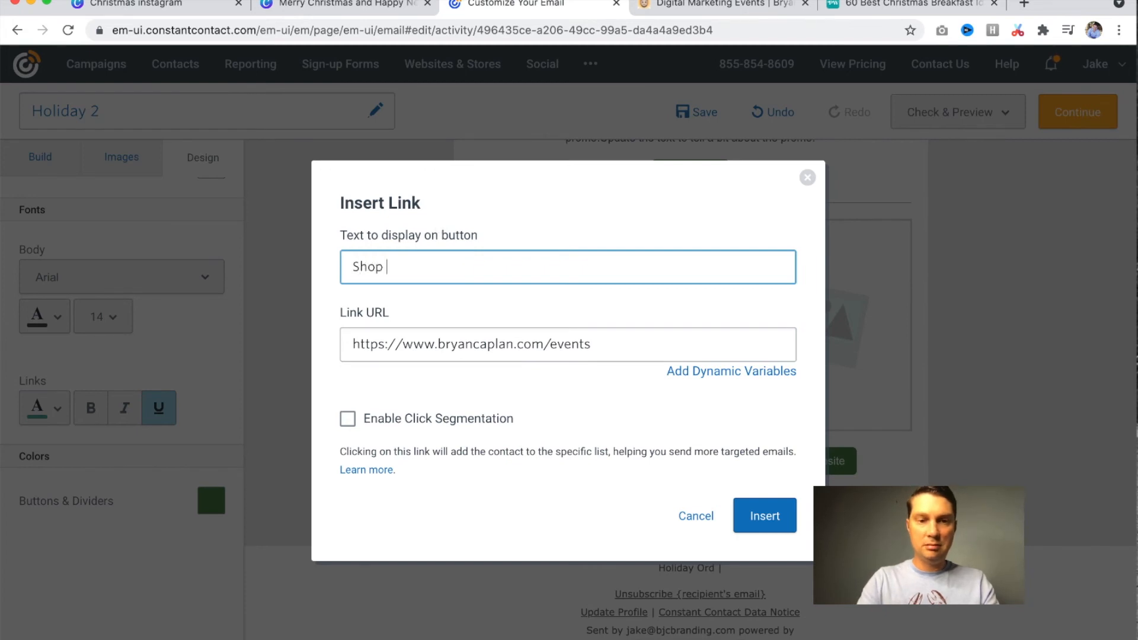
left_click(764, 515)
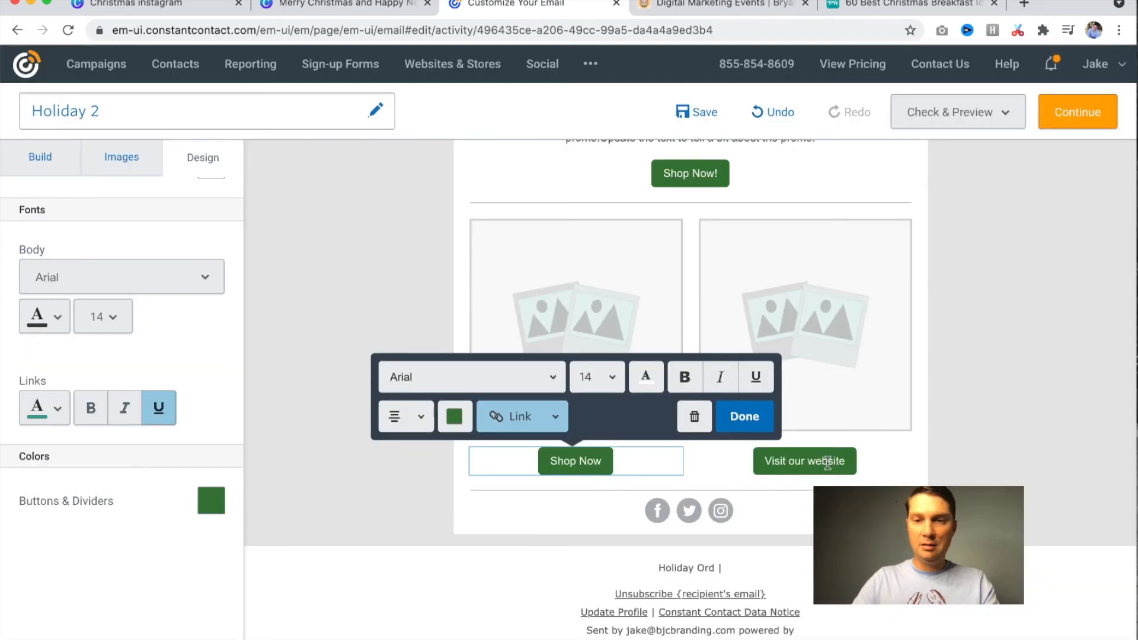
Make the right button read 'Shop Now' with the events-page link
left_click(514, 415)
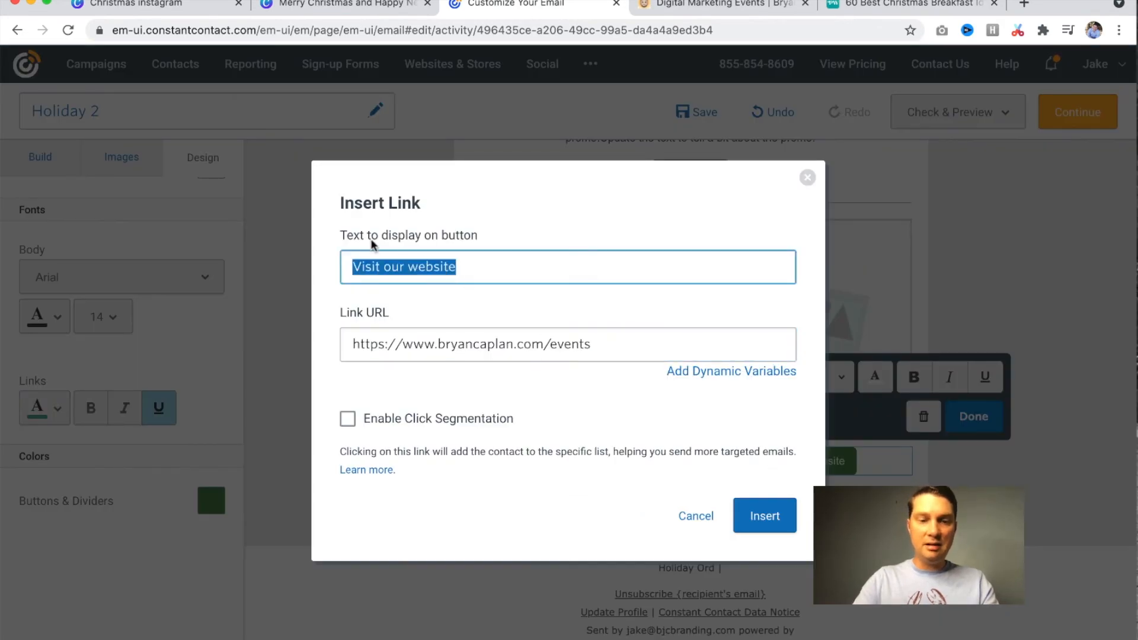
type("Shop Now")
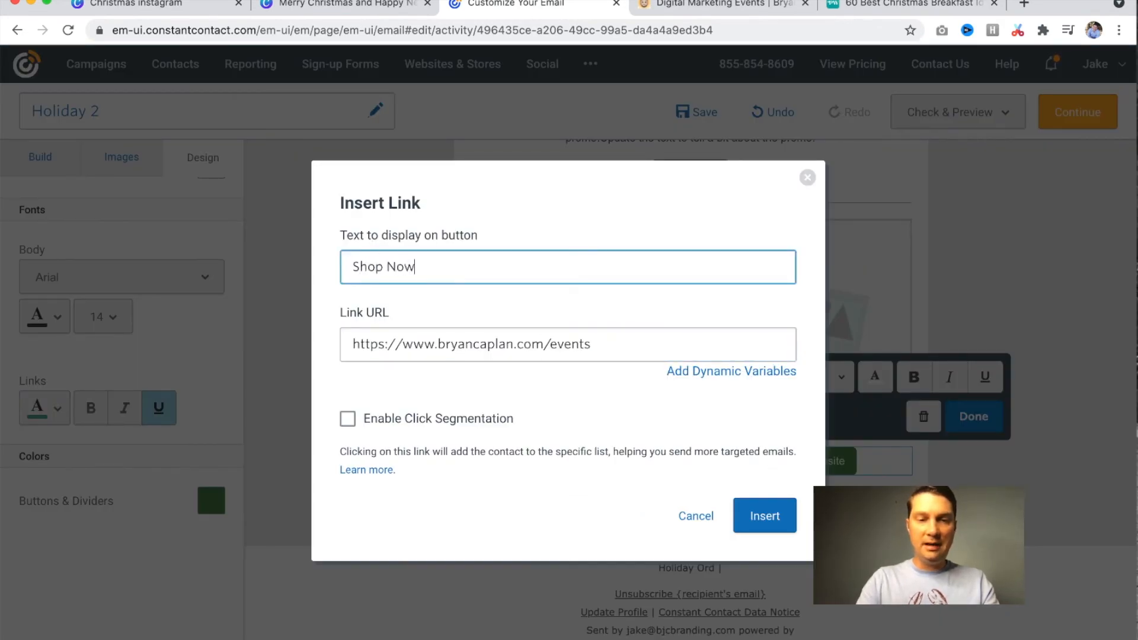
left_click(765, 516)
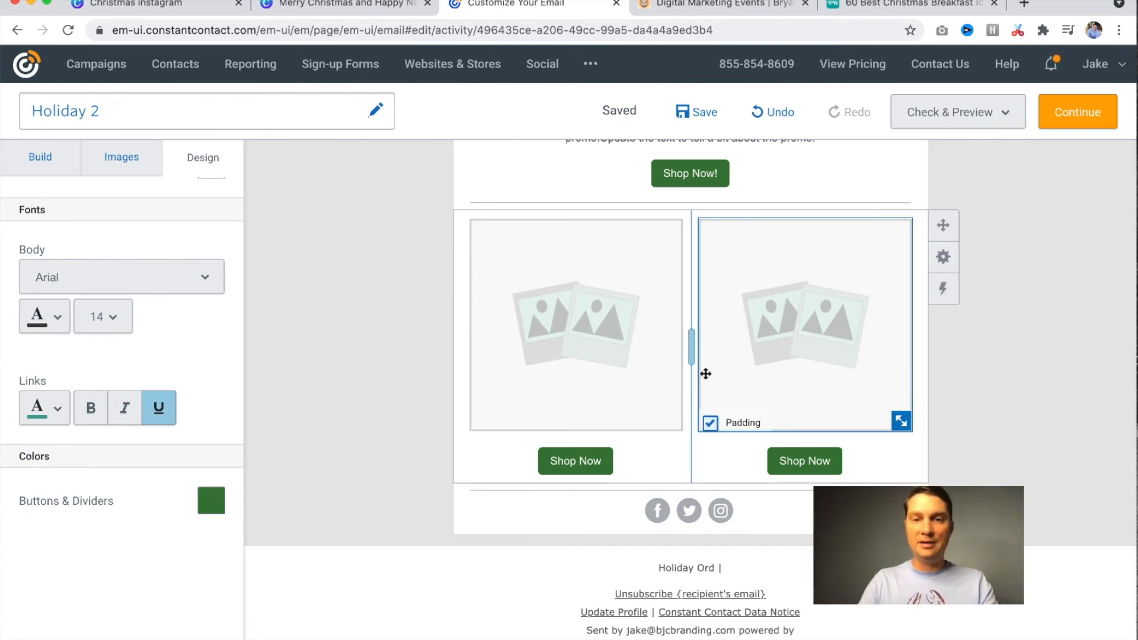
Save the job-search webinar photo from the events page, then go back to Constant Contact
left_click(721, 4)
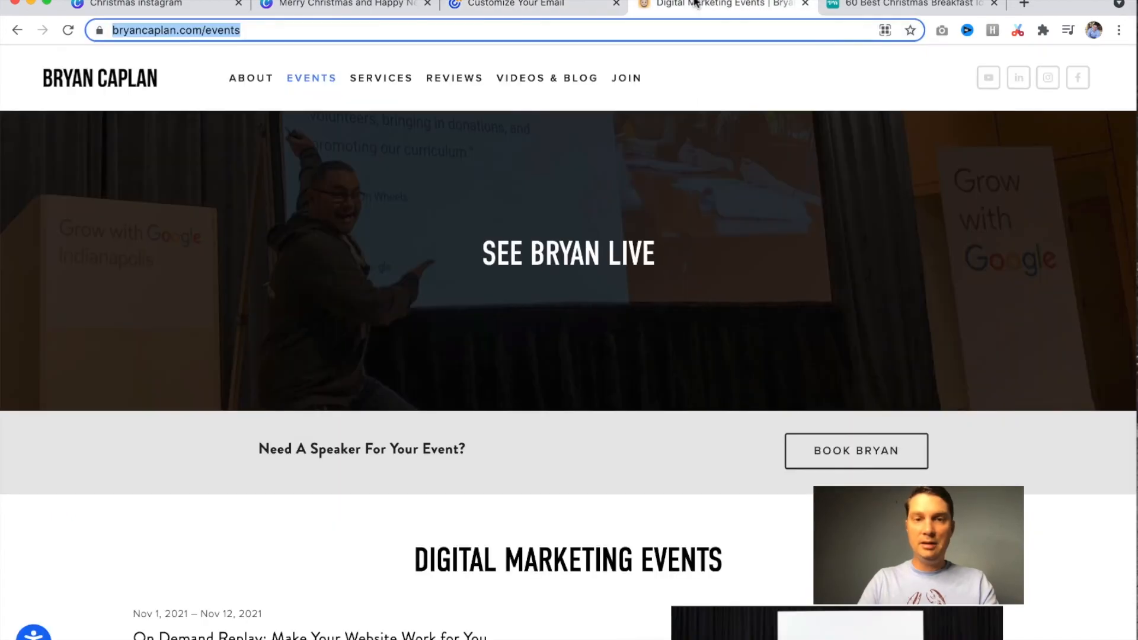
scroll("down", 3)
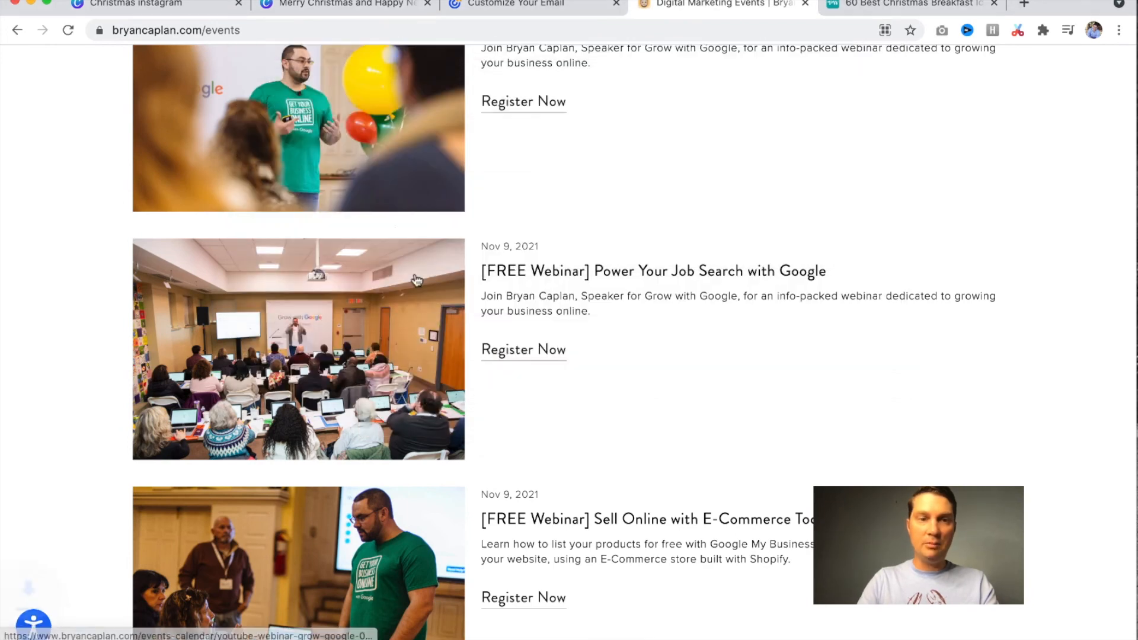
right_click(398, 283)
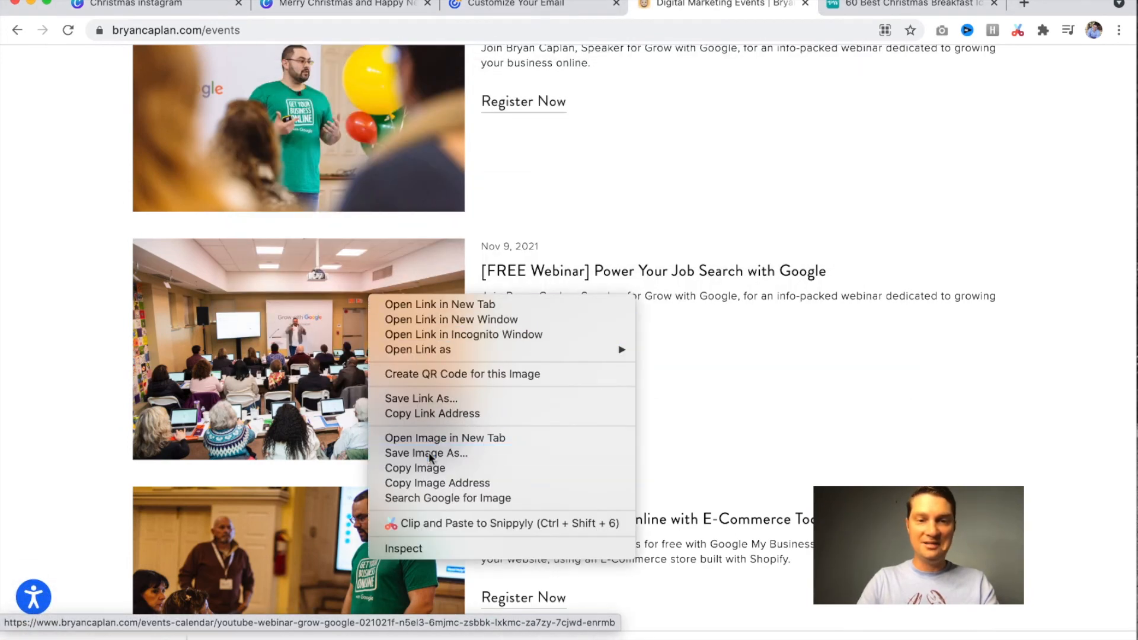
left_click(440, 304)
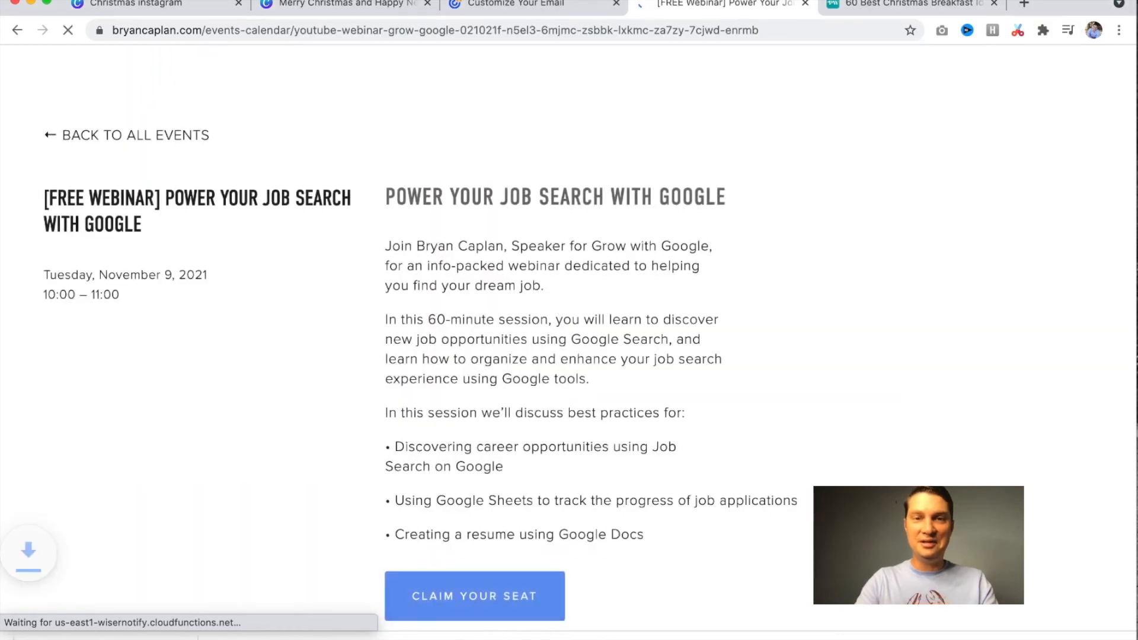
left_click(514, 3)
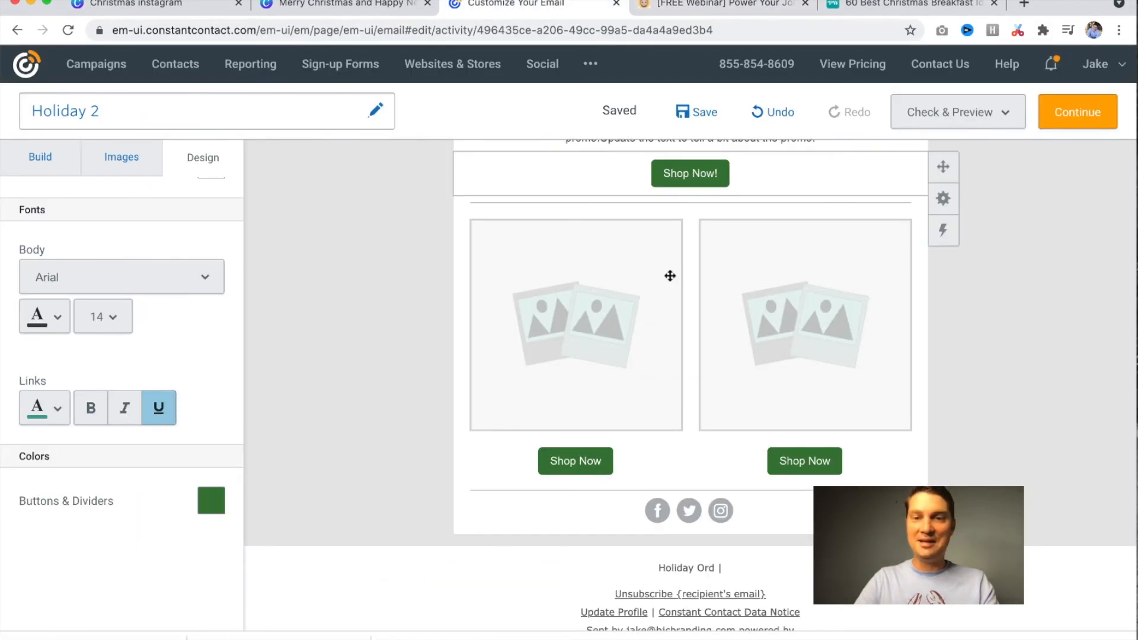
Upload the saved photos and place the presenter-with-balloons photo in the left column
left_click(575, 324)
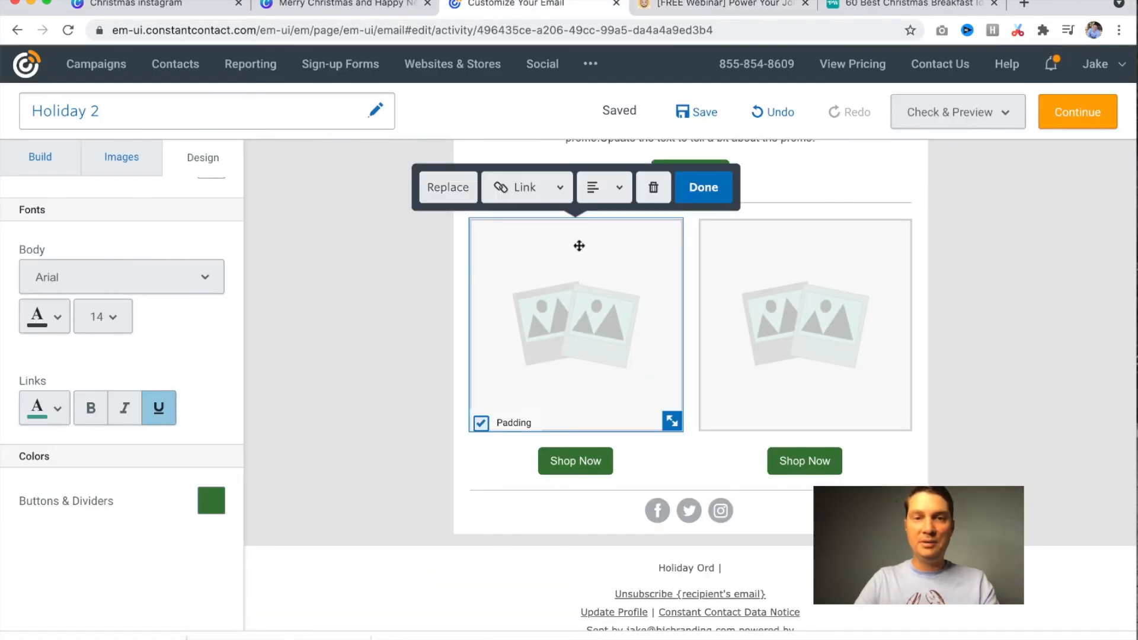
left_click(448, 187)
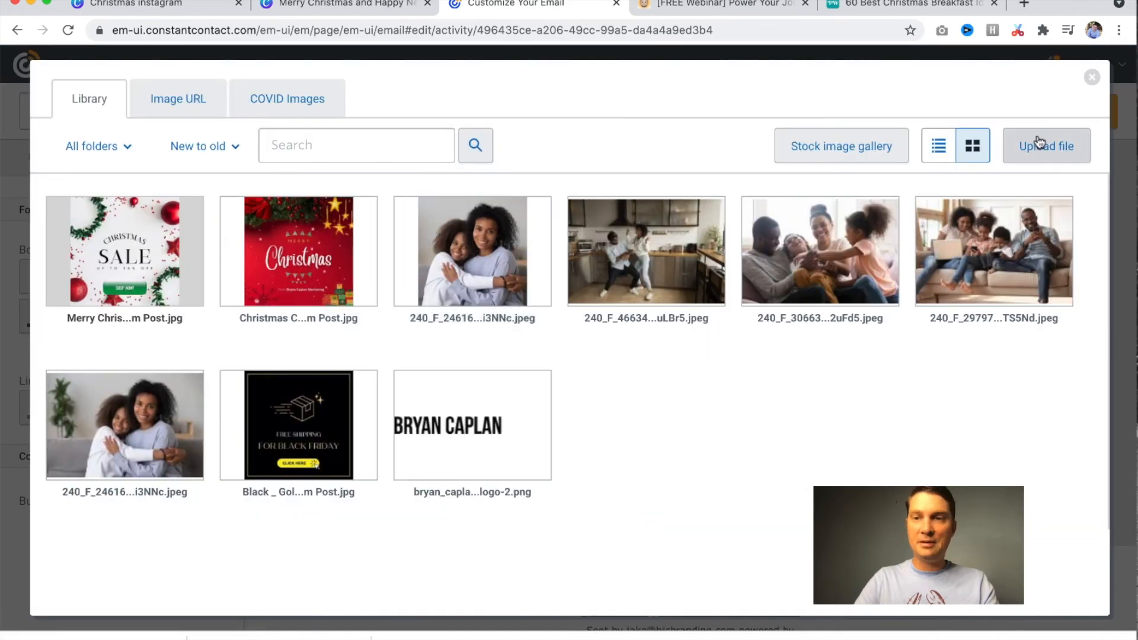
left_click(1047, 145)
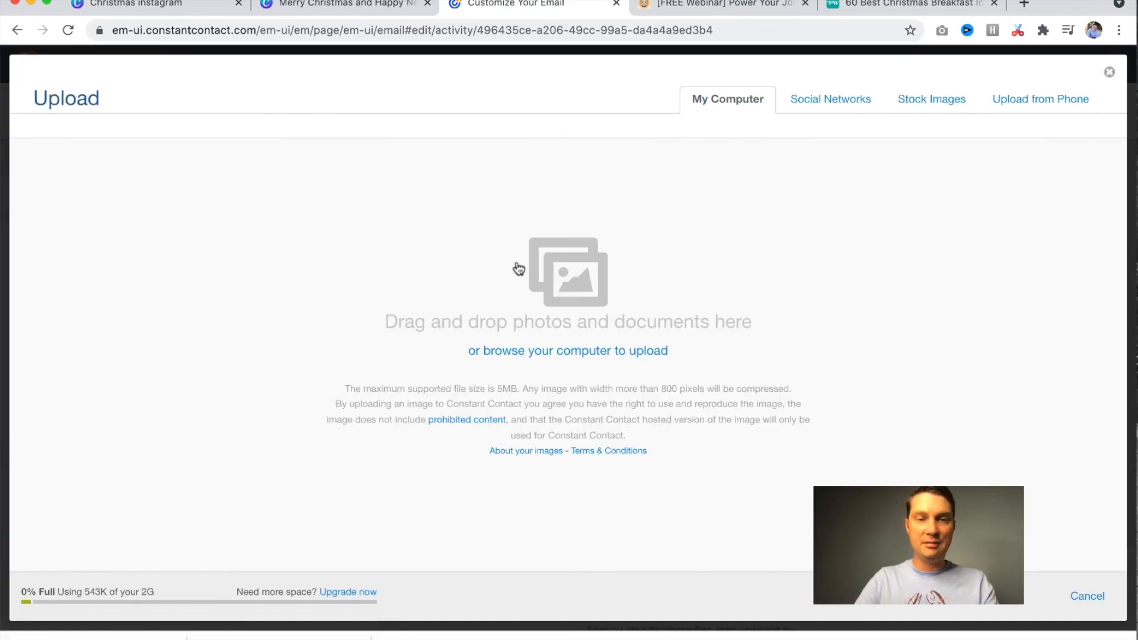
left_click(567, 351)
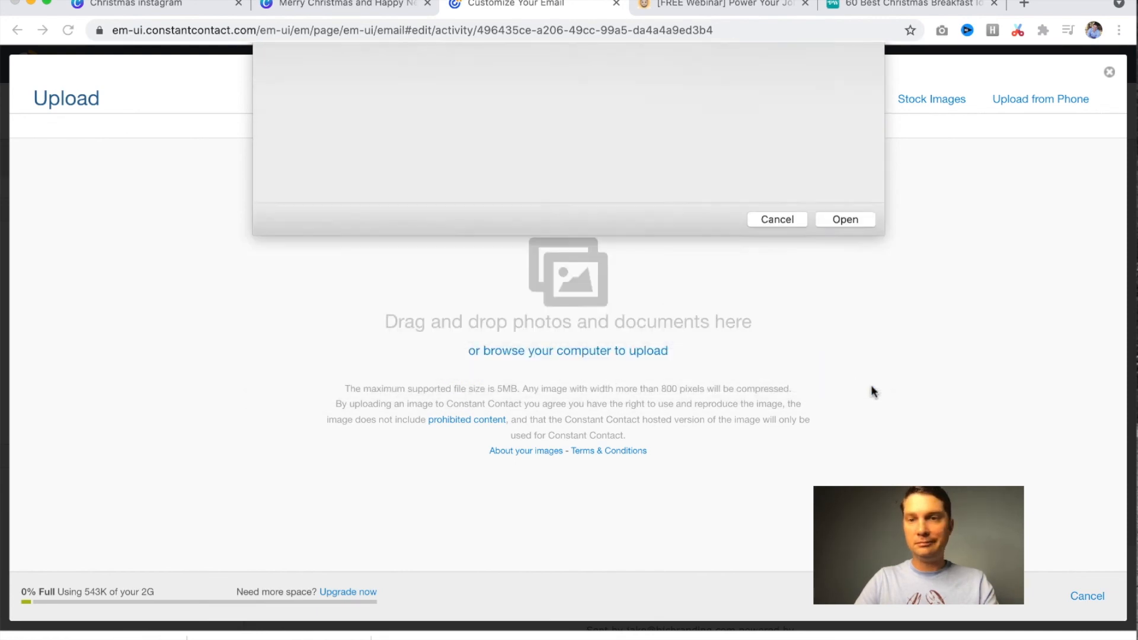
left_click(845, 220)
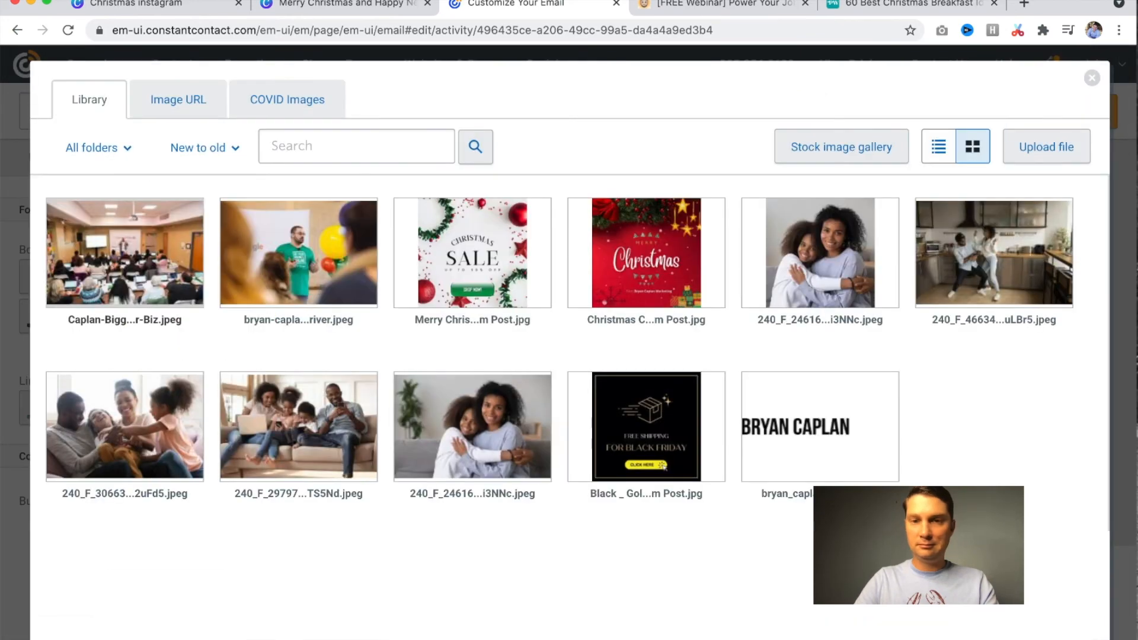
left_click(298, 251)
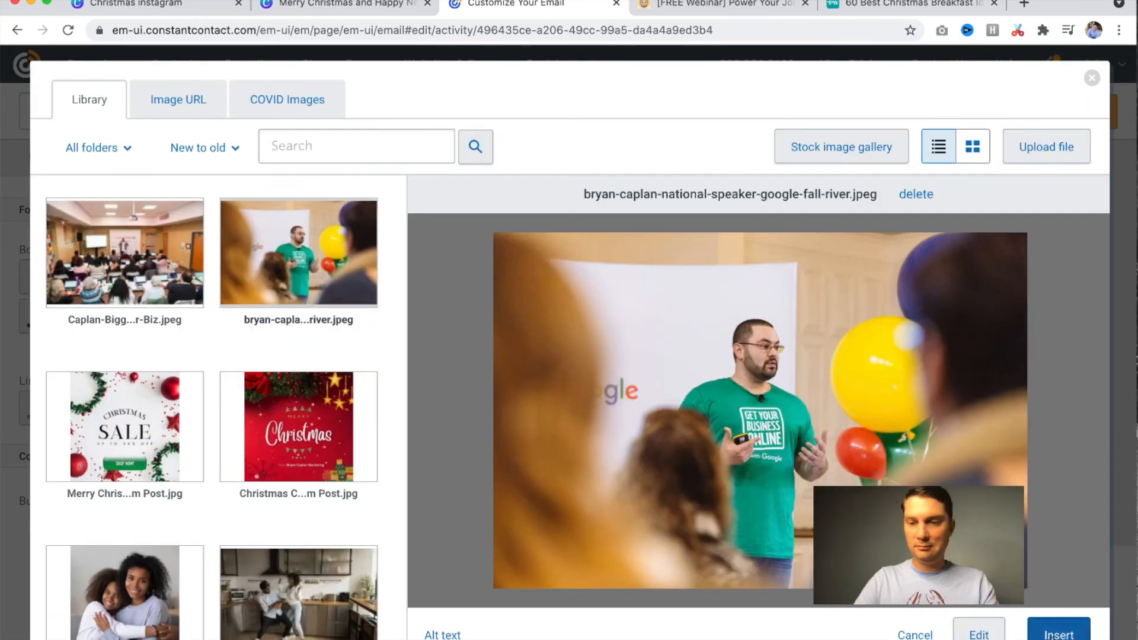
left_click(972, 146)
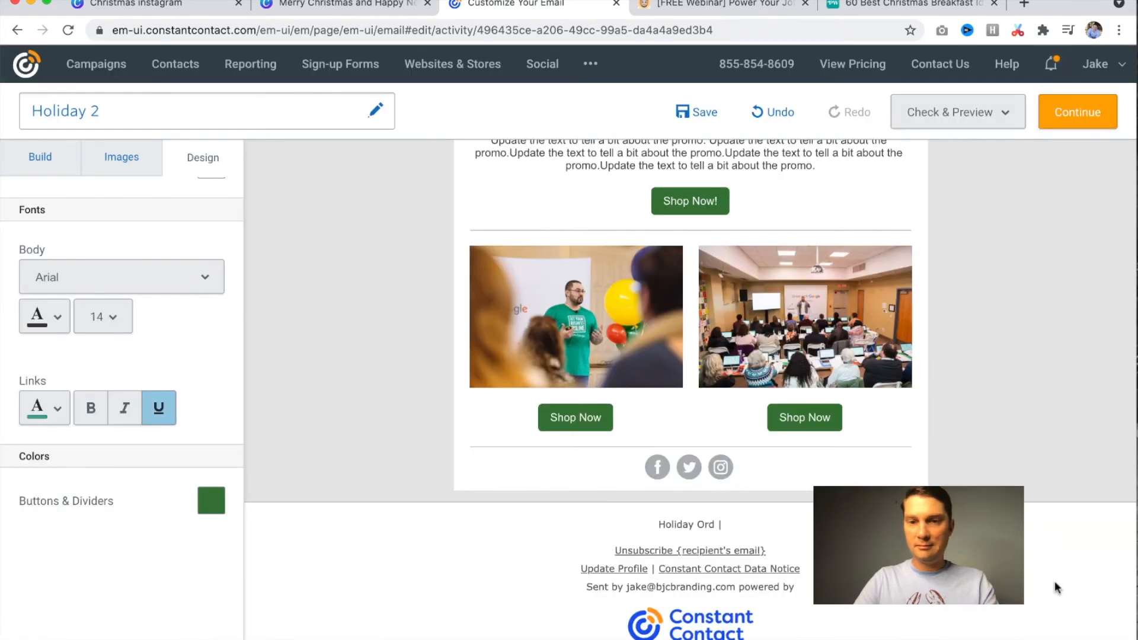
mouse_move(1037, 383)
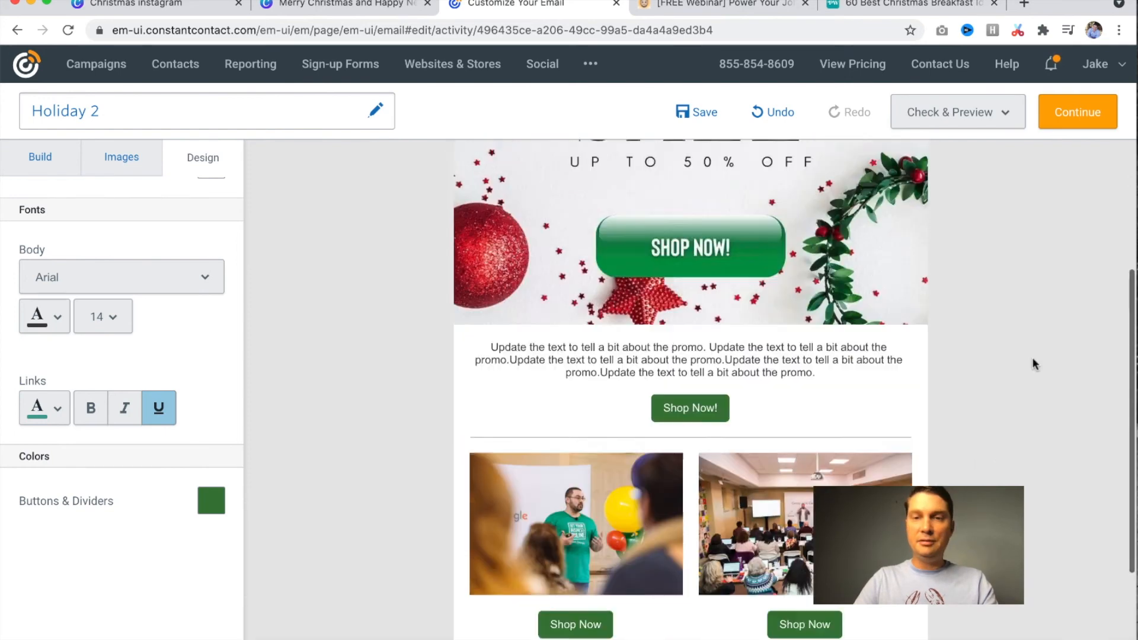
scroll("down", 3)
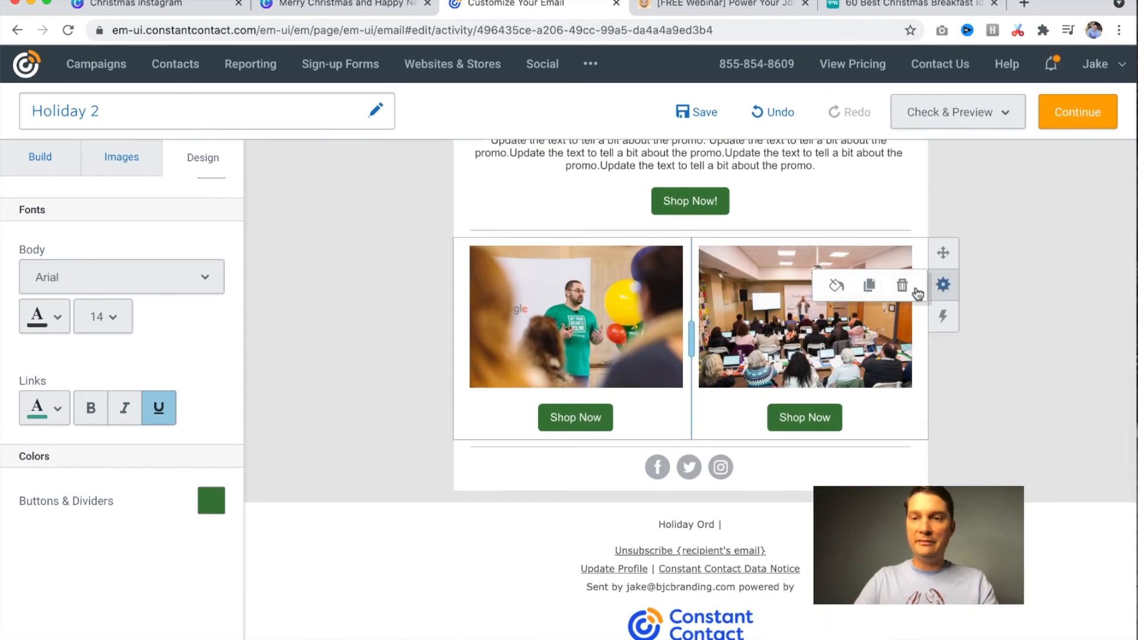
left_click(869, 286)
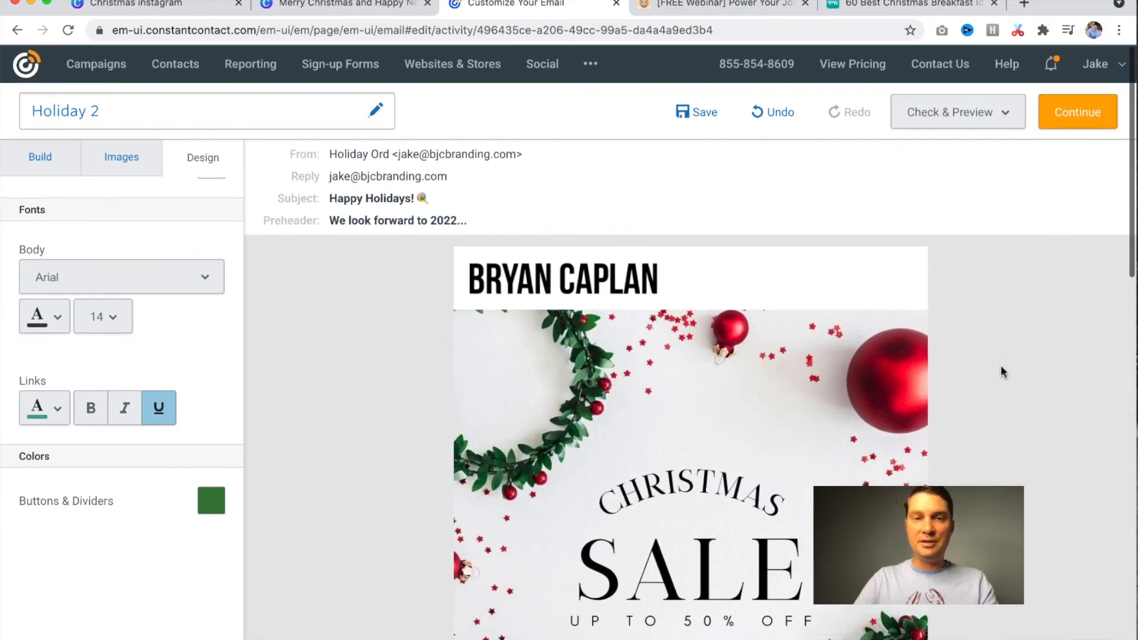
mouse_move(504, 229)
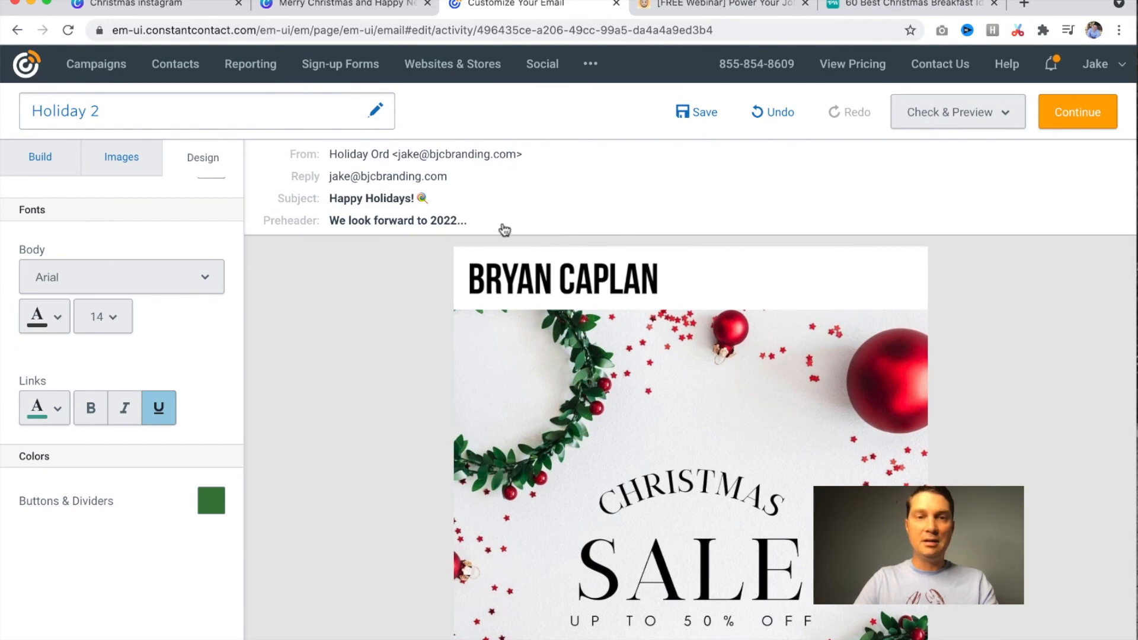